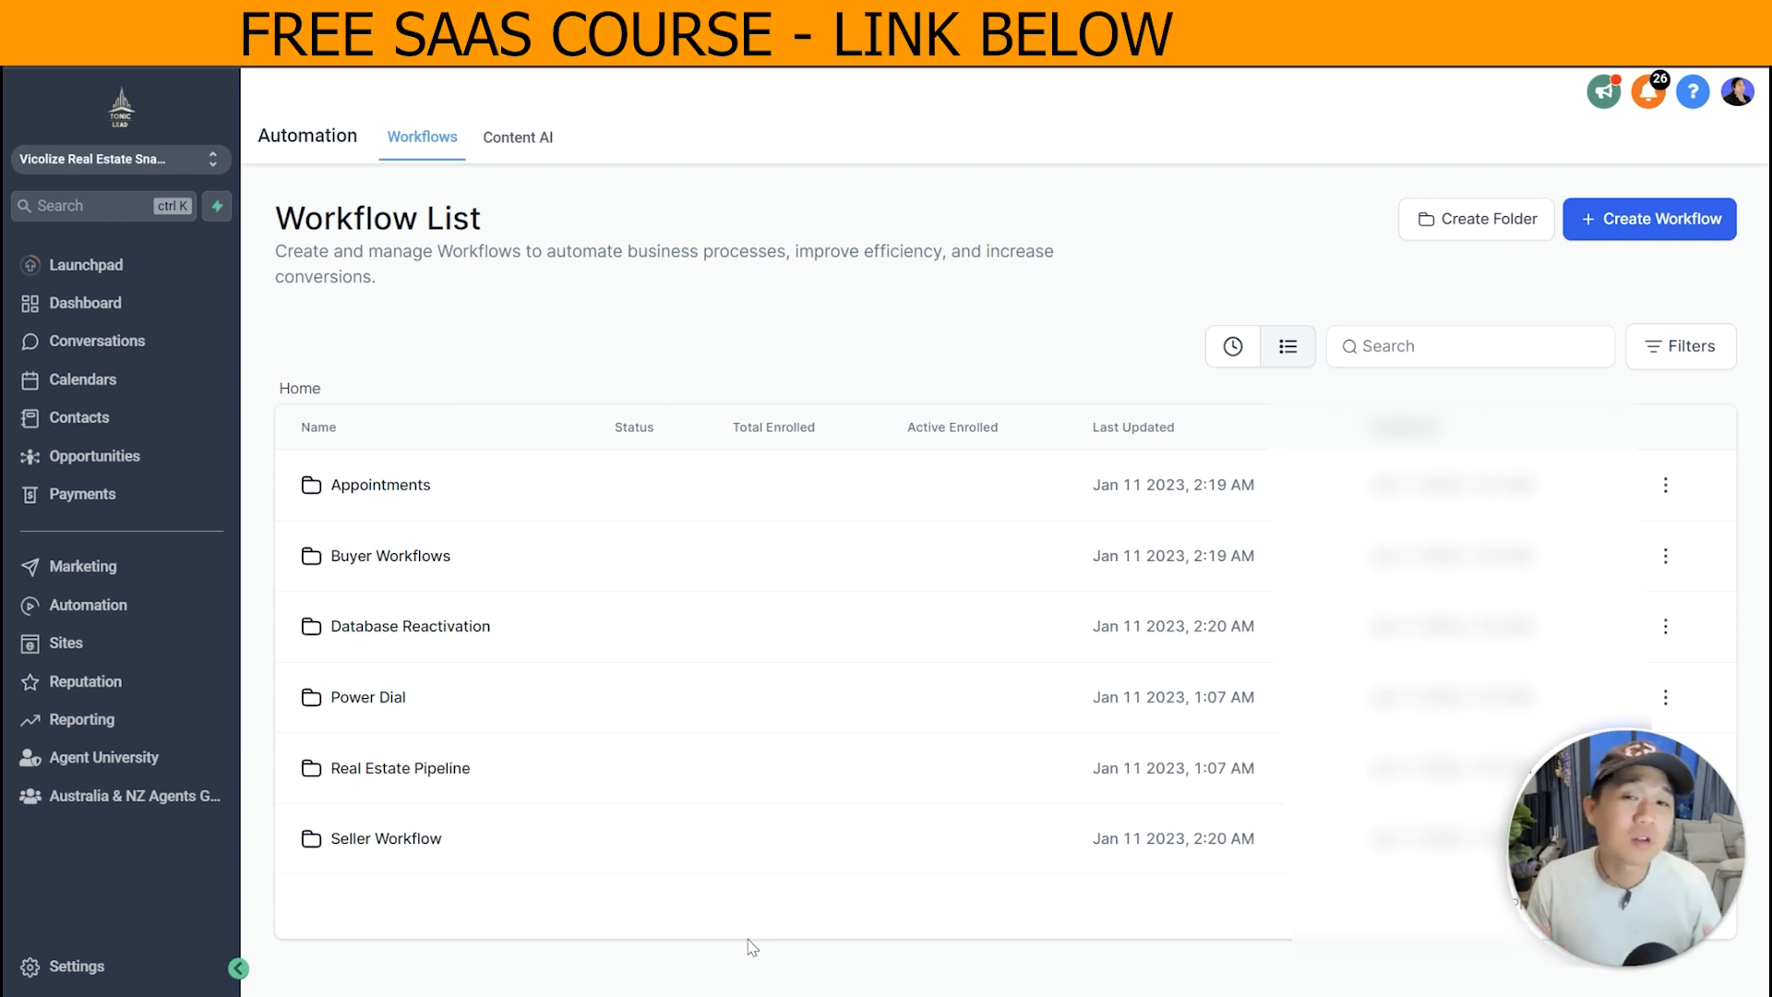
pyautogui.moveTo(410, 626)
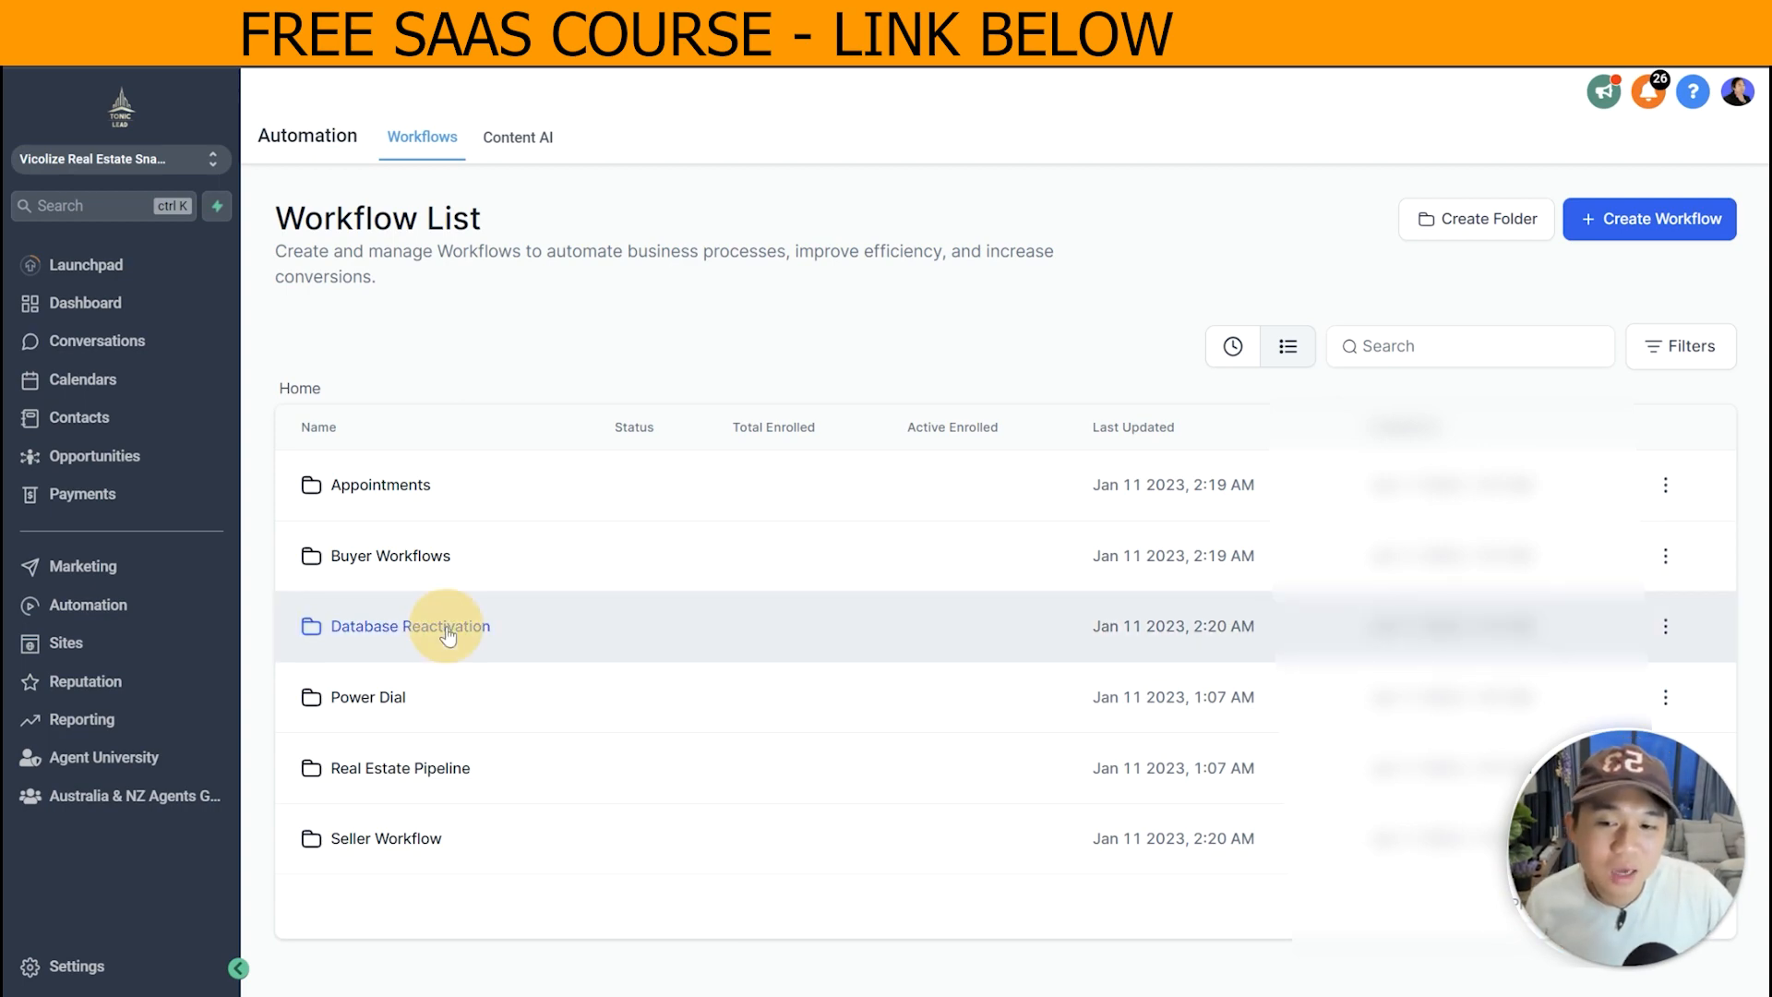
# Open the Database Reactivation folder and scroll through its reactivation workflows.
pyautogui.click(409, 626)
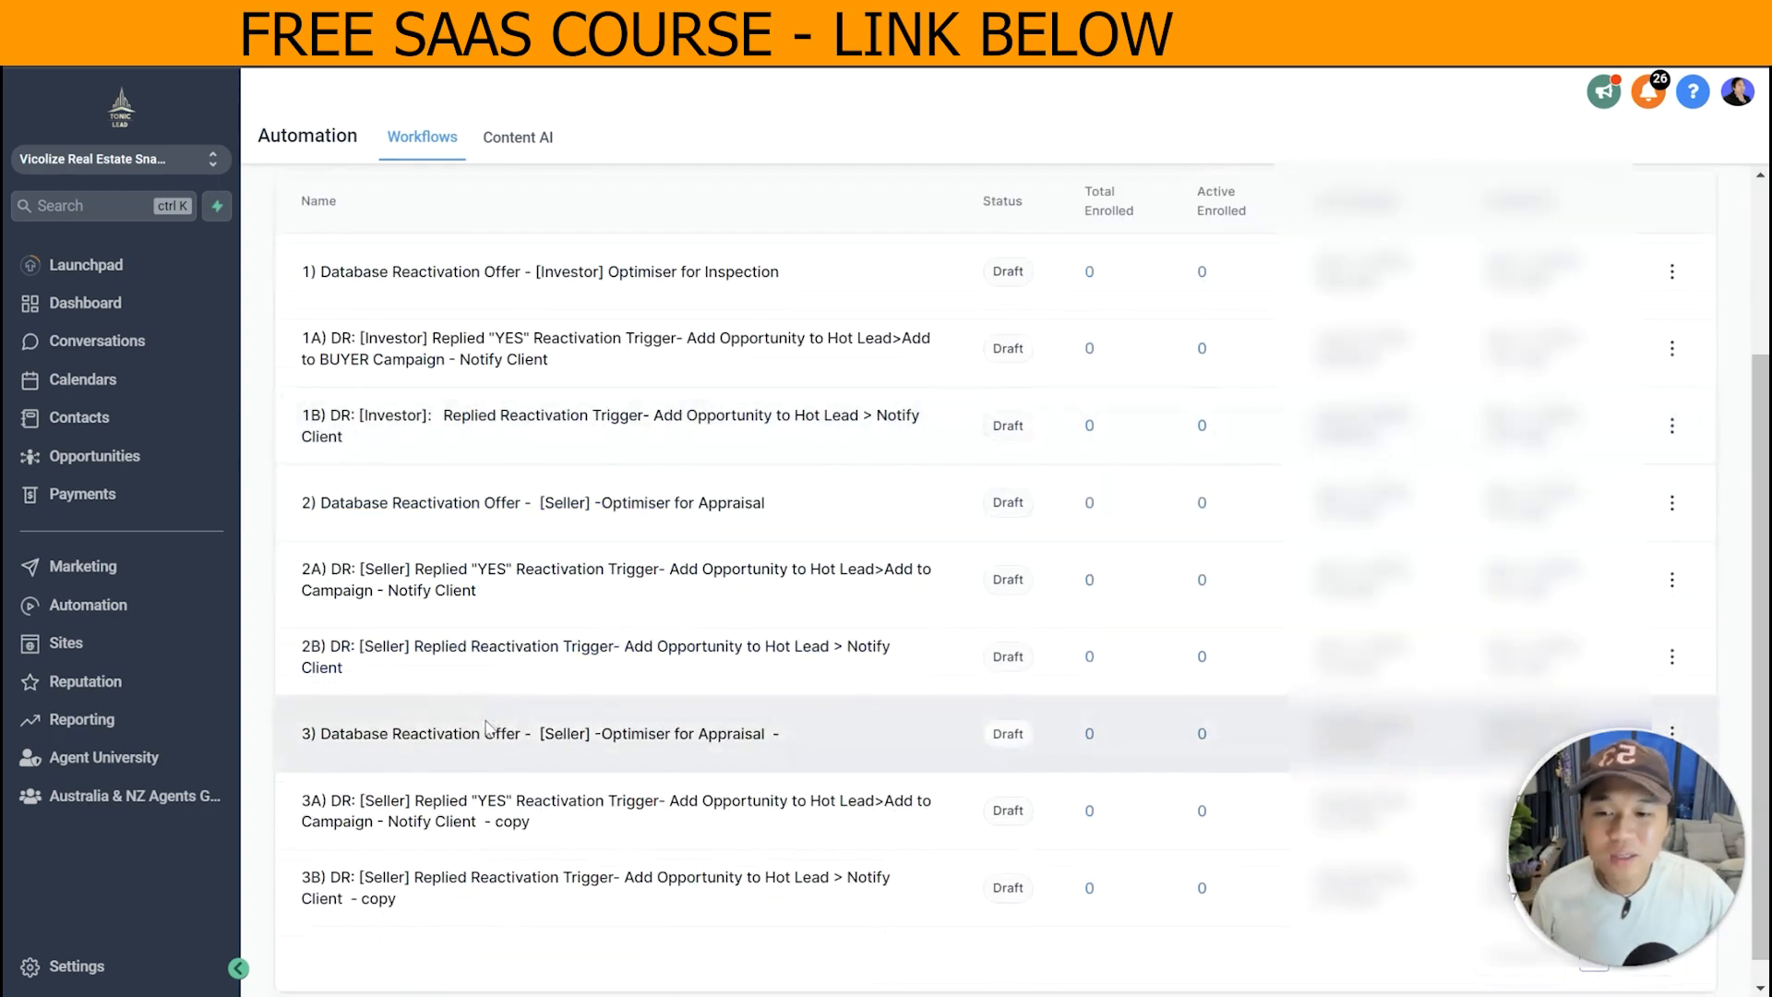
pyautogui.scroll(3)
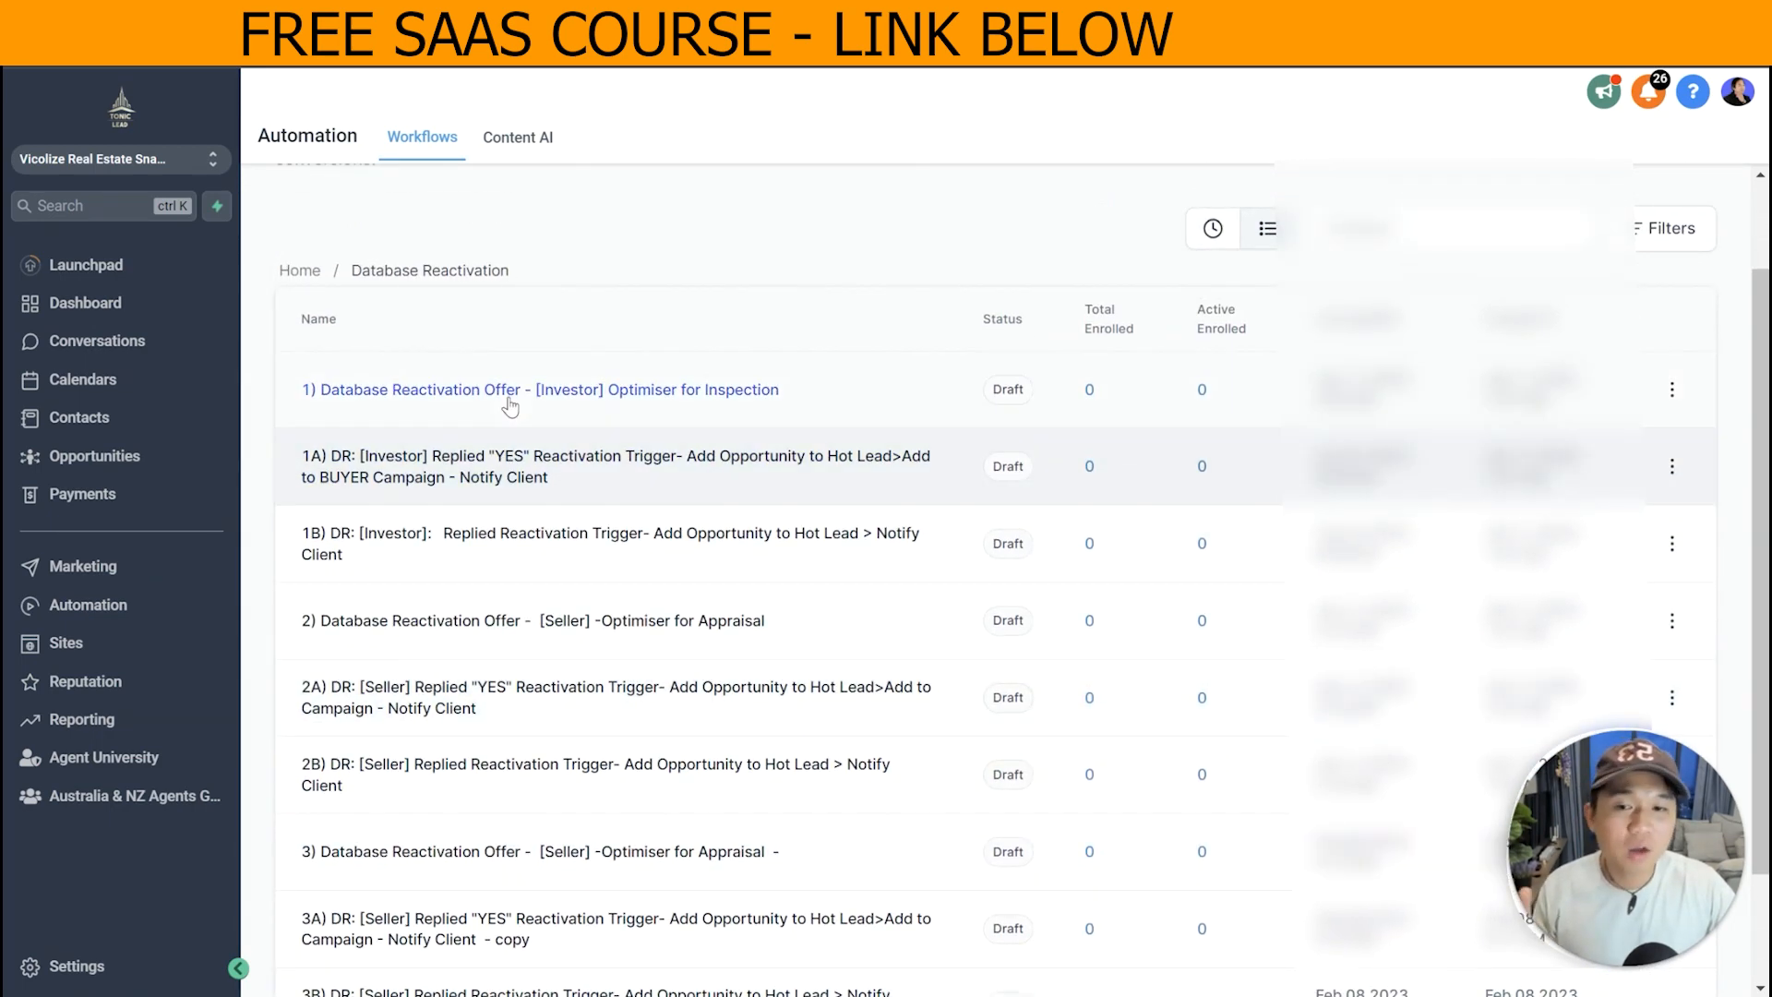
pyautogui.scroll(-3)
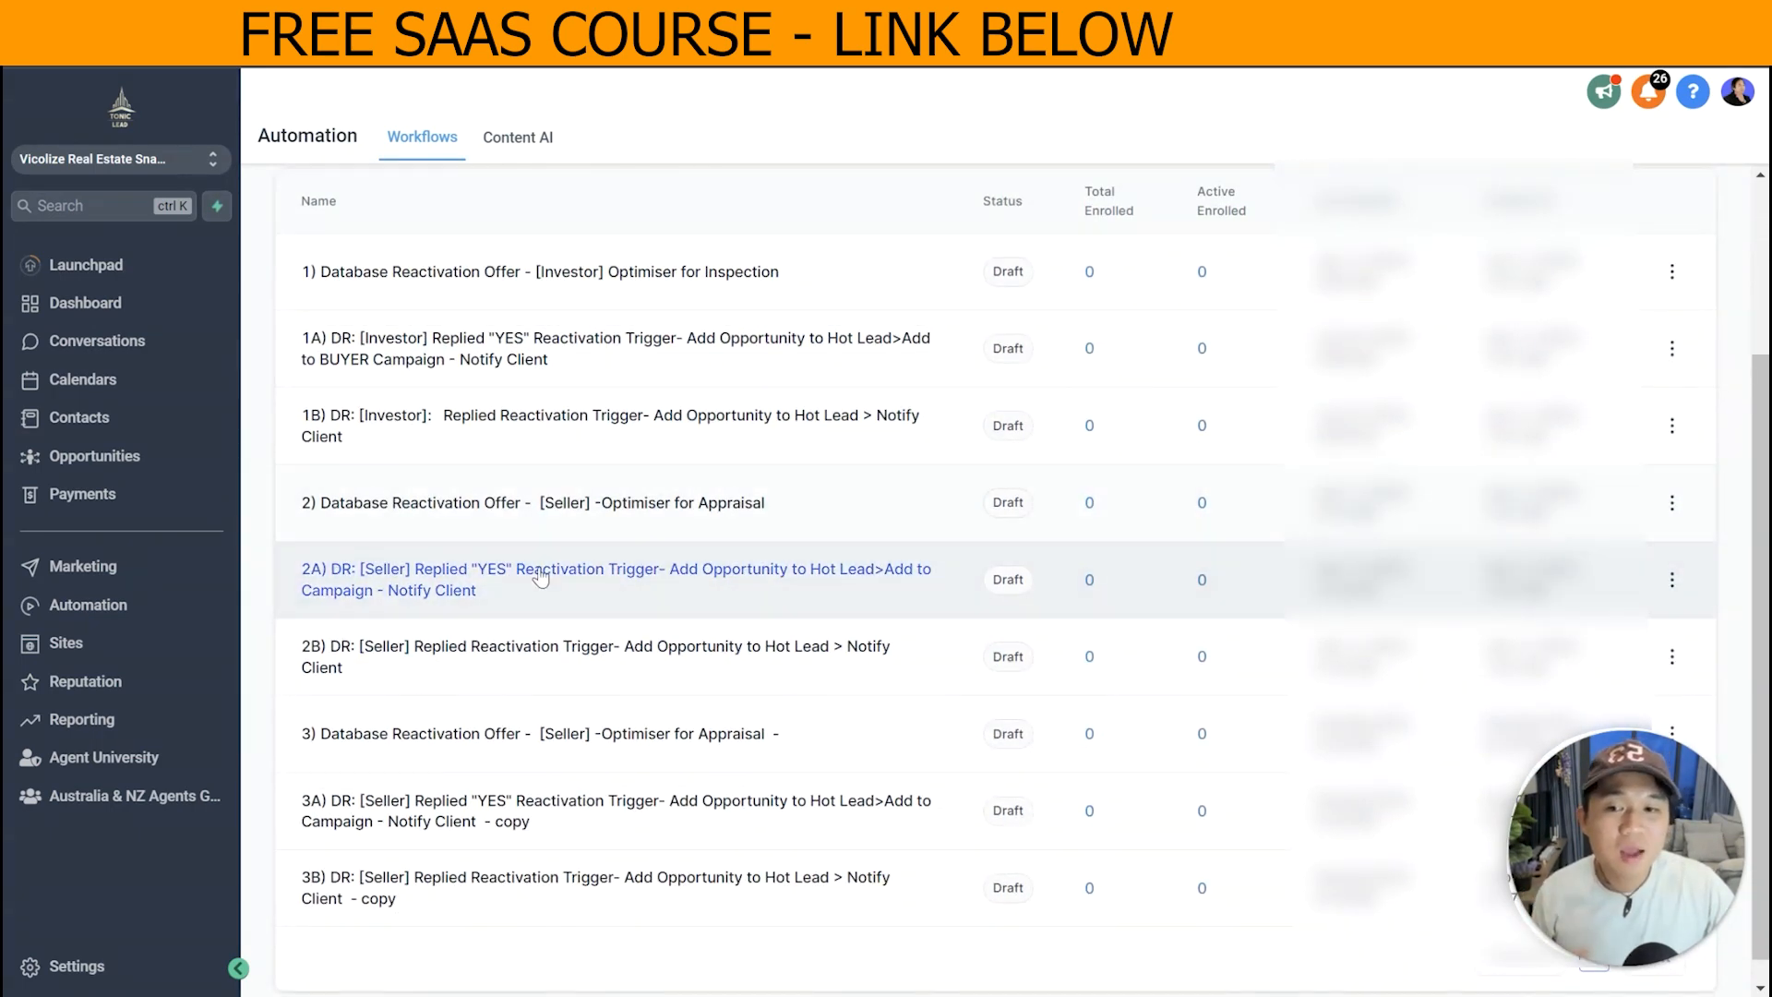
pyautogui.moveTo(377, 424)
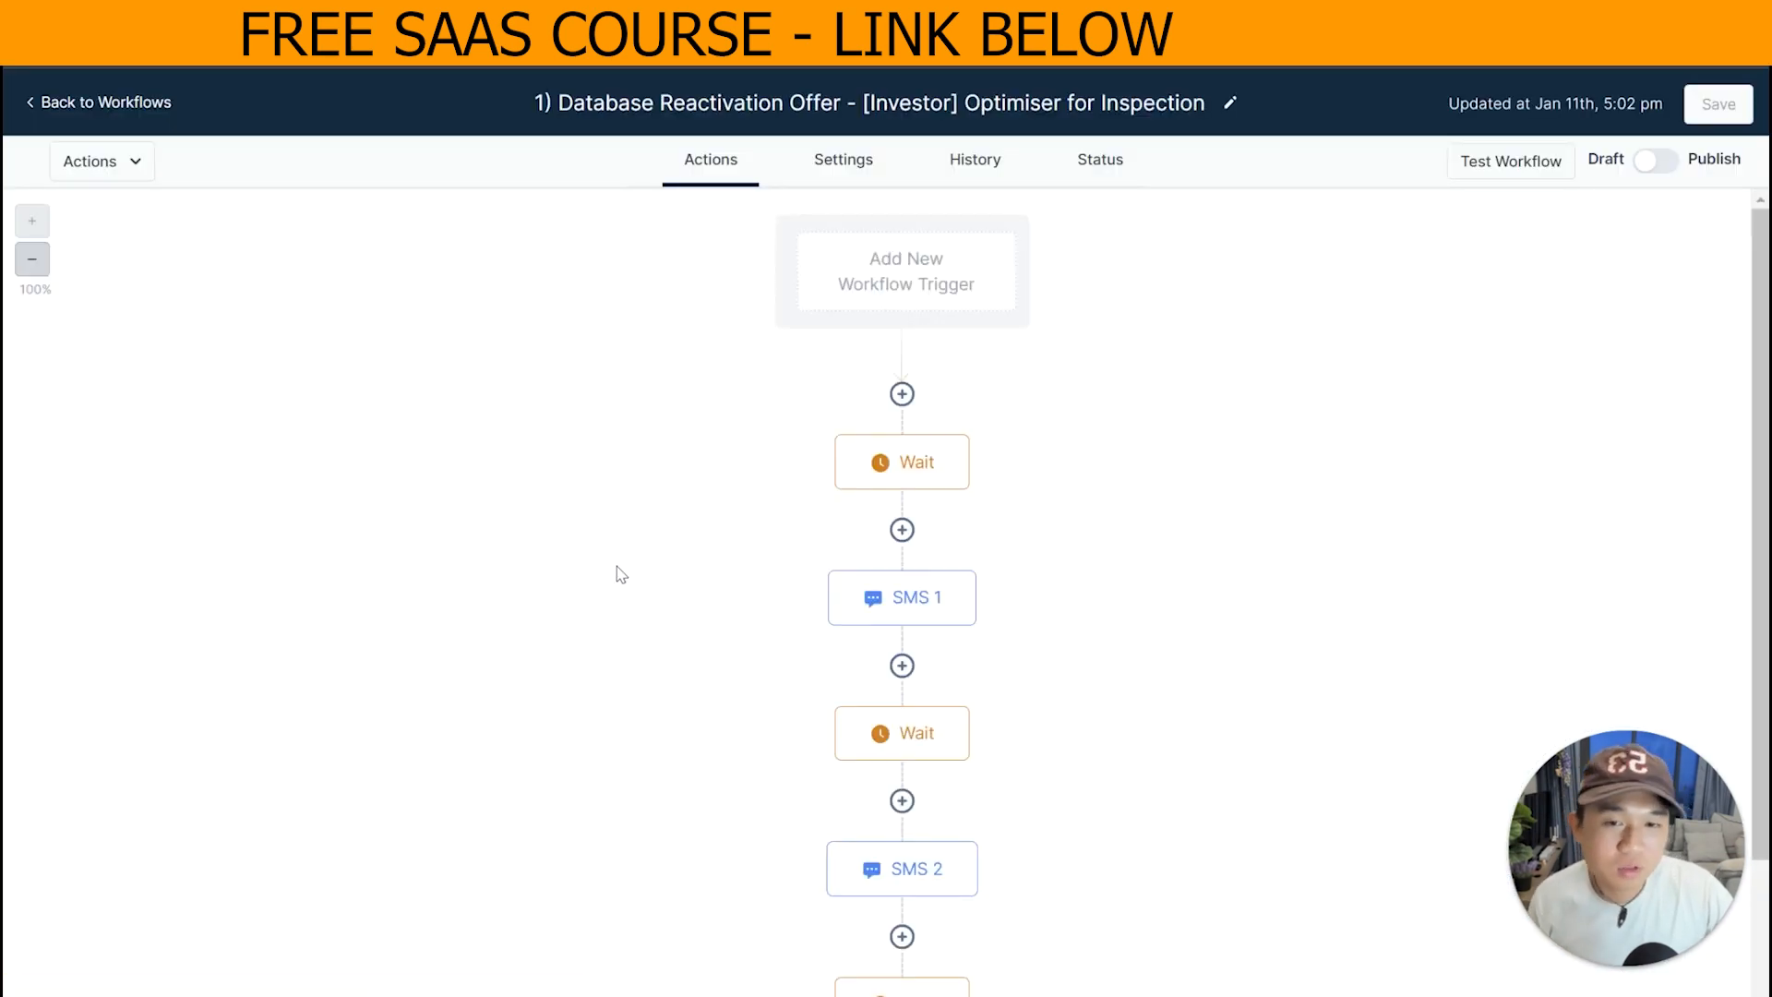
pyautogui.moveTo(910, 264)
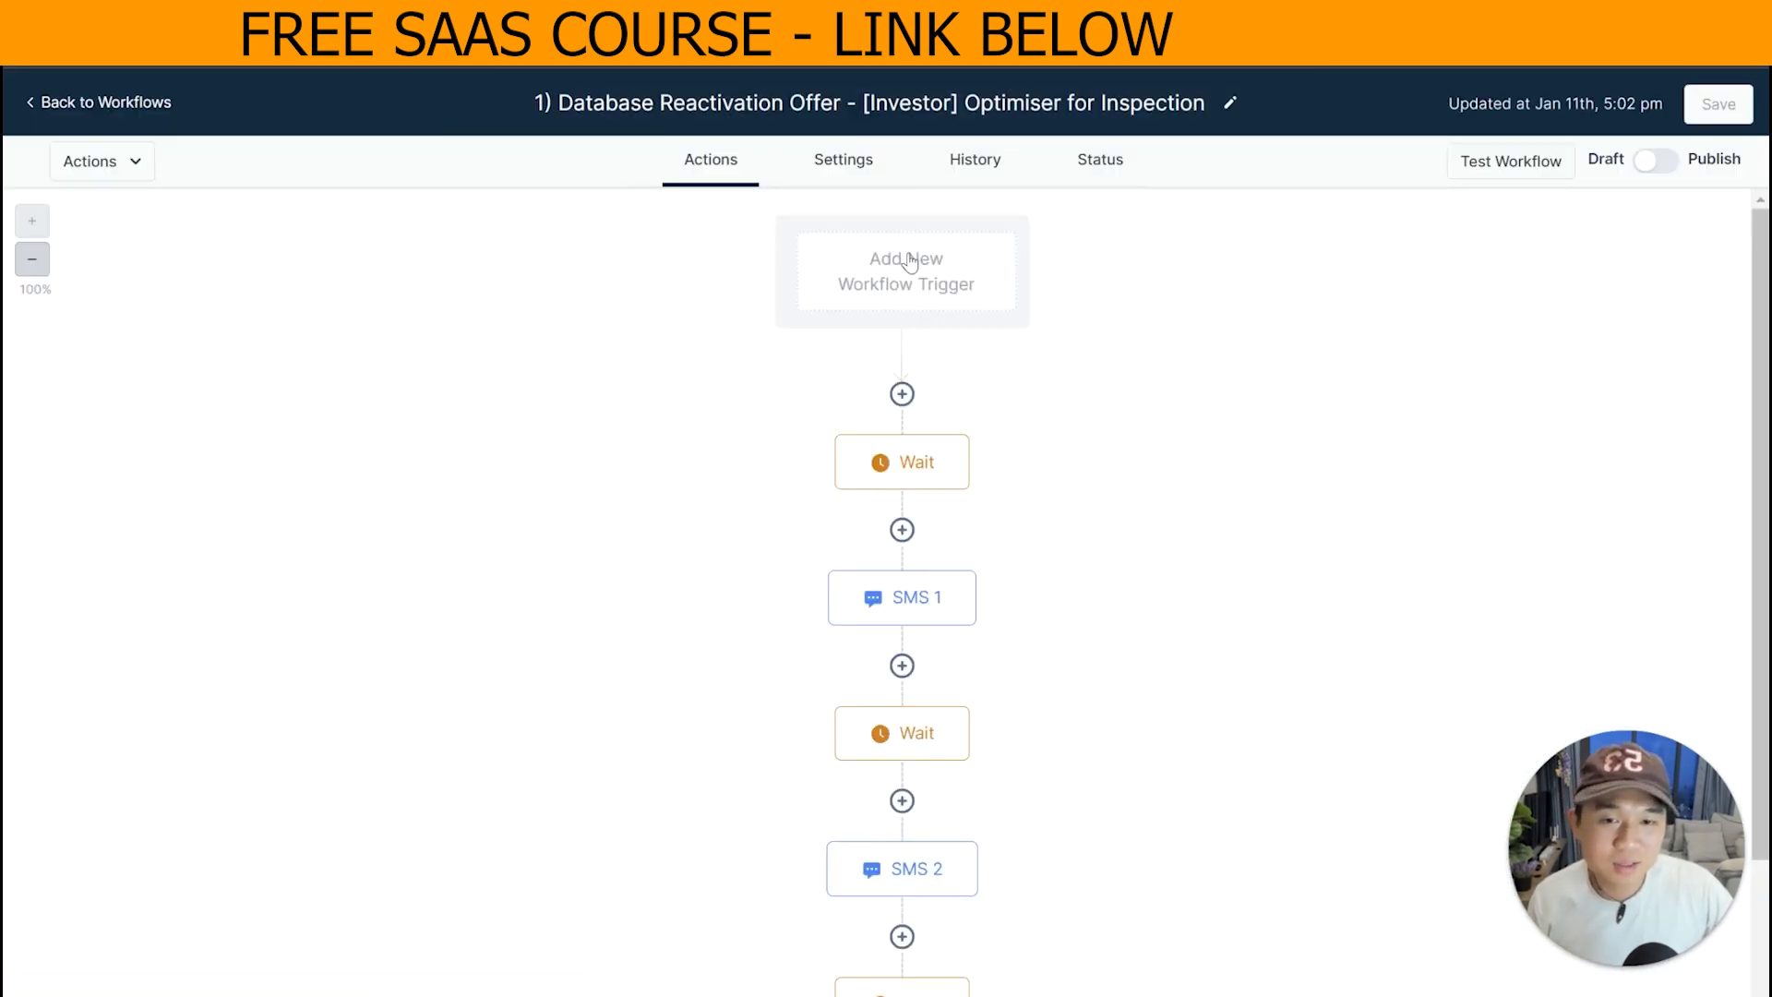
pyautogui.scroll(-3)
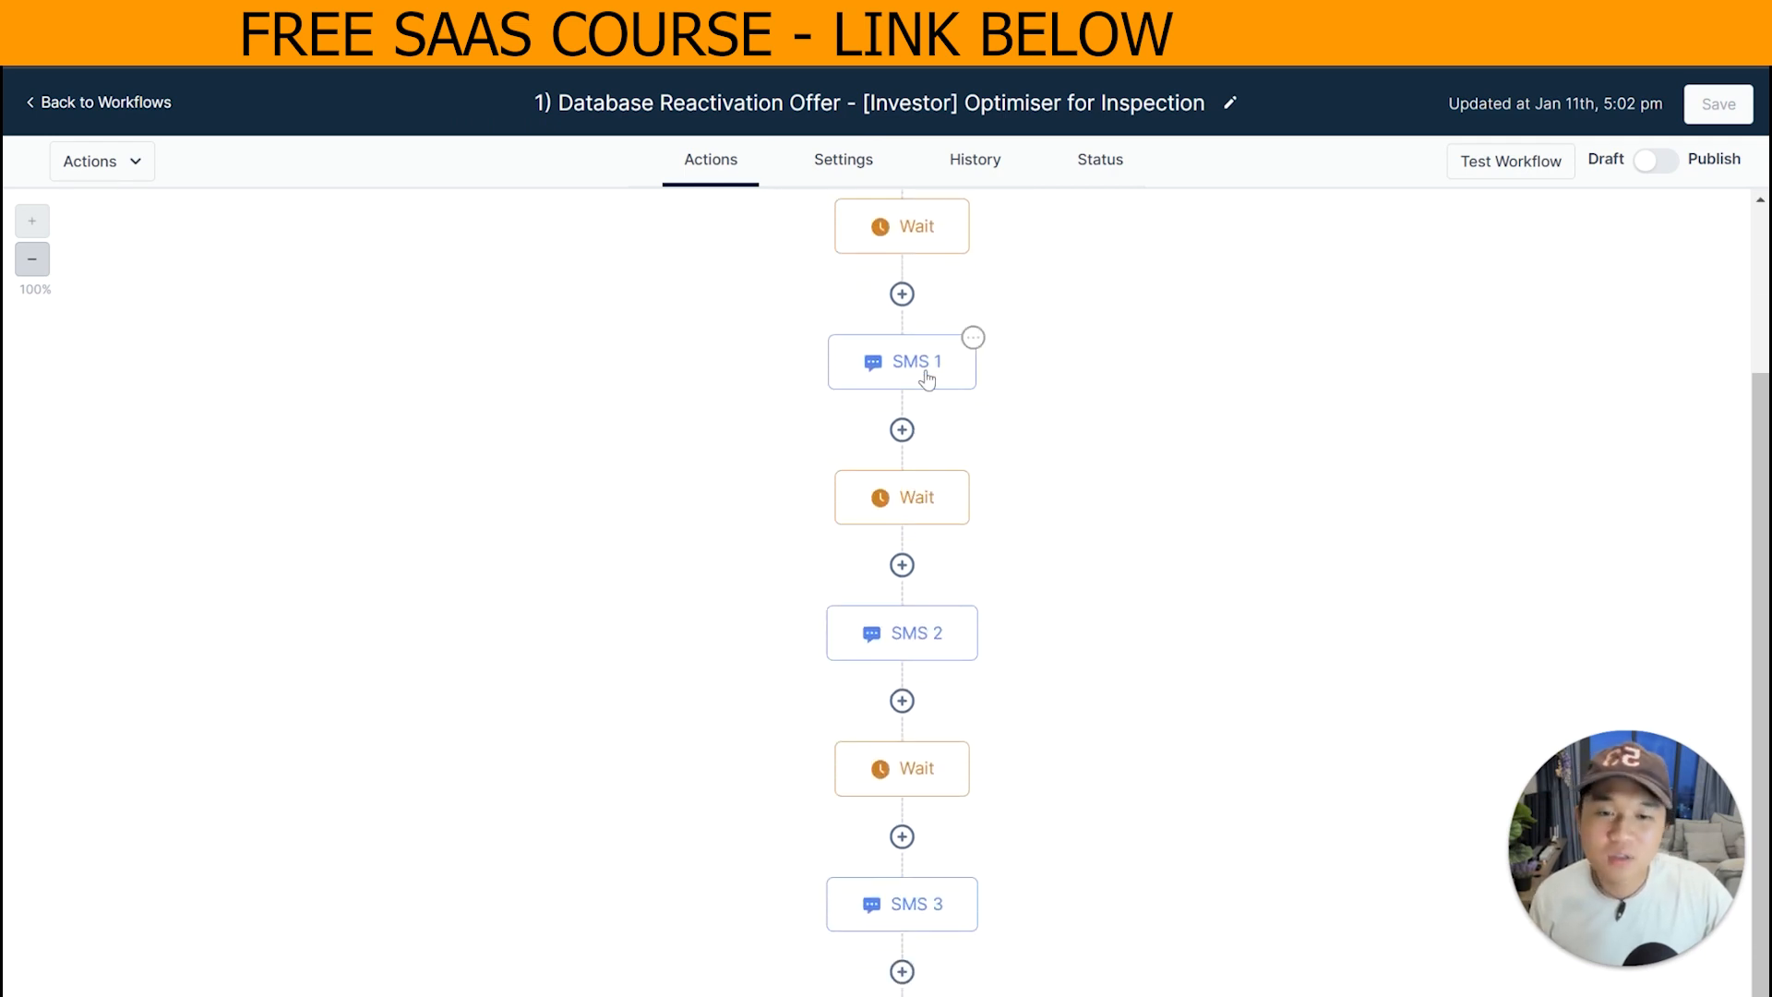
pyautogui.click(901, 362)
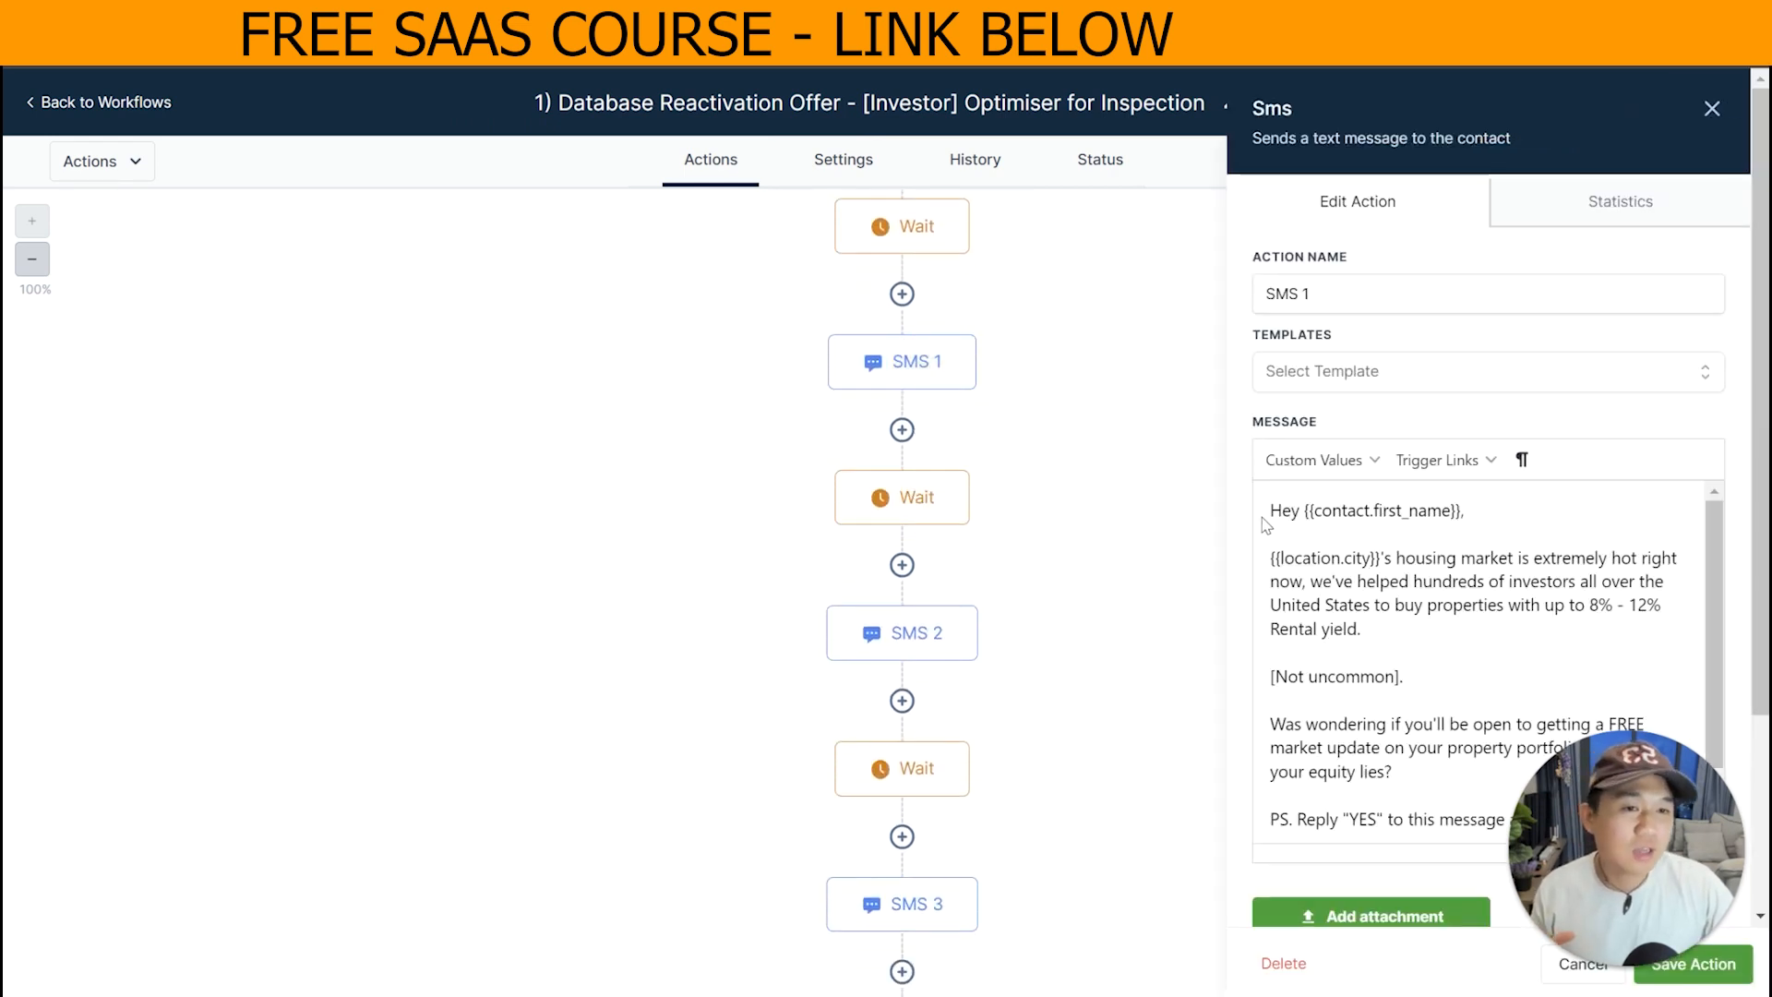
pyautogui.scroll(-3)
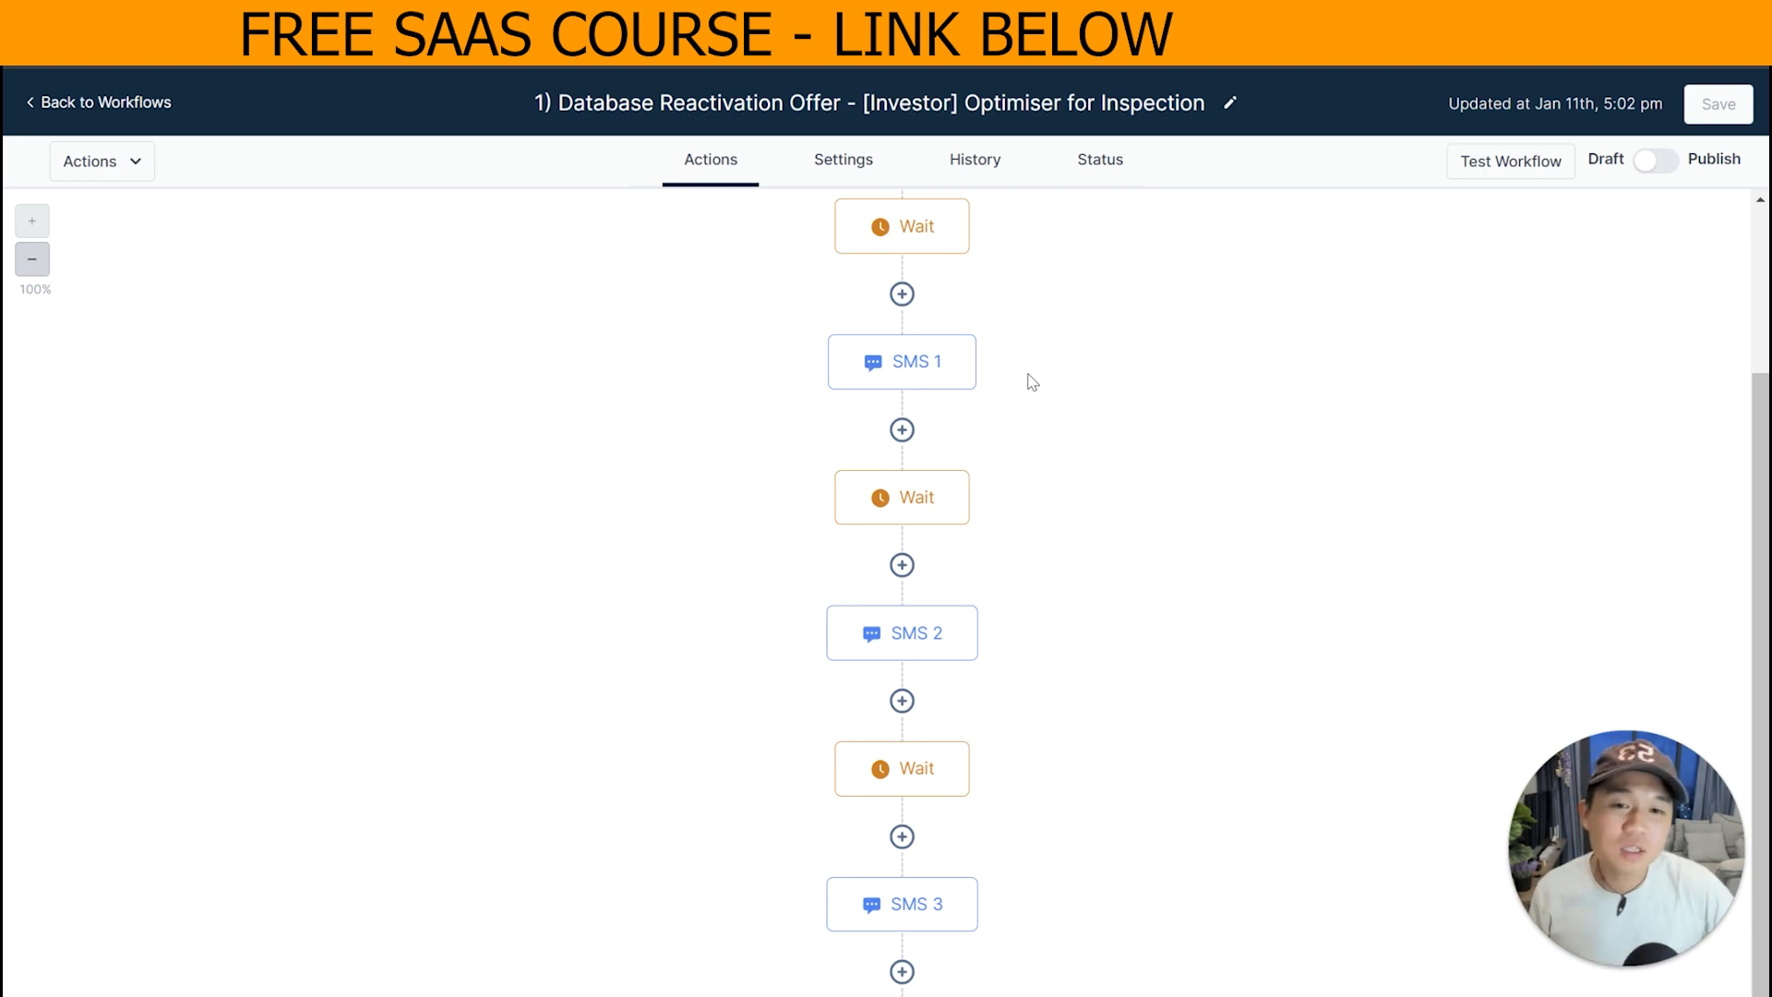
pyautogui.scroll(-3)
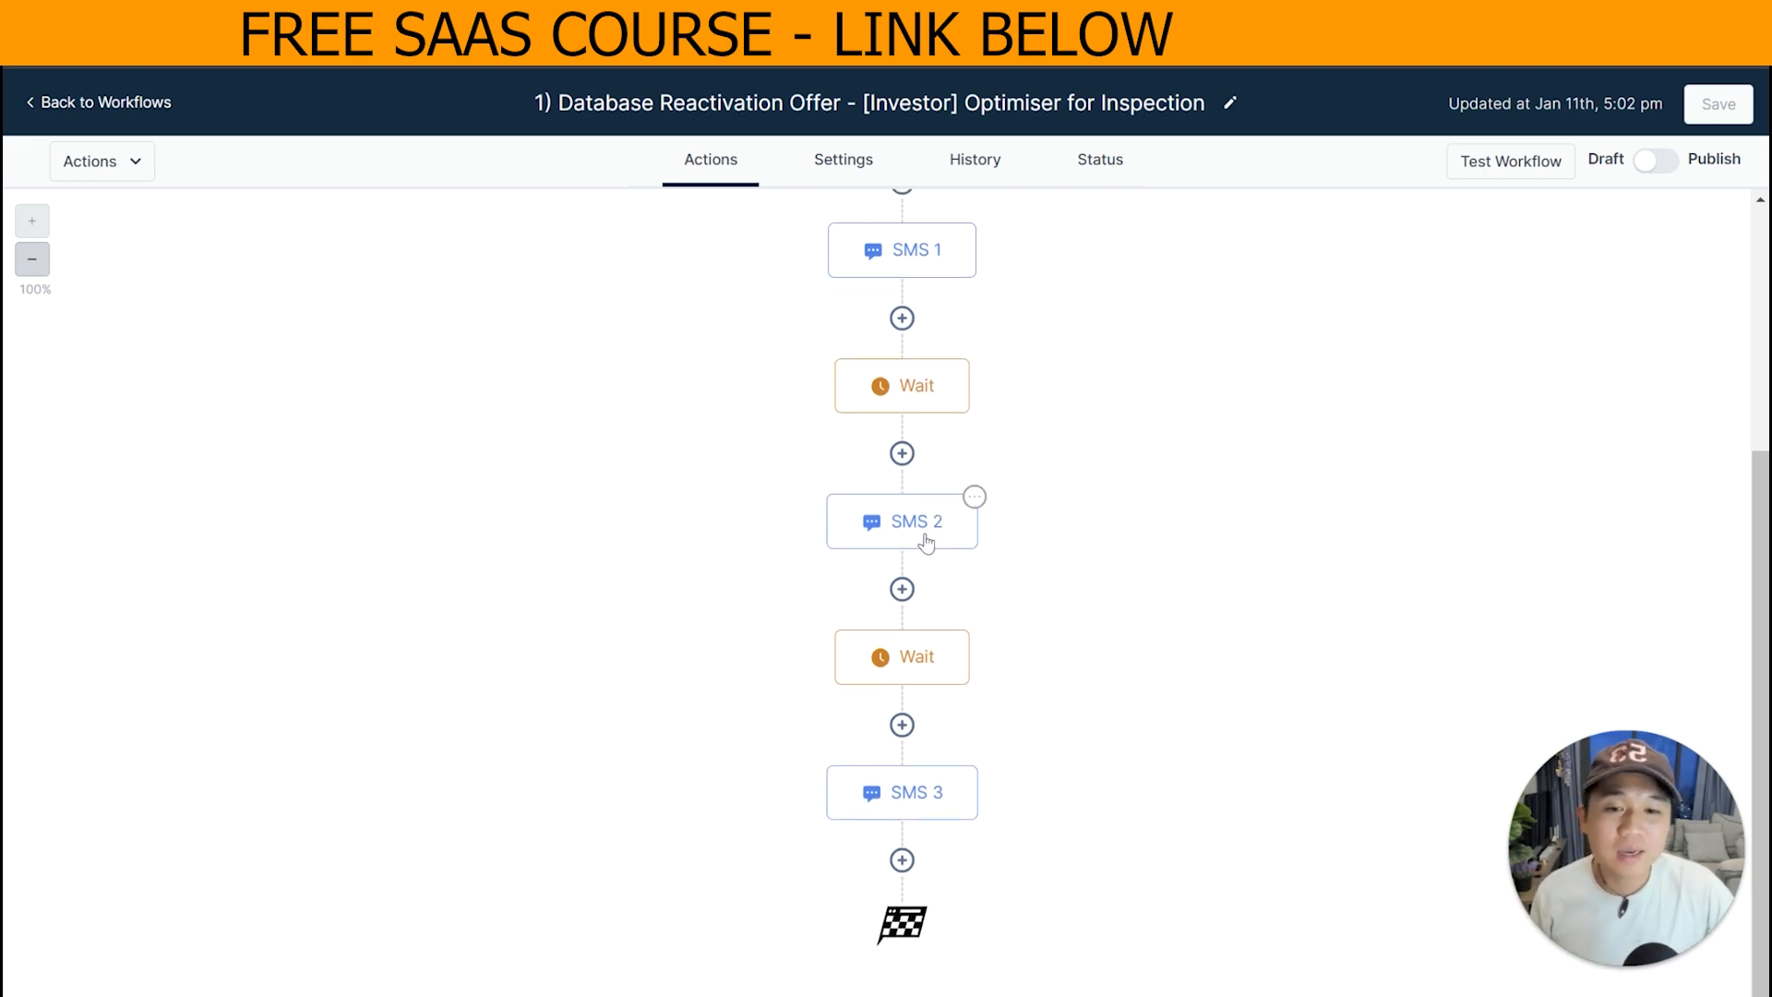
pyautogui.click(901, 521)
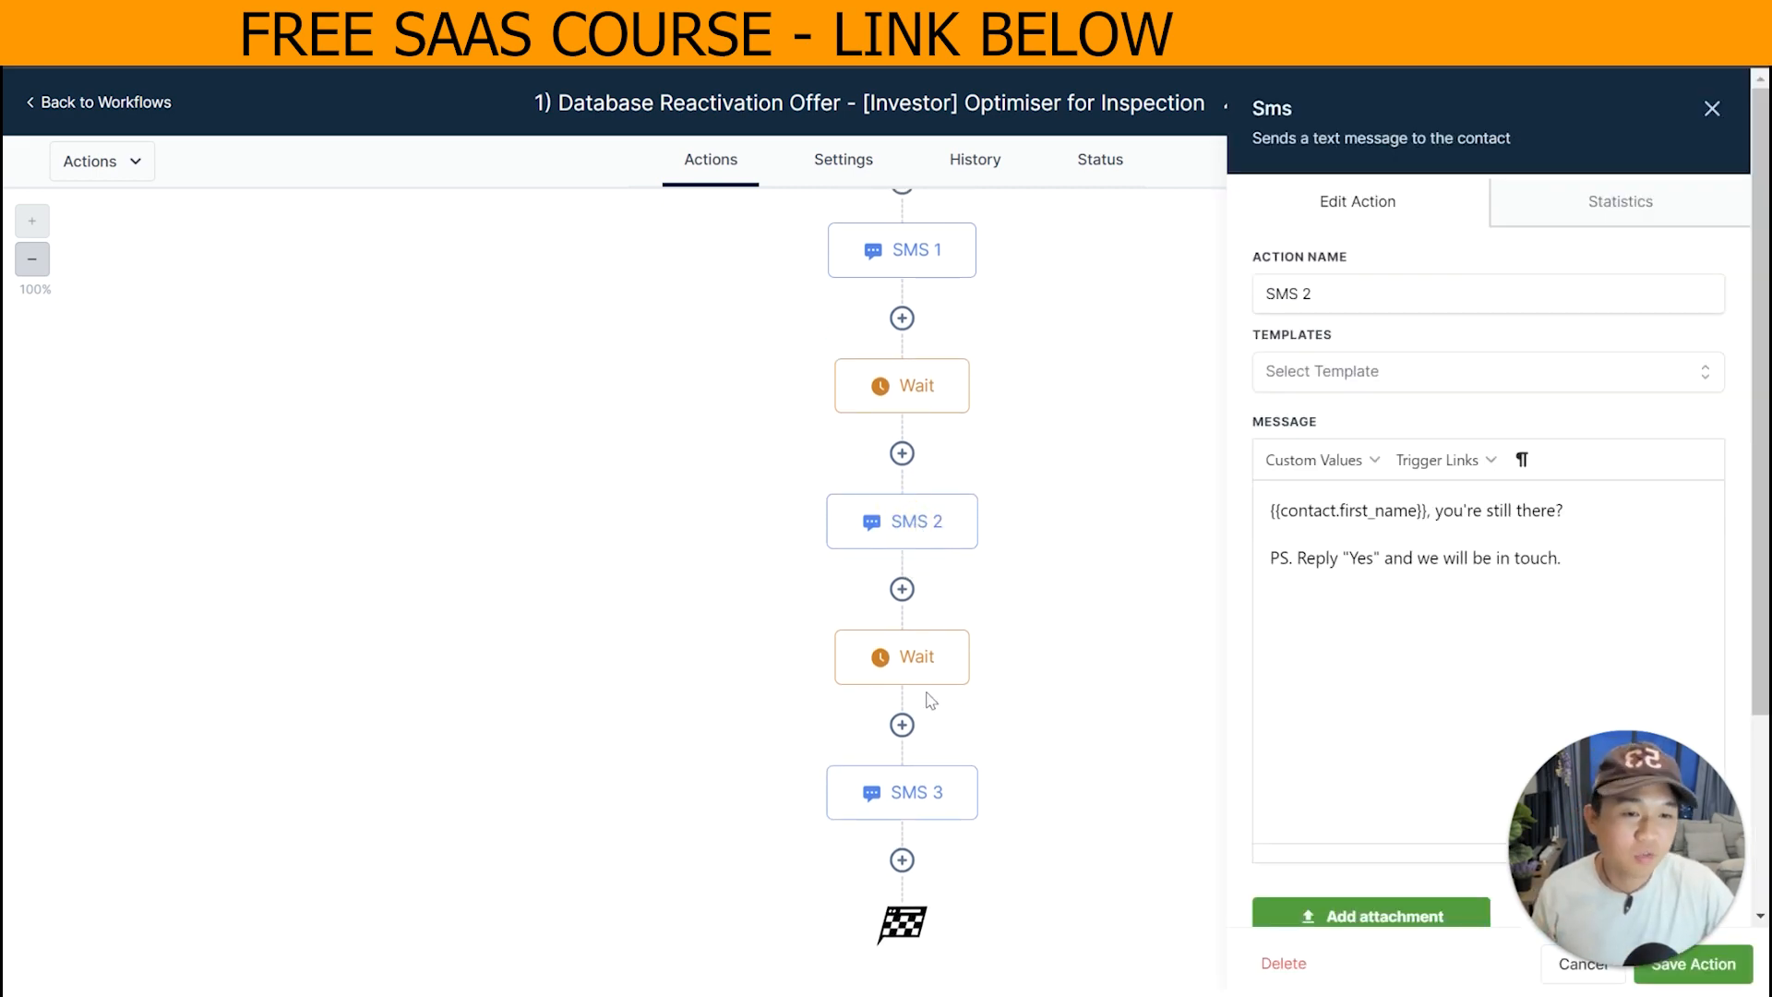
pyautogui.click(901, 792)
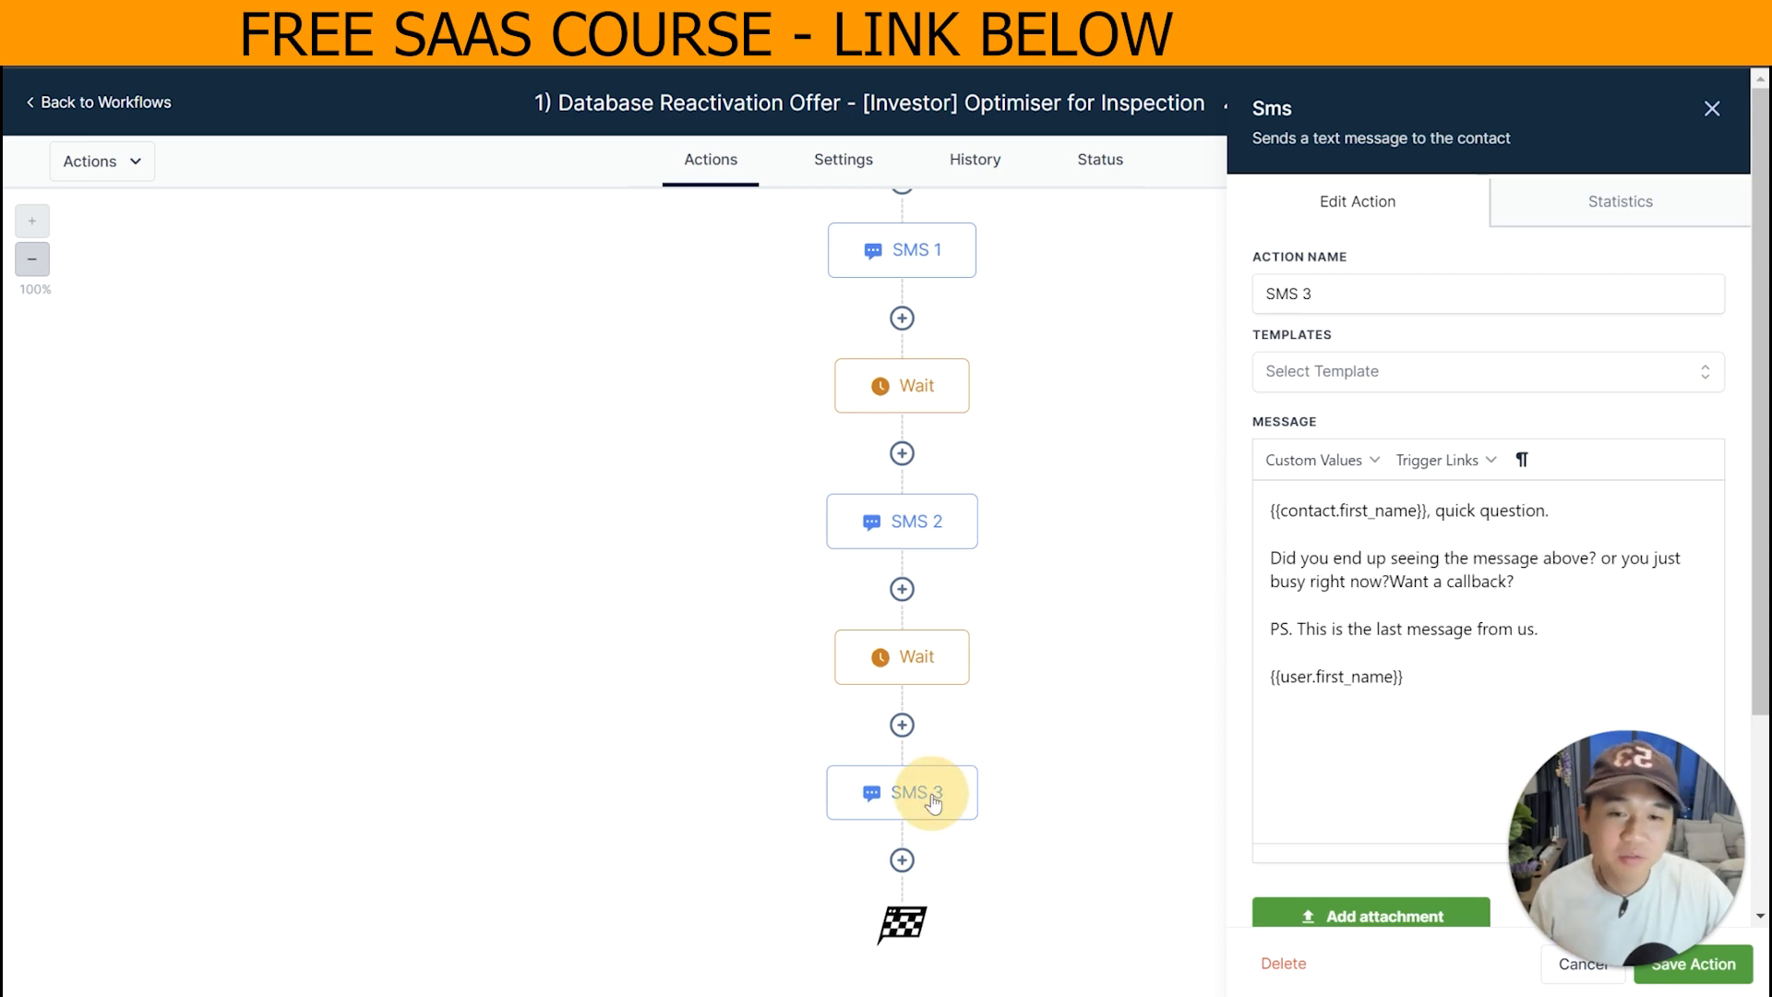
pyautogui.moveTo(1571, 182)
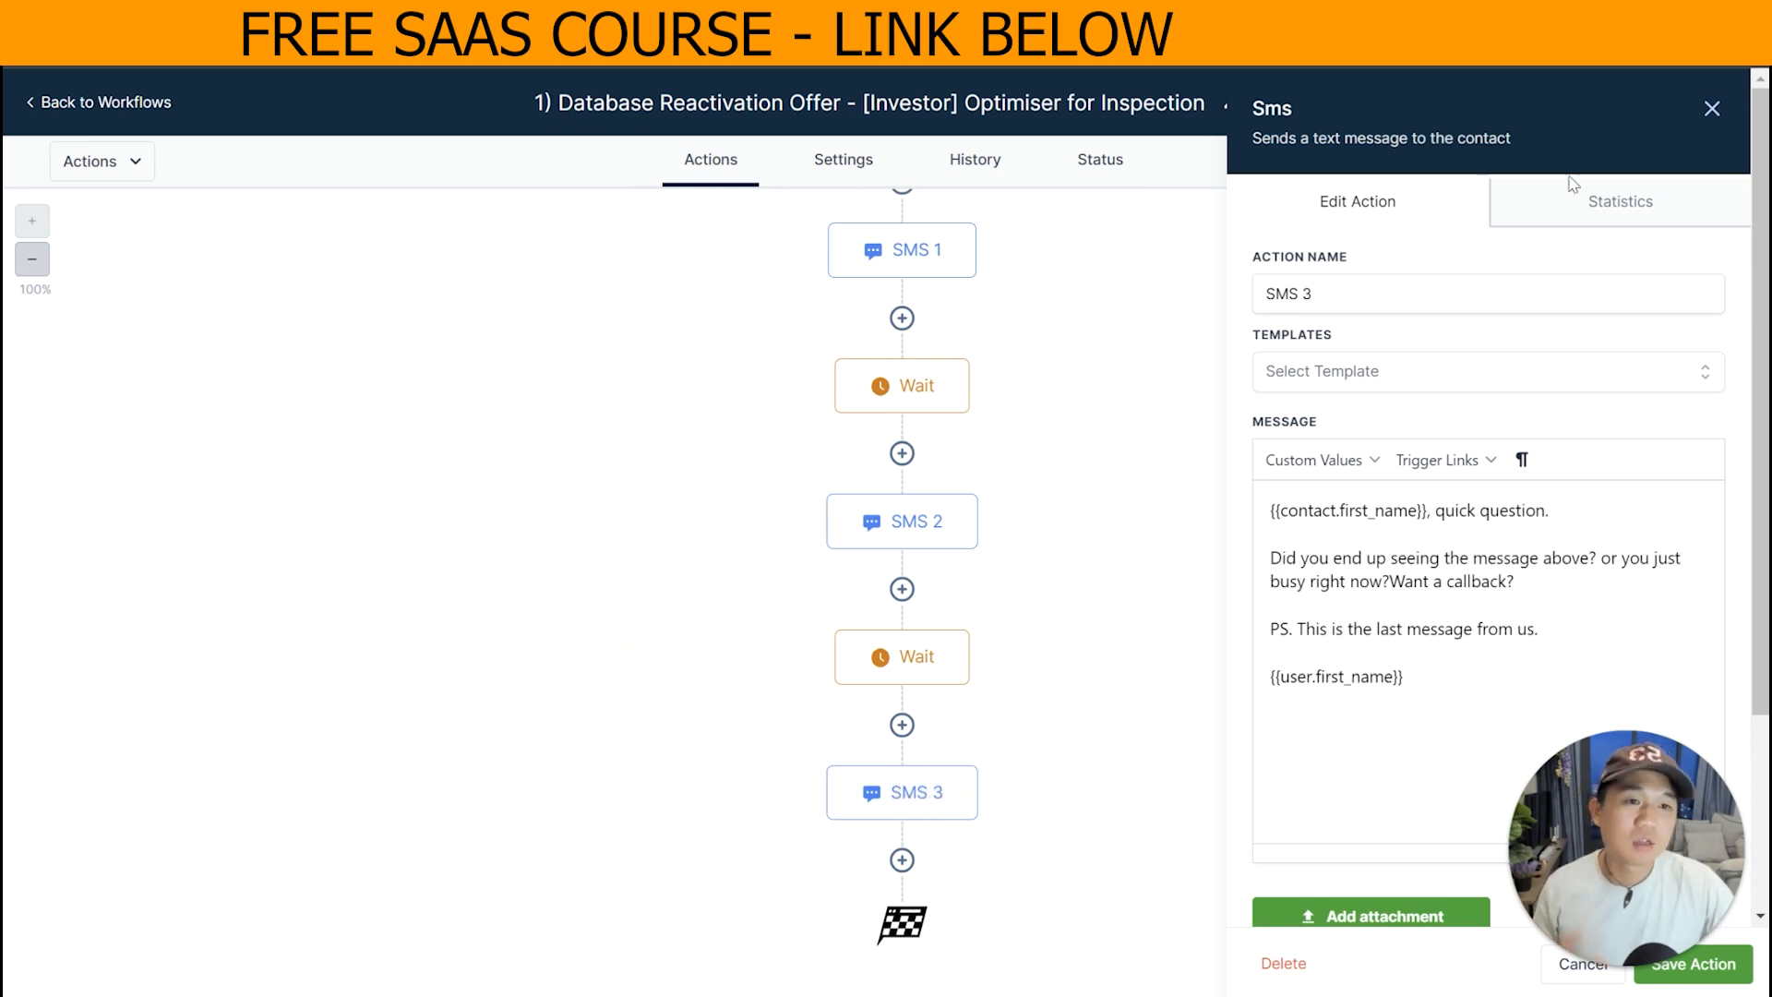
pyautogui.click(1712, 109)
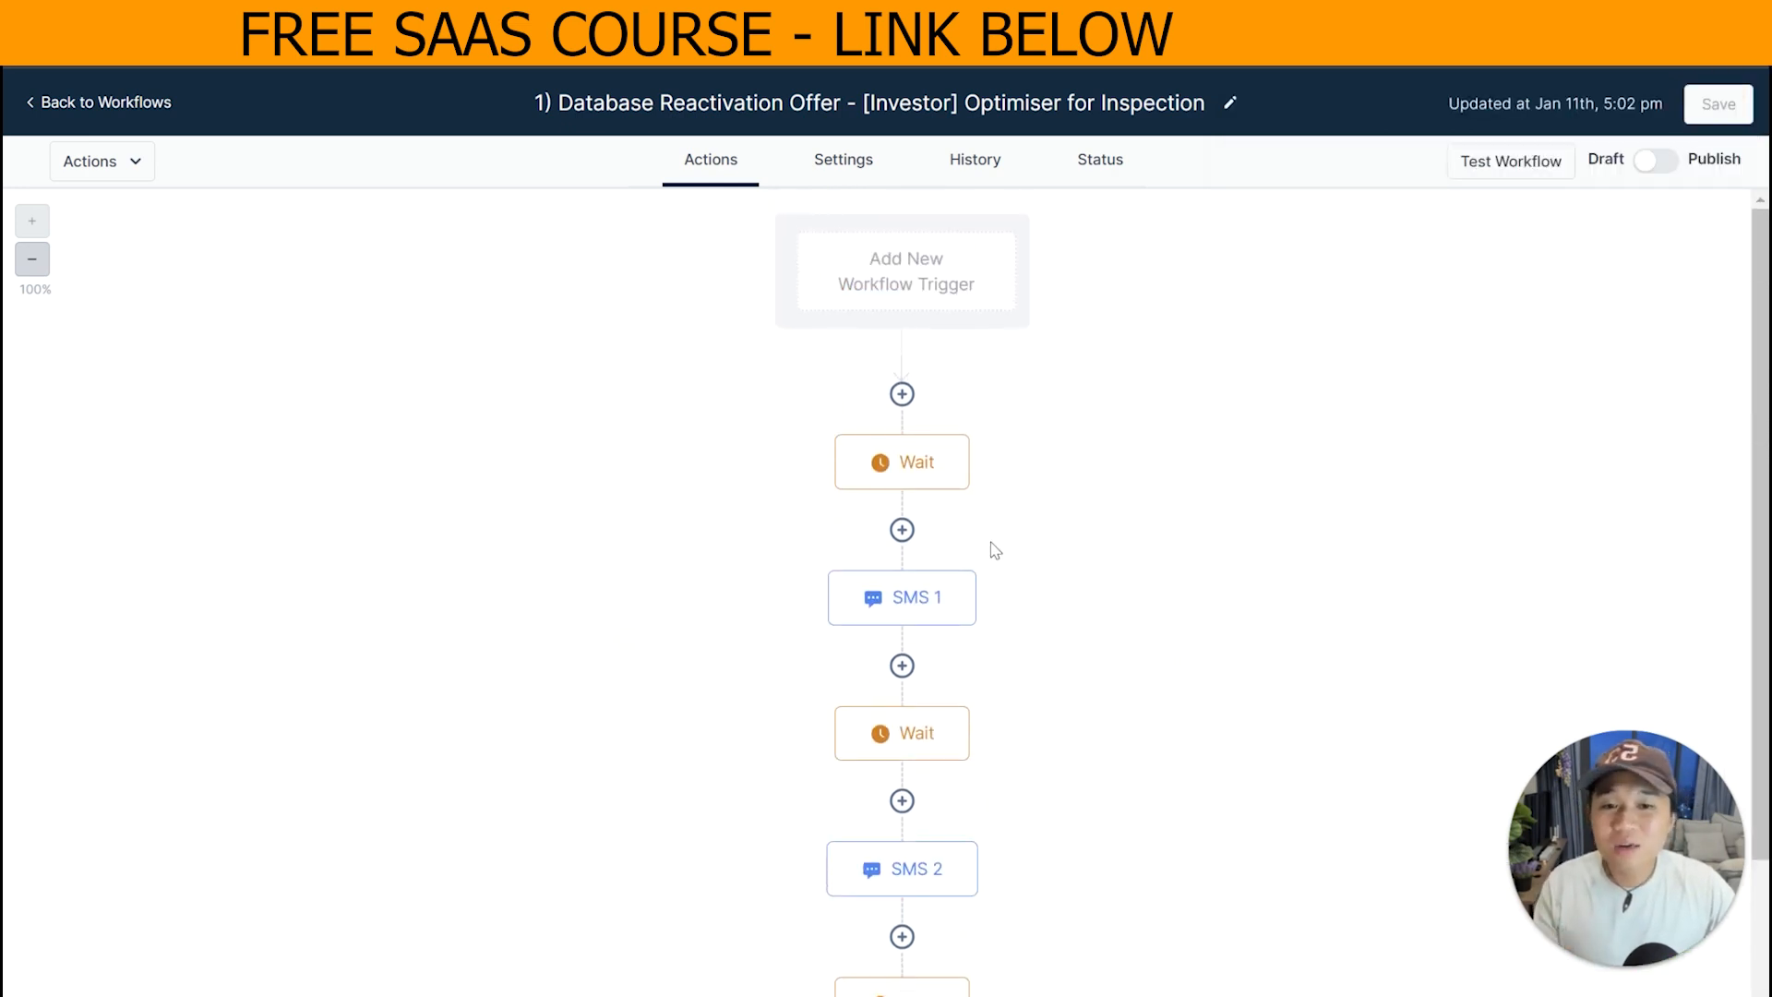
pyautogui.moveTo(947, 590)
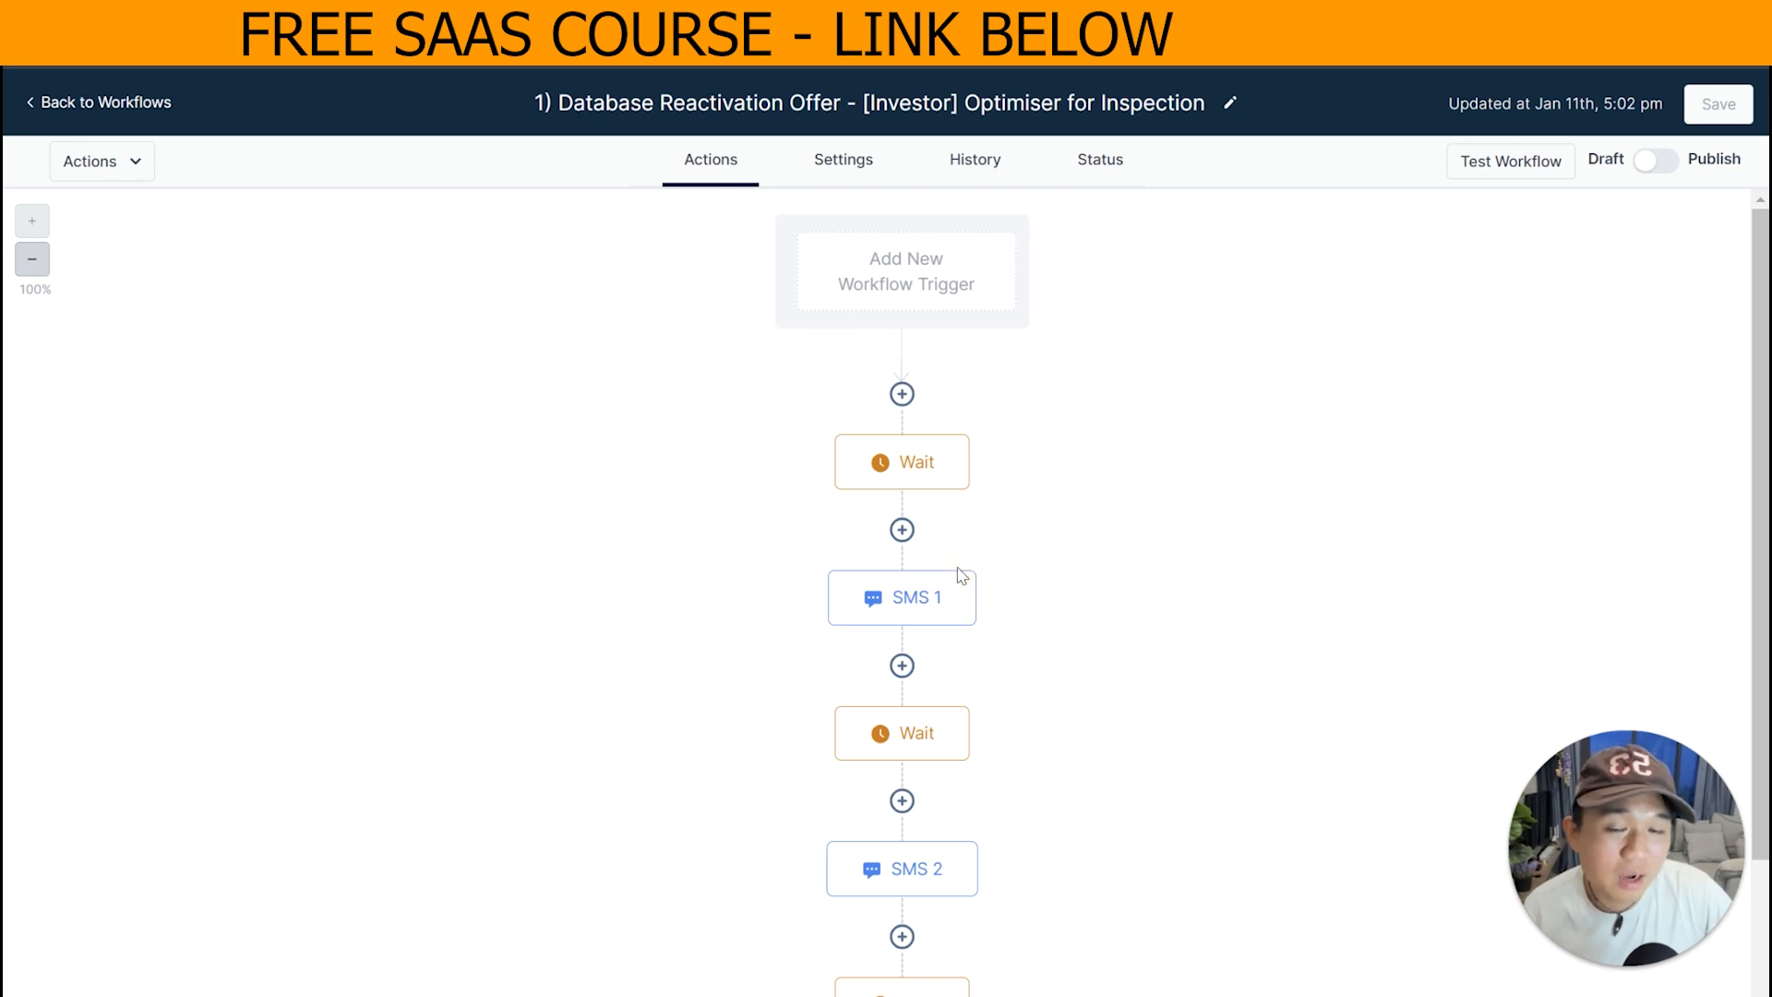
pyautogui.click(96, 101)
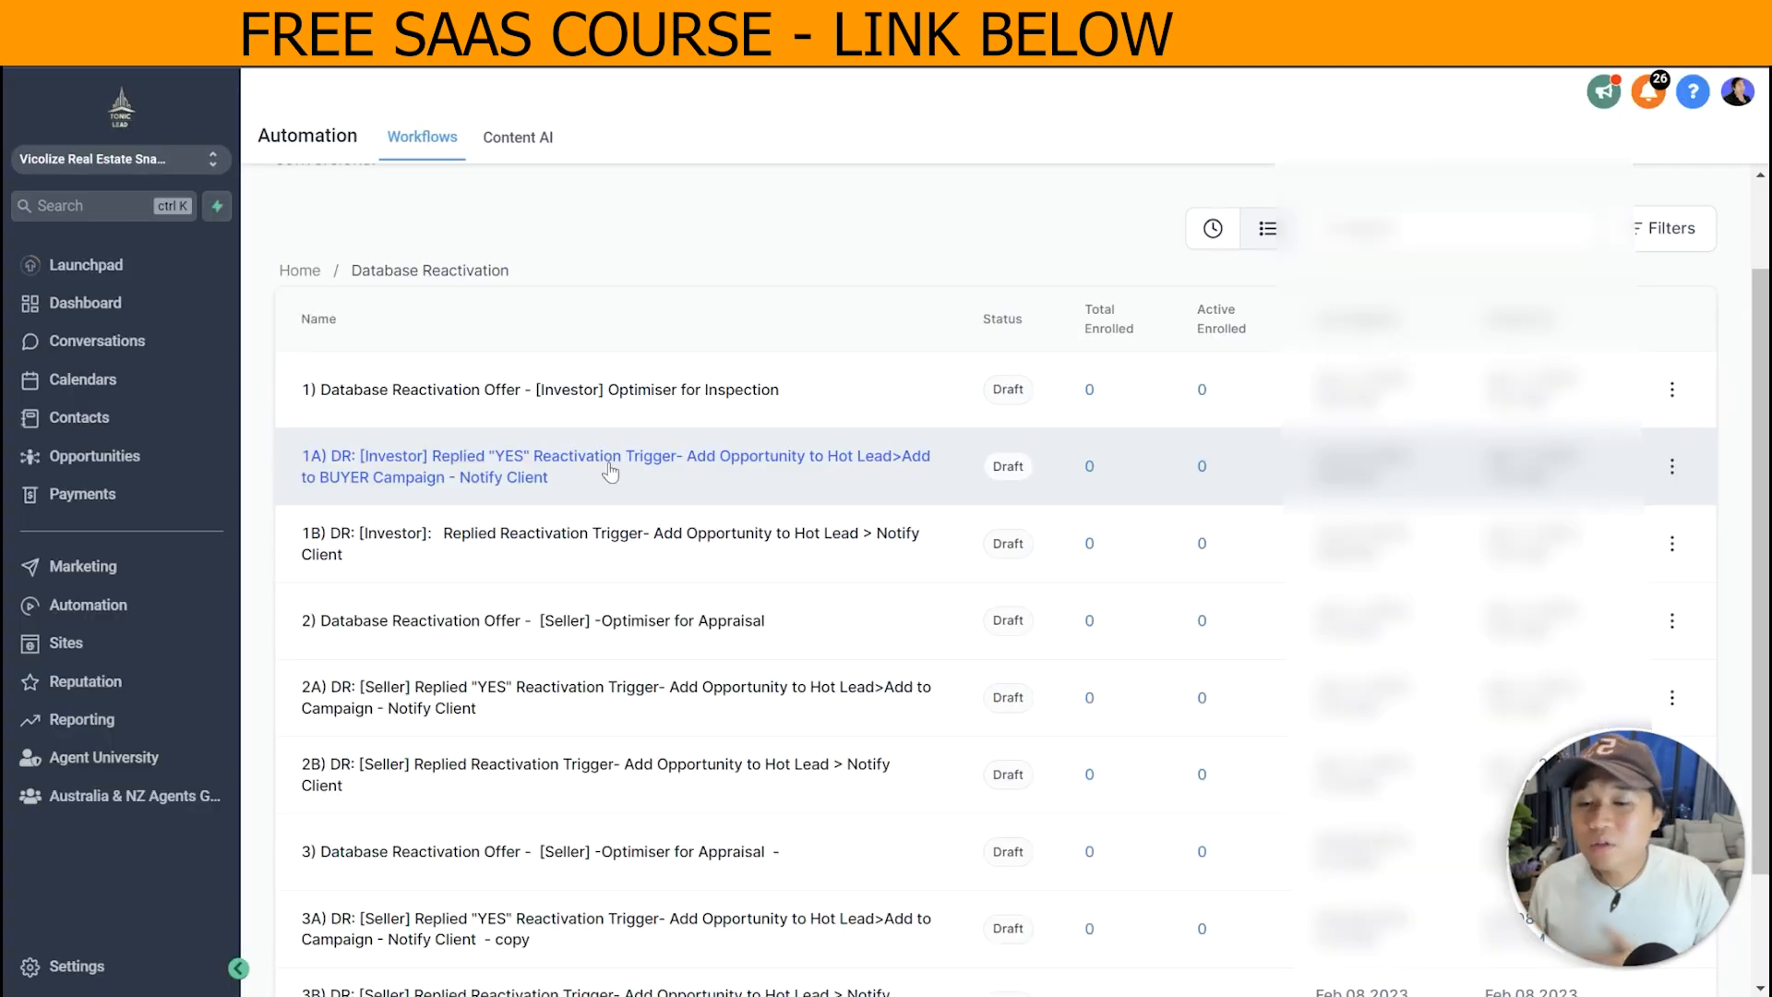
pyautogui.click(613, 465)
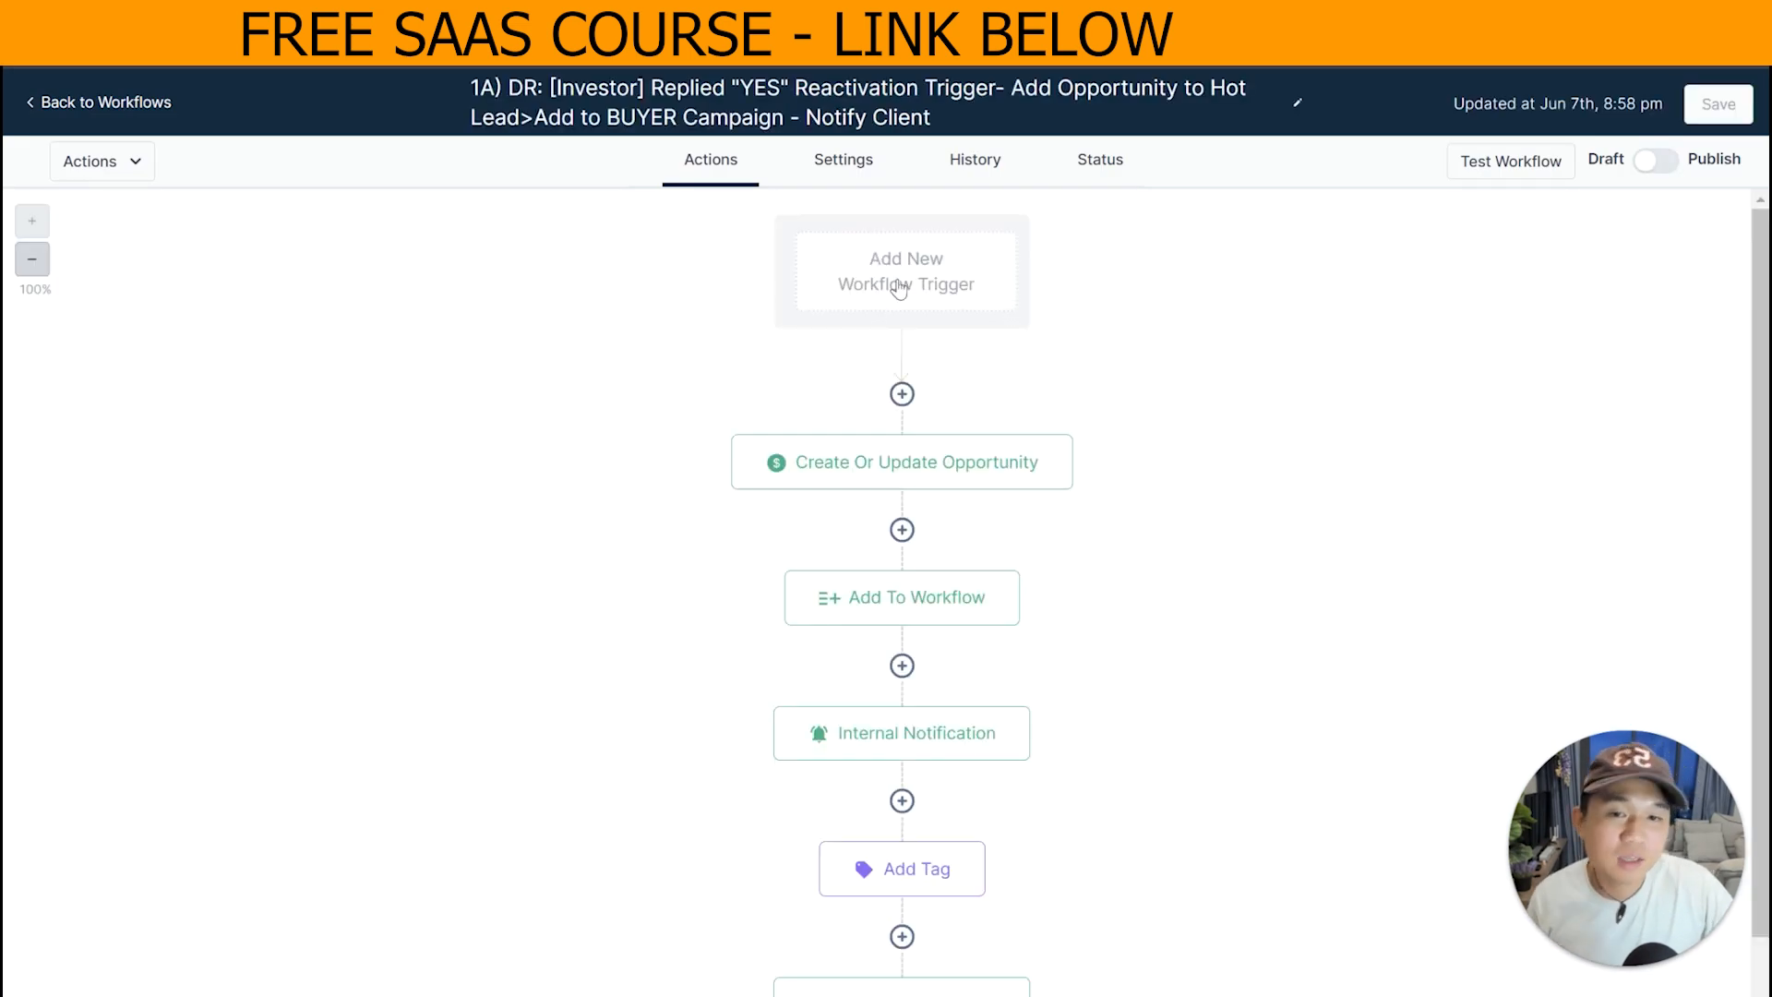
pyautogui.click(905, 271)
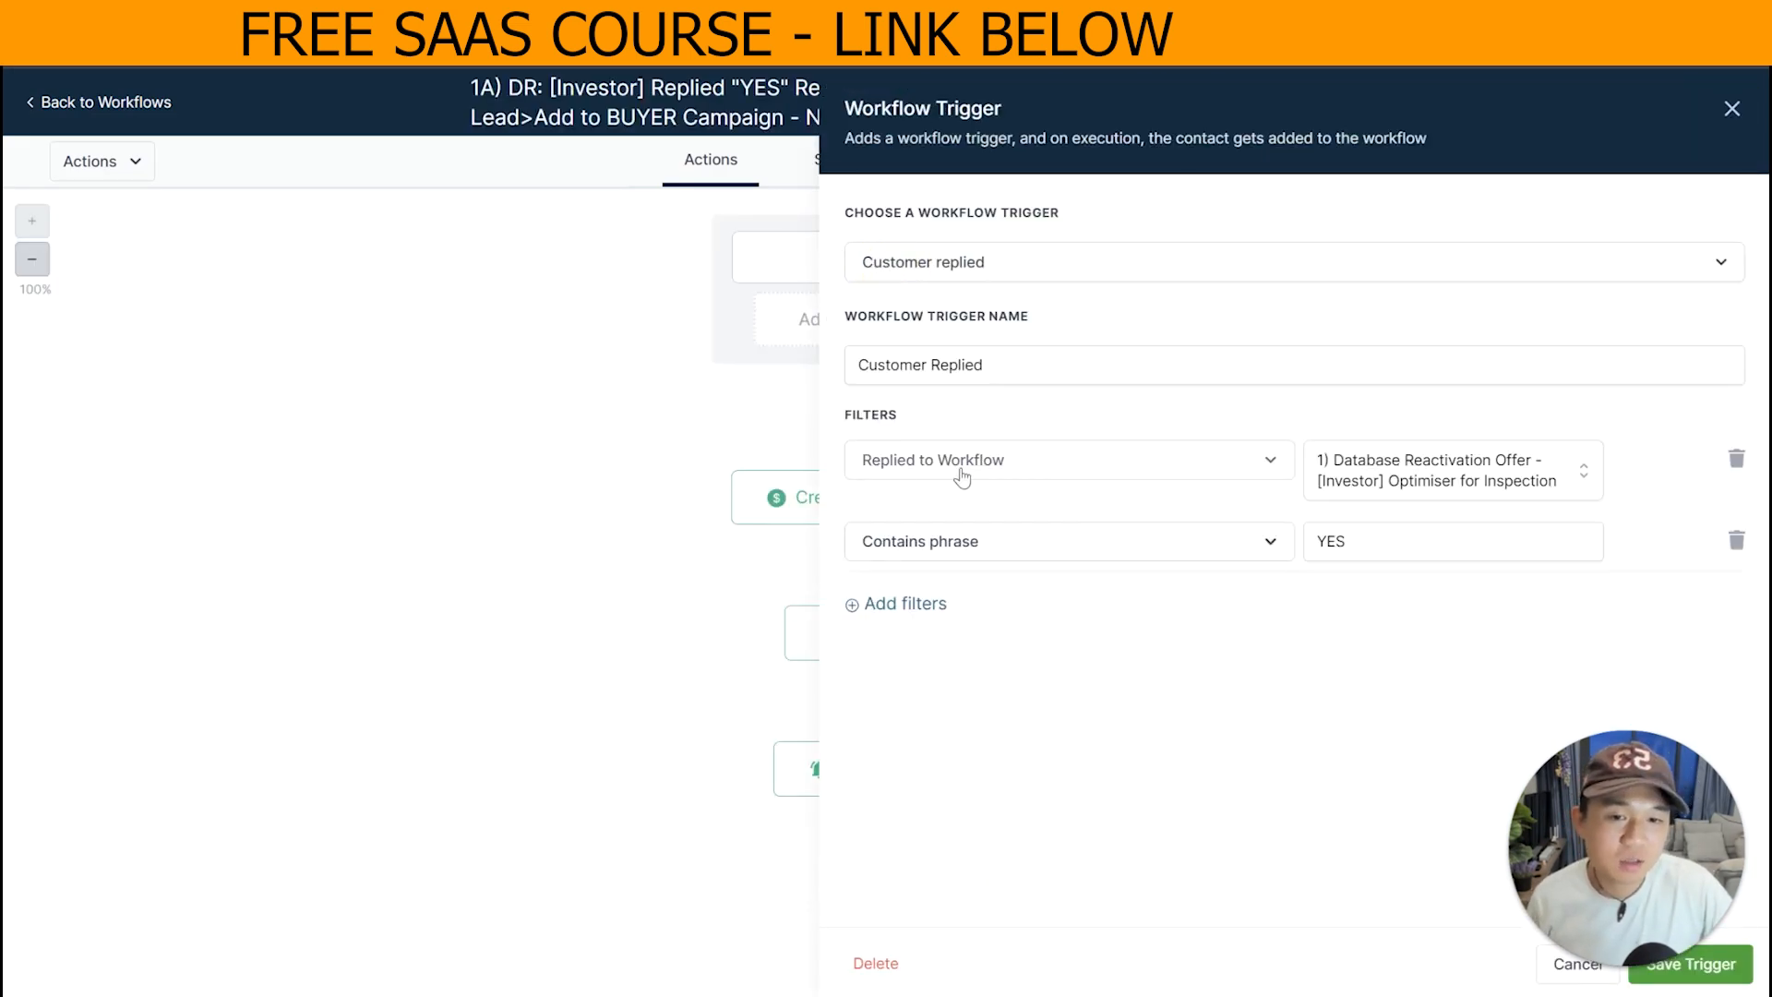
pyautogui.moveTo(1080, 548)
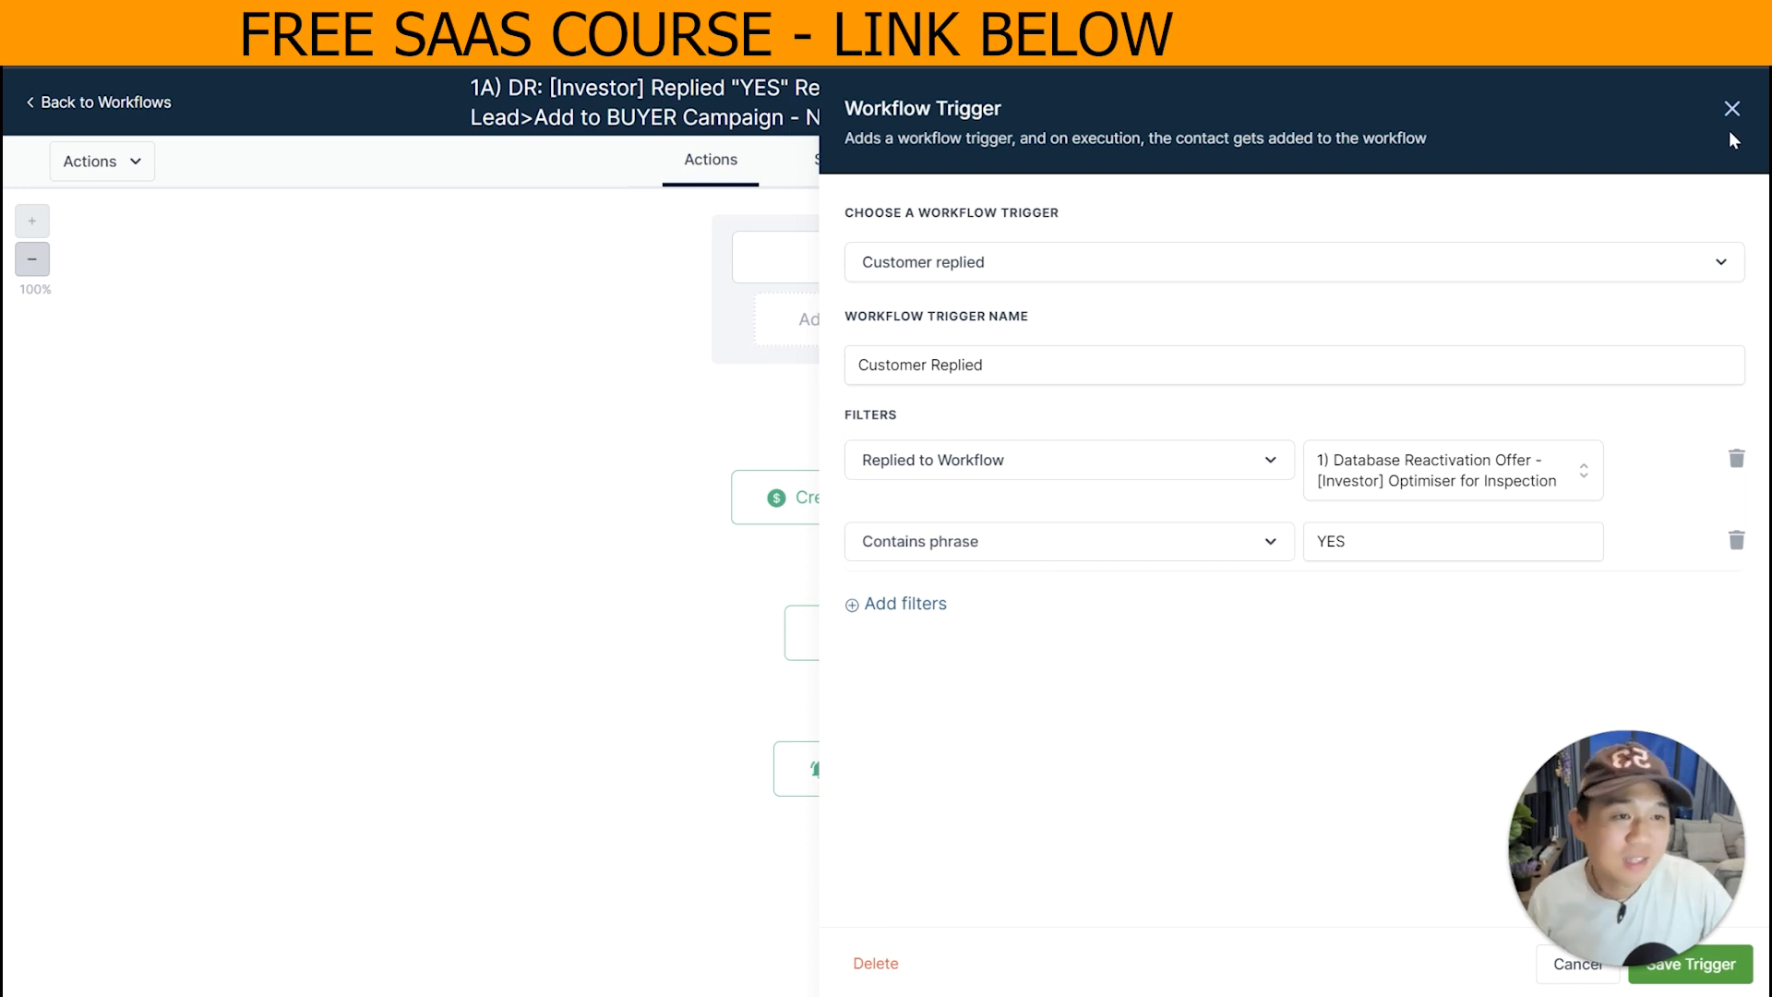
pyautogui.click(1730, 109)
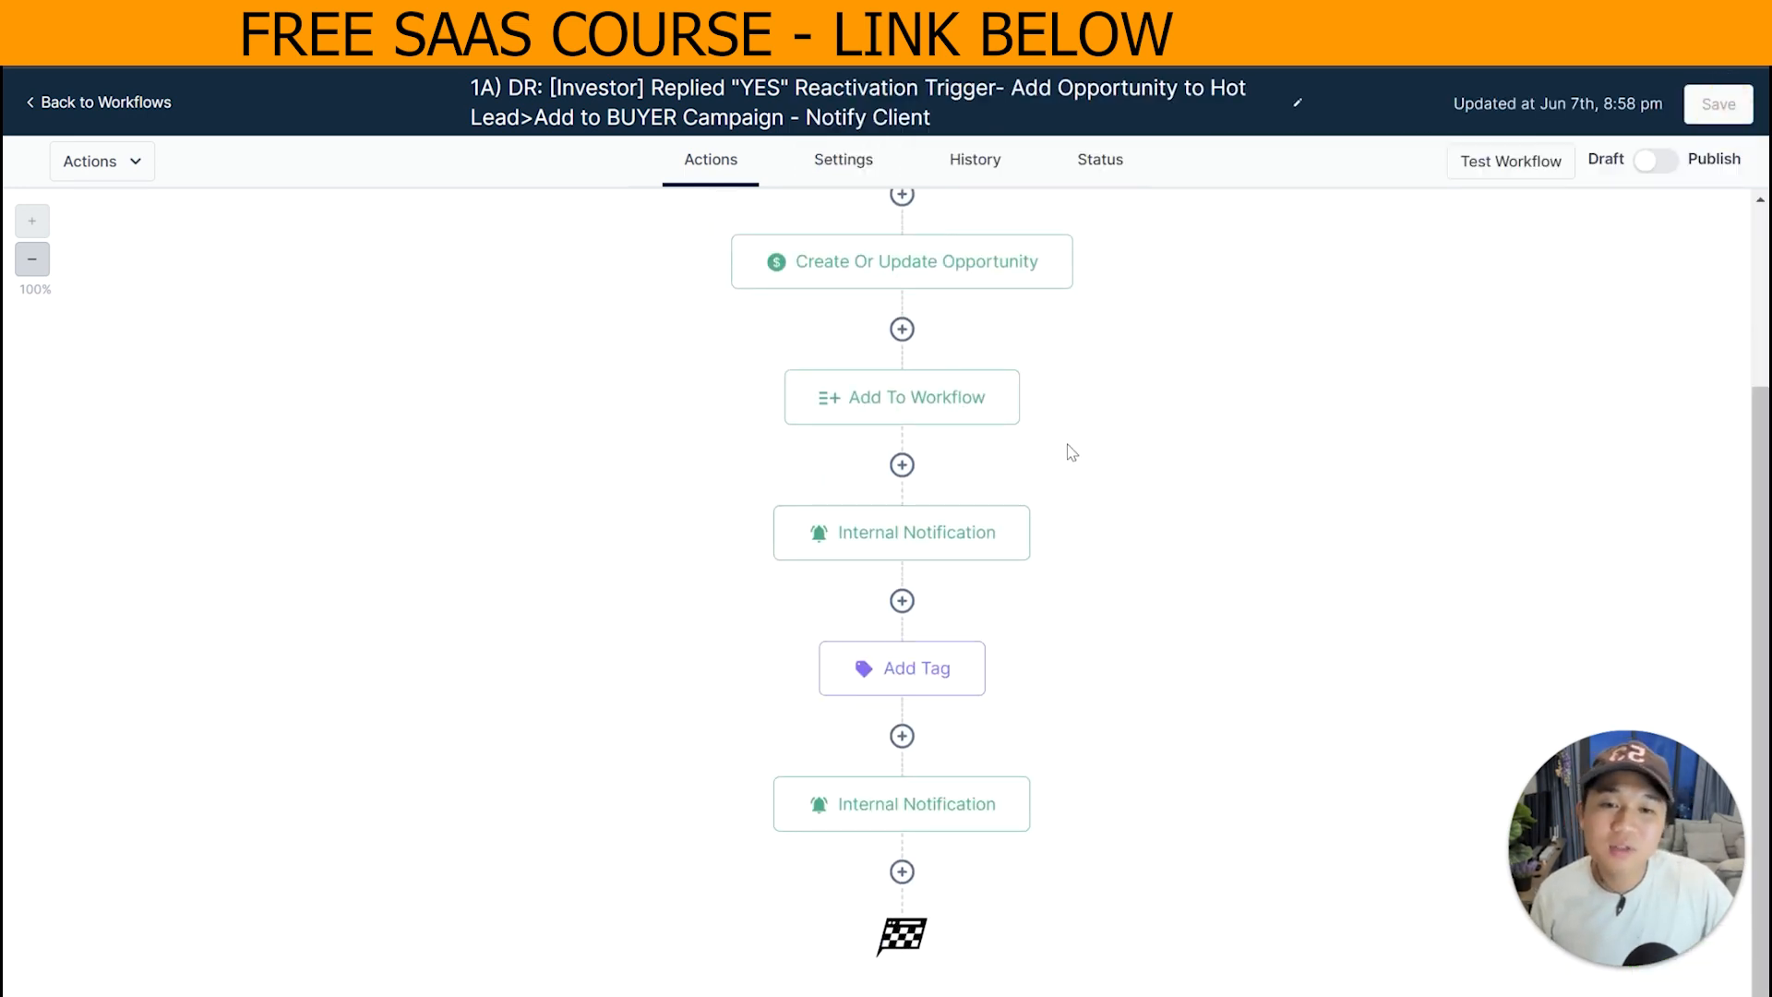
pyautogui.click(901, 260)
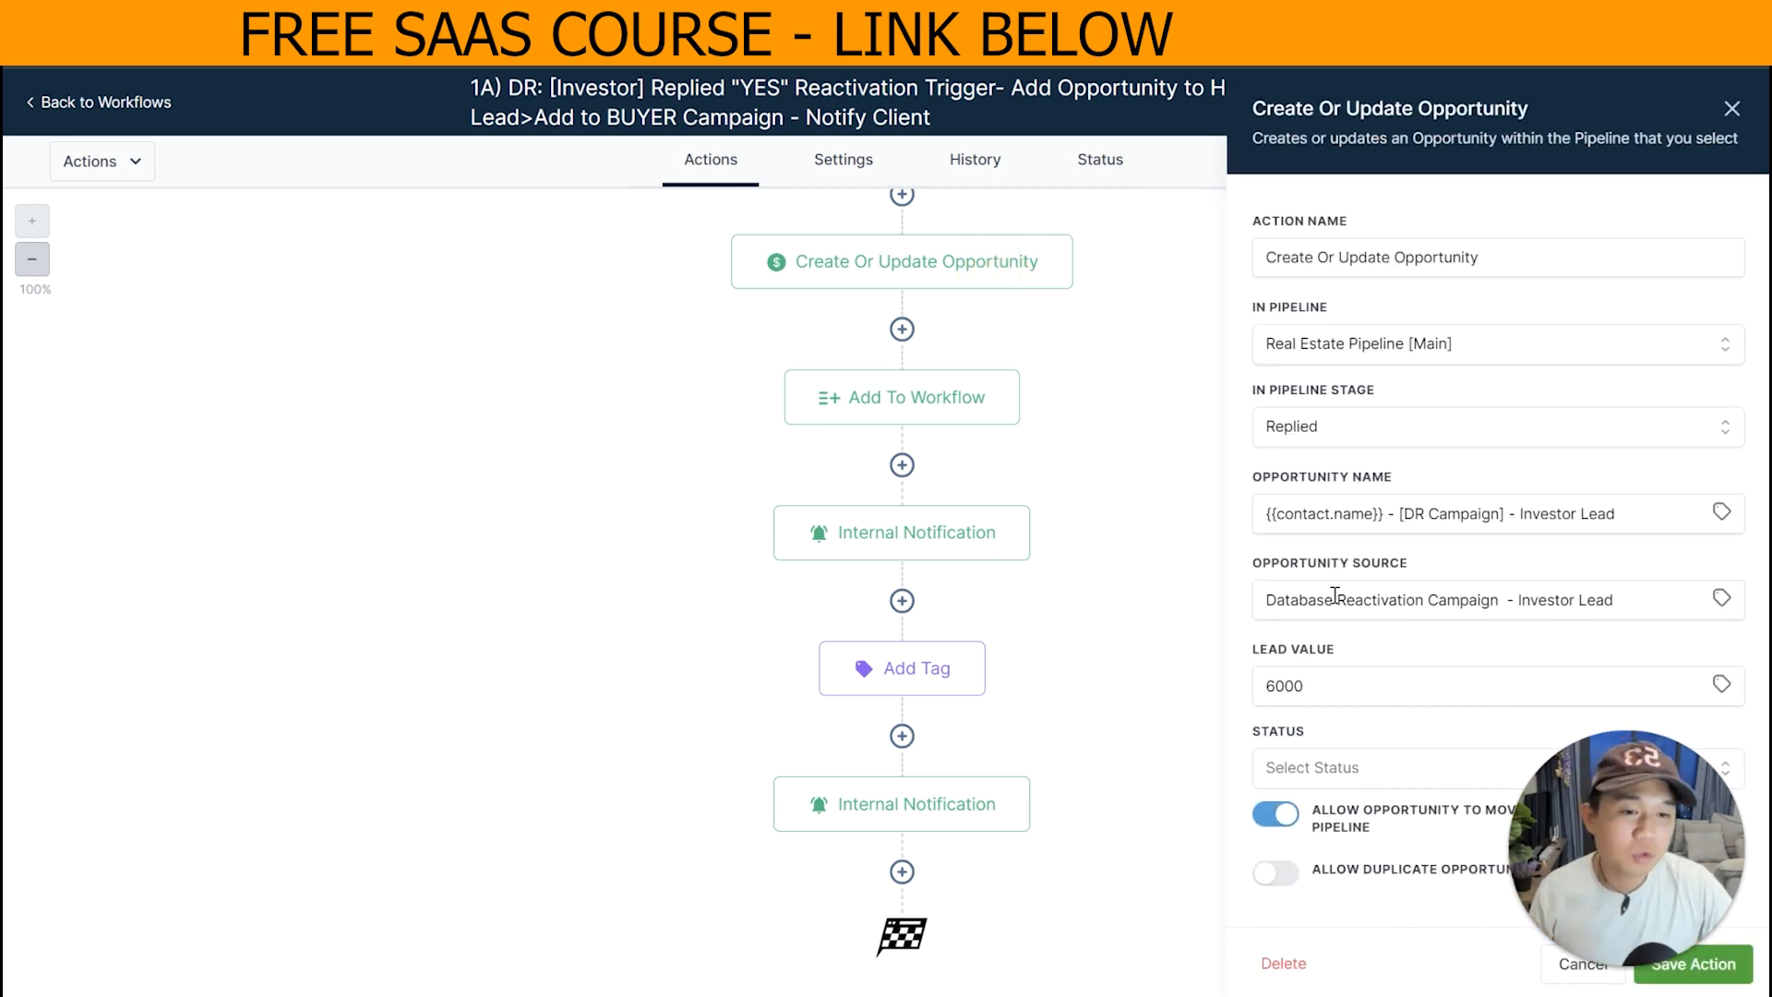
pyautogui.moveTo(1307, 441)
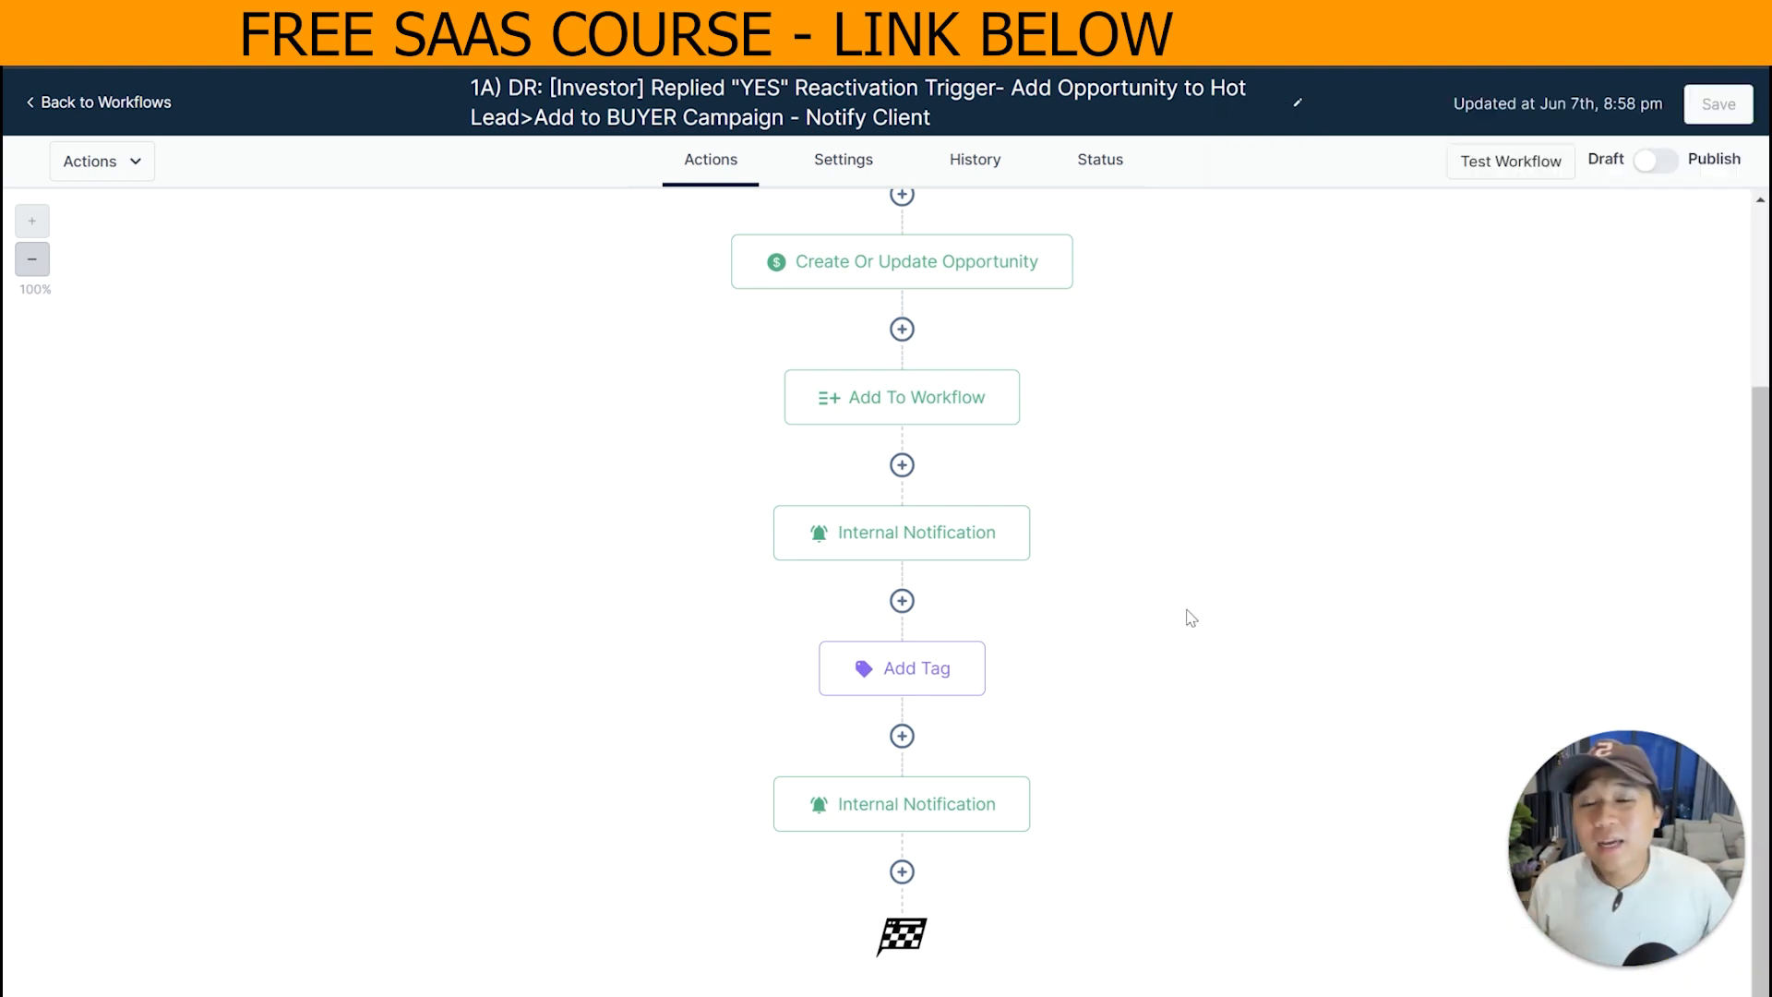
pyautogui.moveTo(1045, 652)
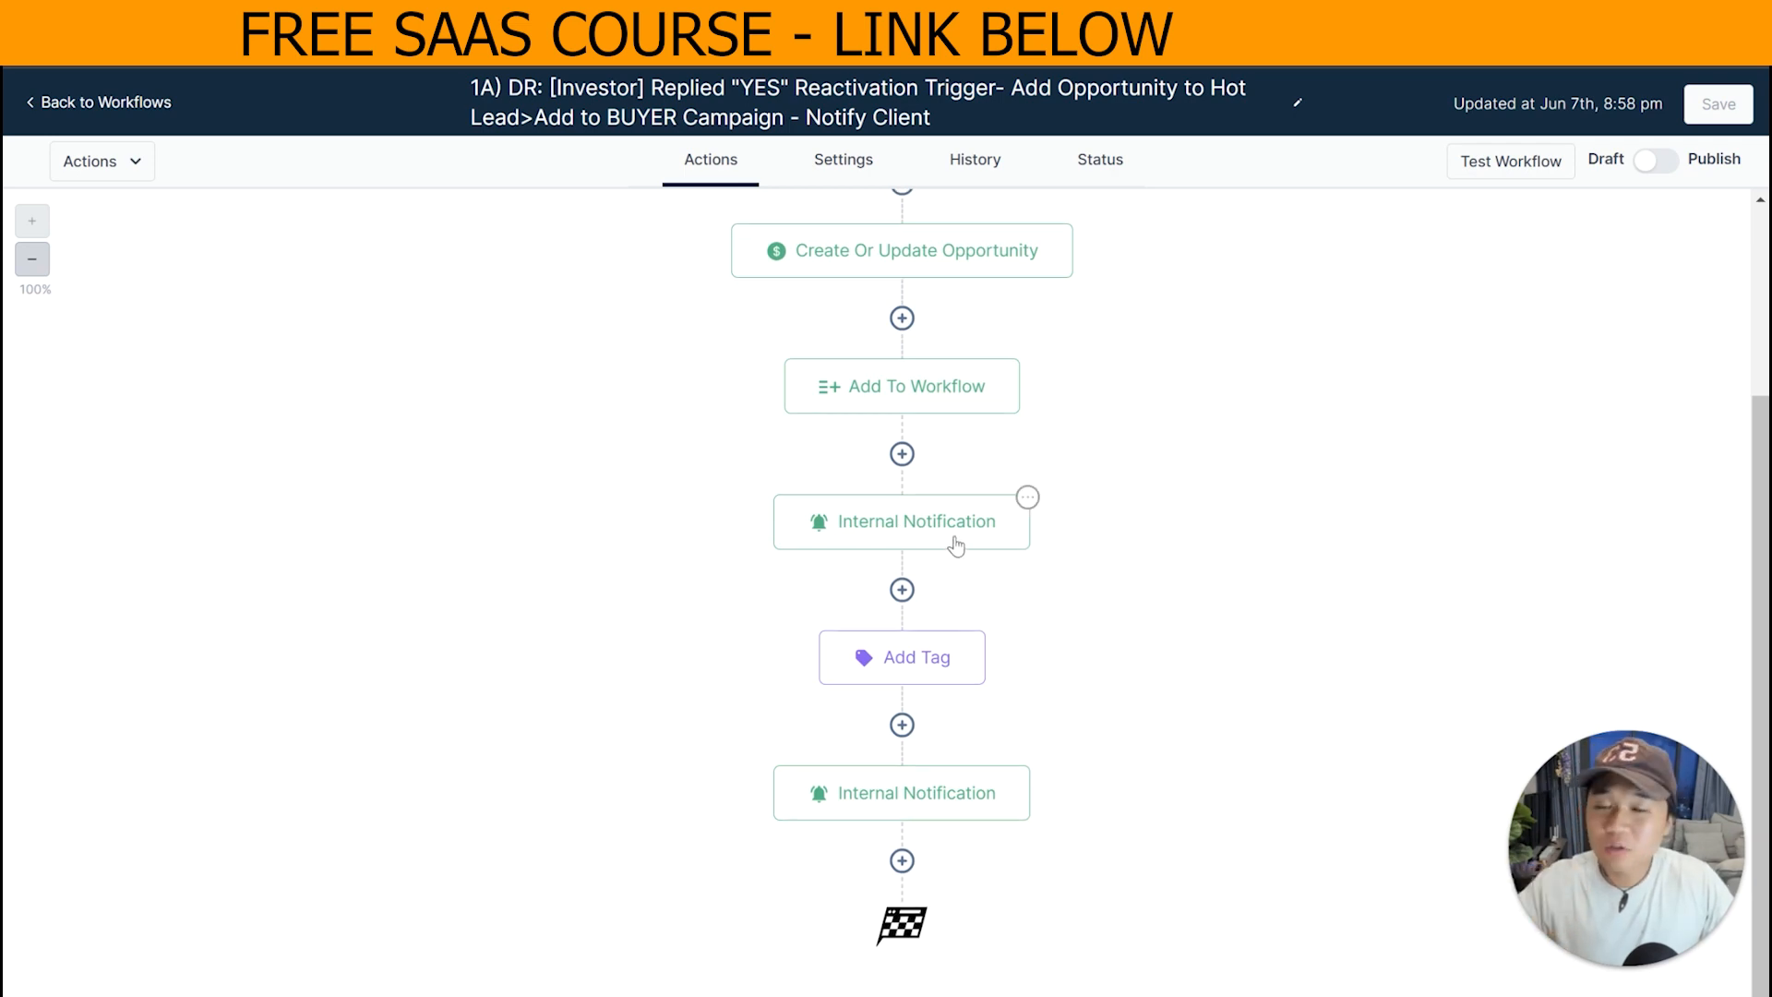
pyautogui.click(901, 521)
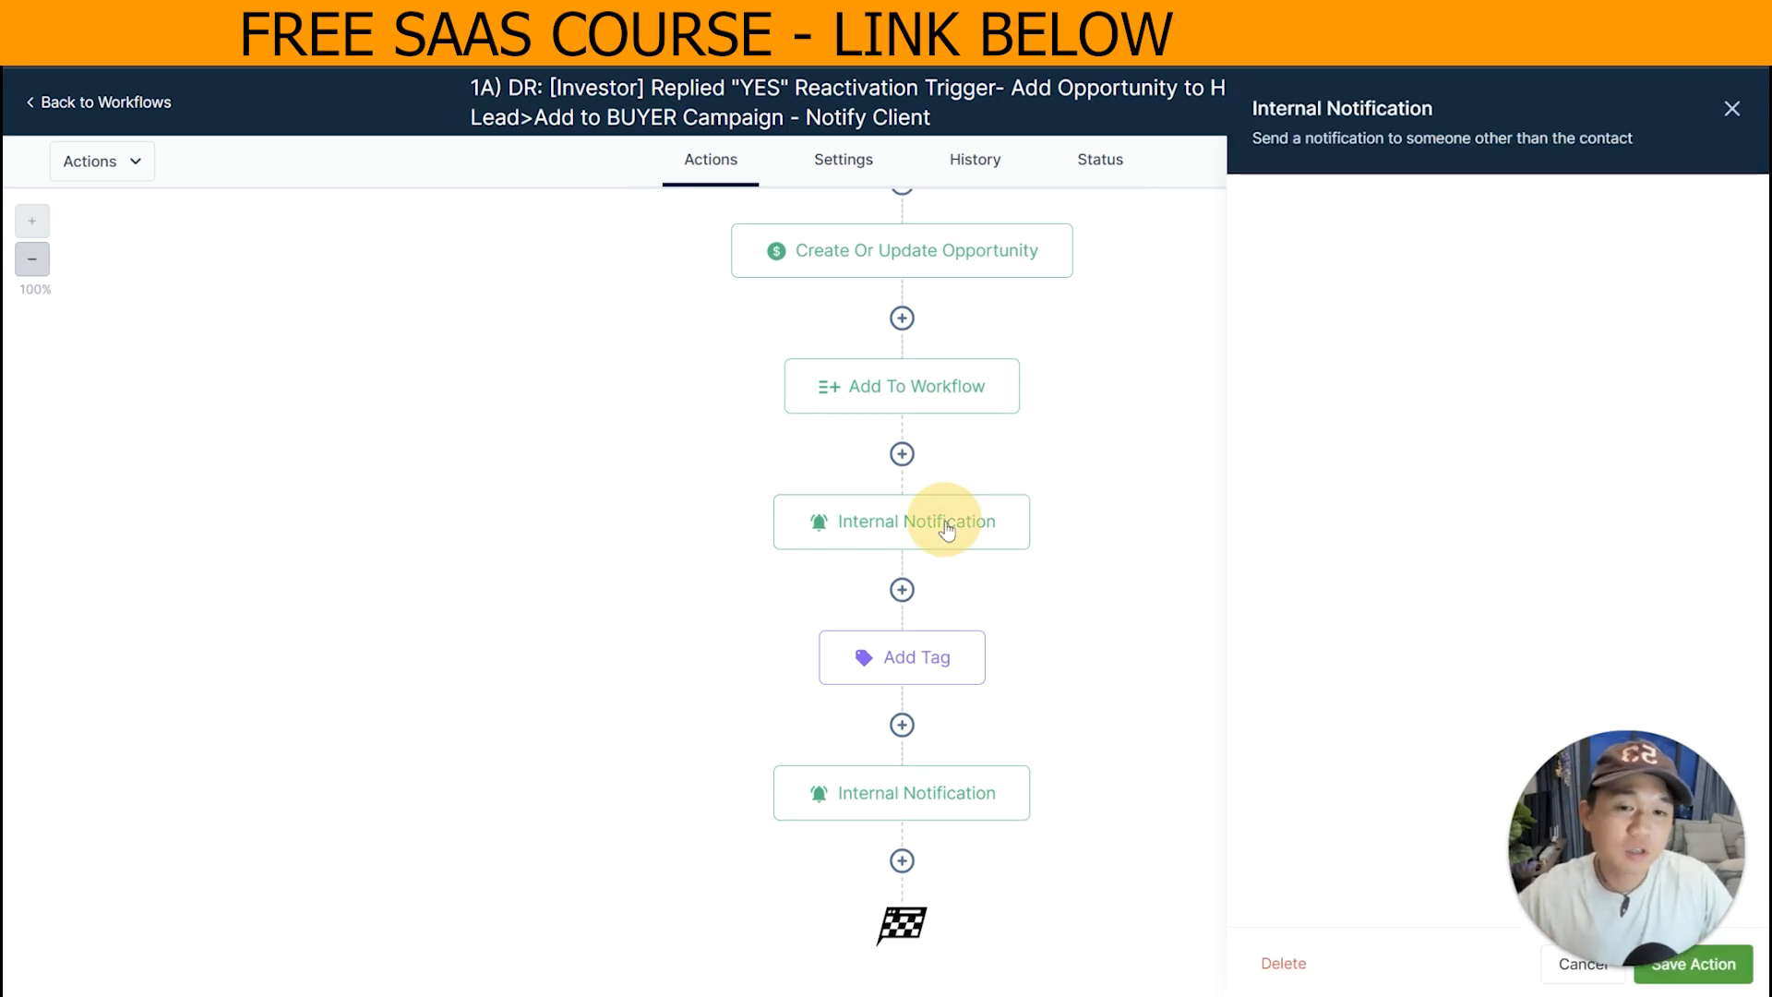
pyautogui.click(901, 520)
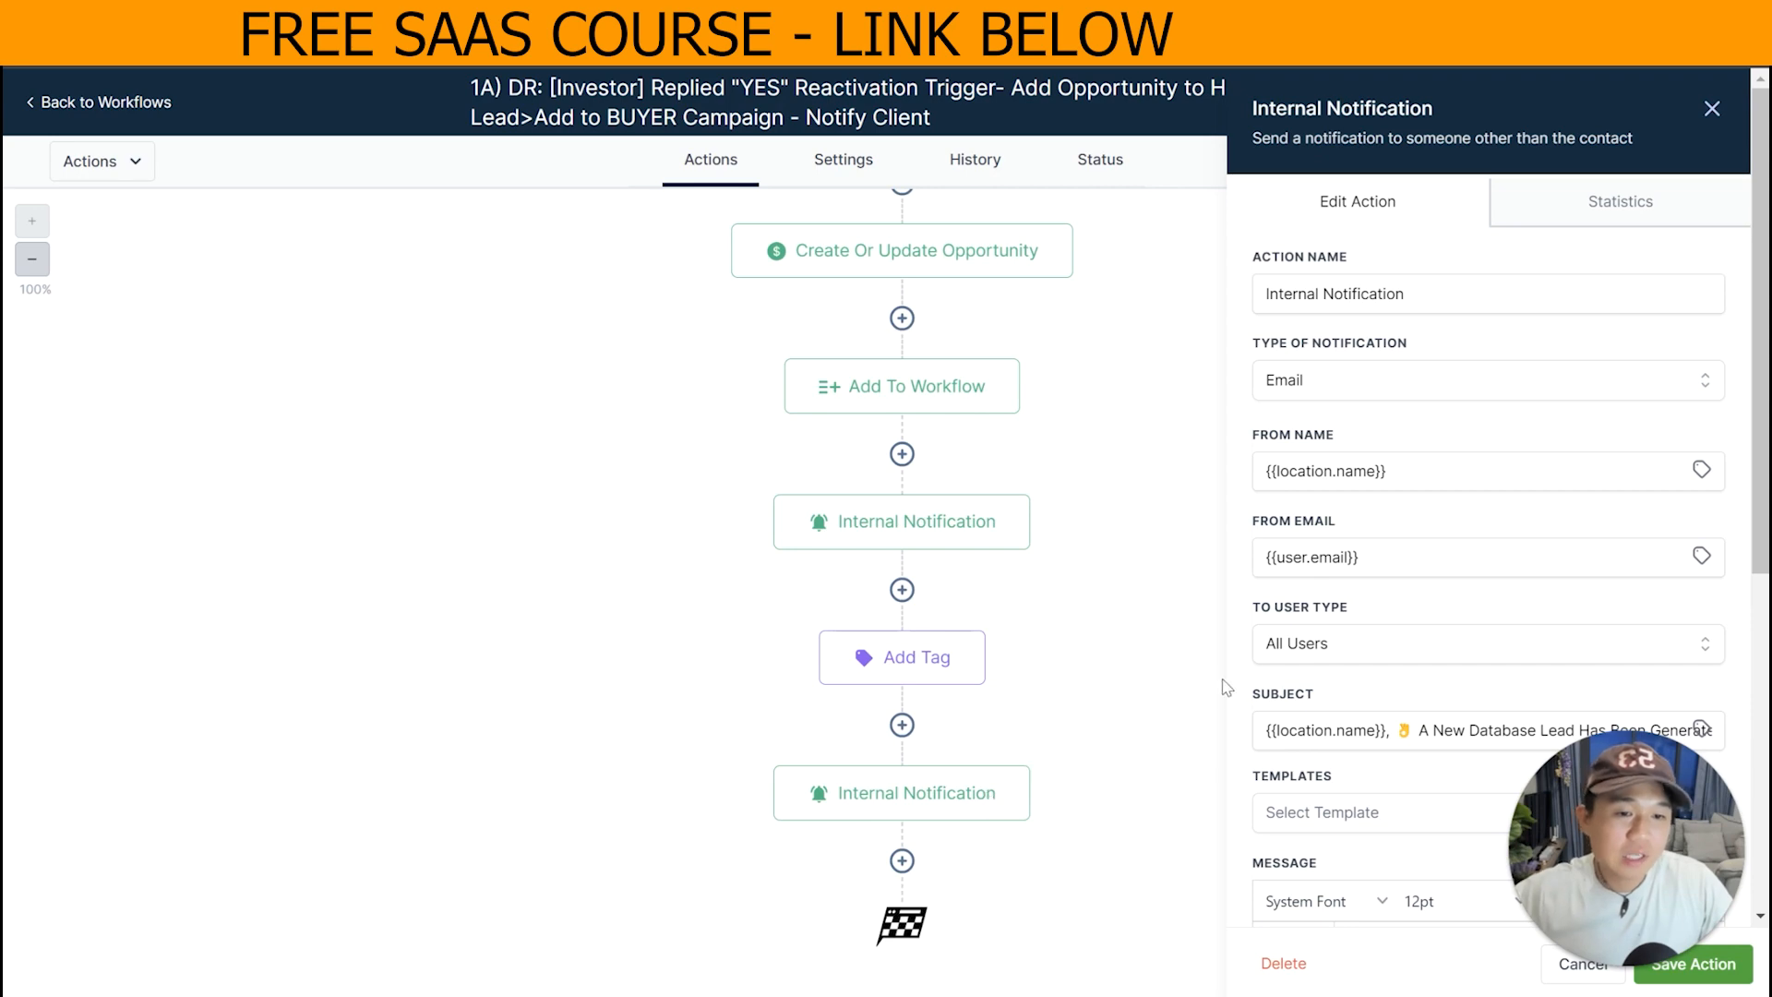
pyautogui.click(1488, 381)
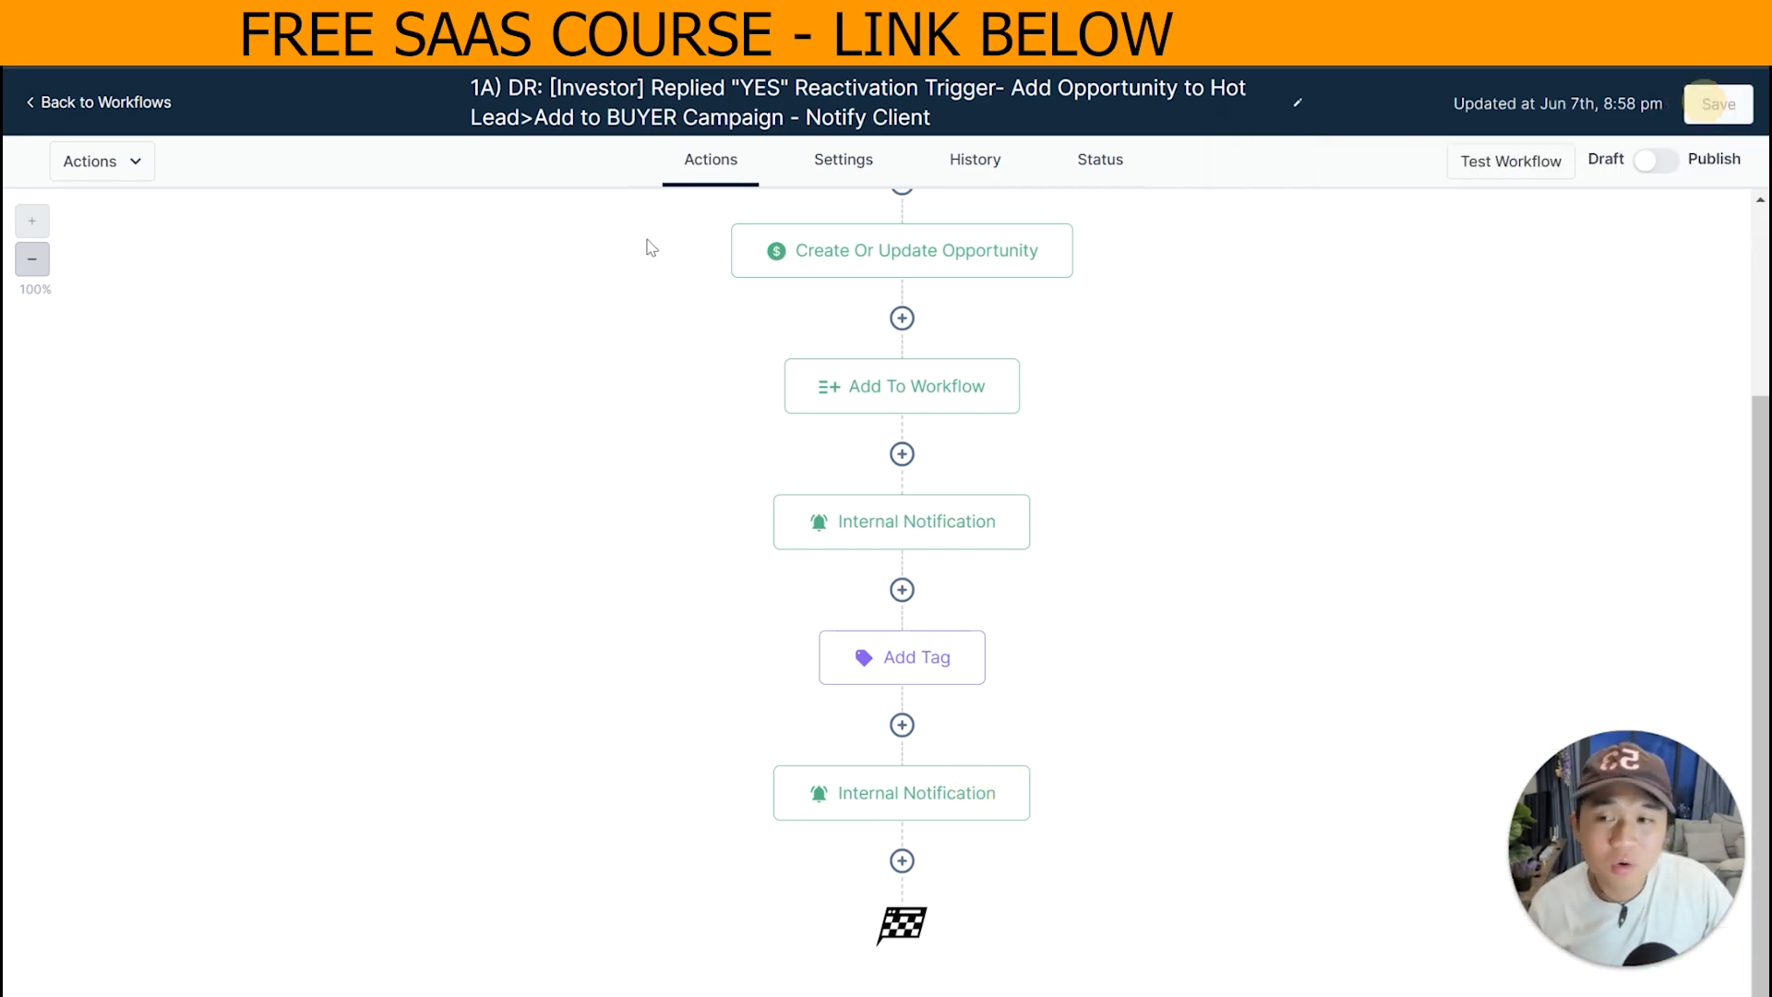
# Open workflow 1B, review its Customer Replied trigger and opportunity step, then return to the list.
pyautogui.click(98, 101)
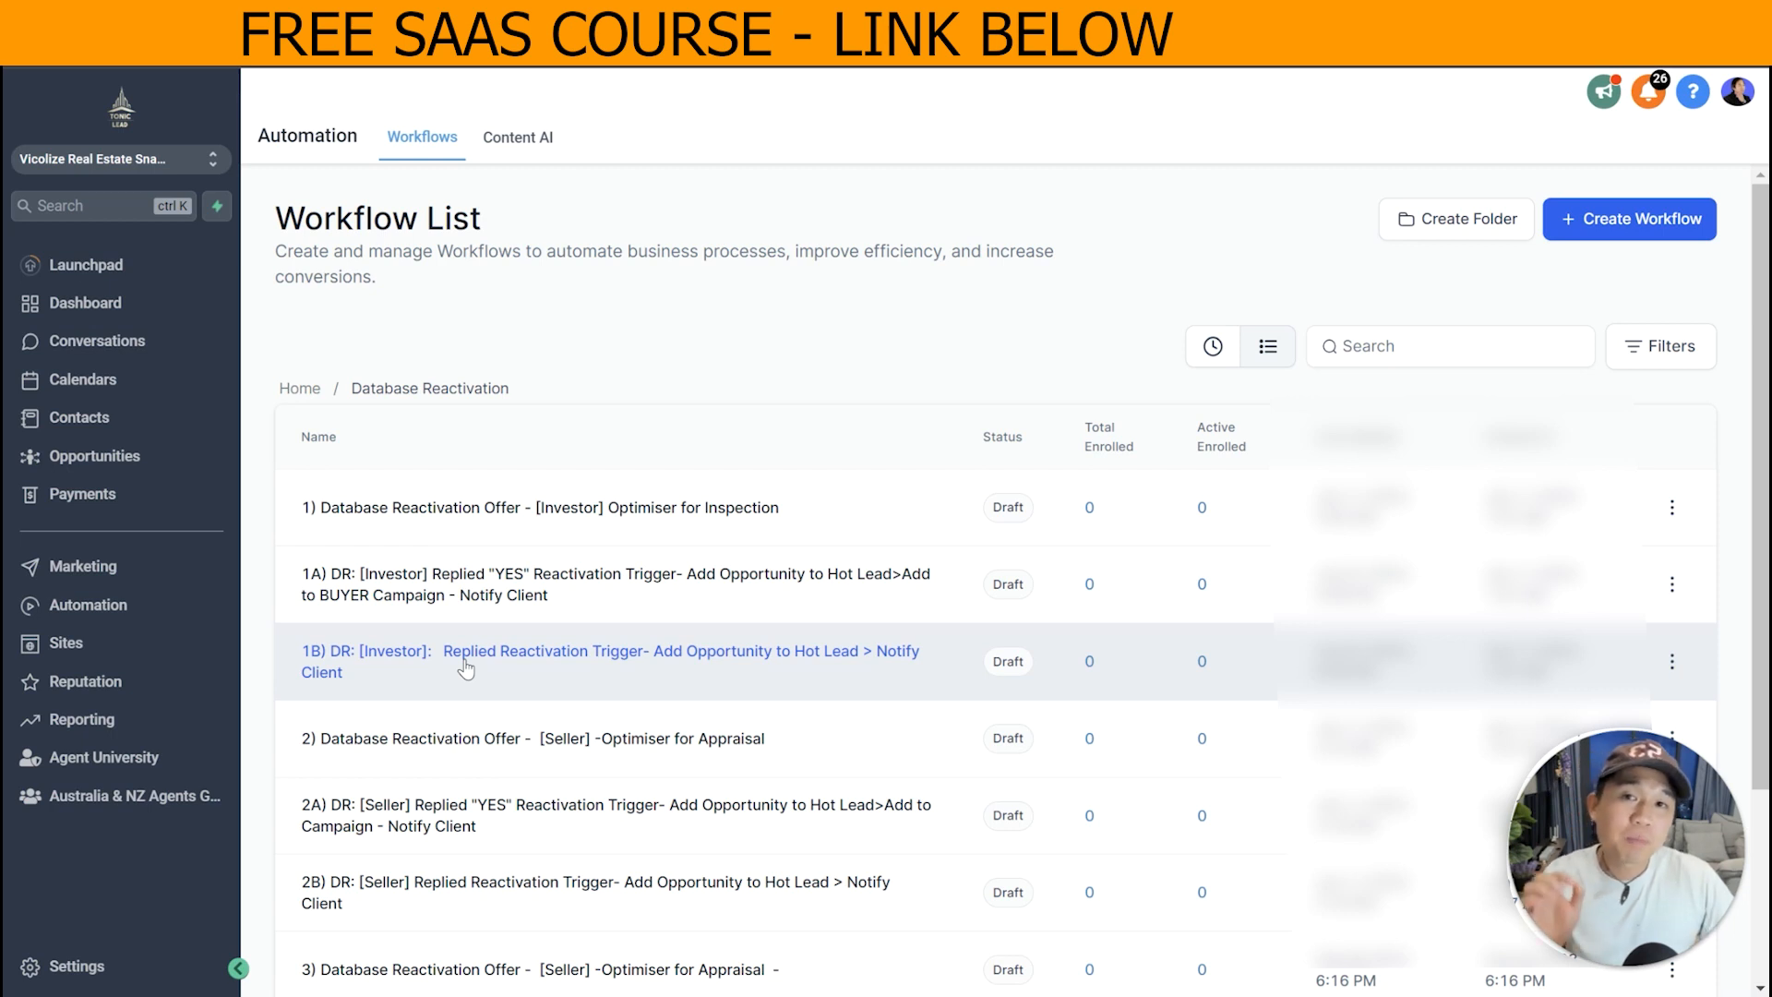
pyautogui.click(611, 661)
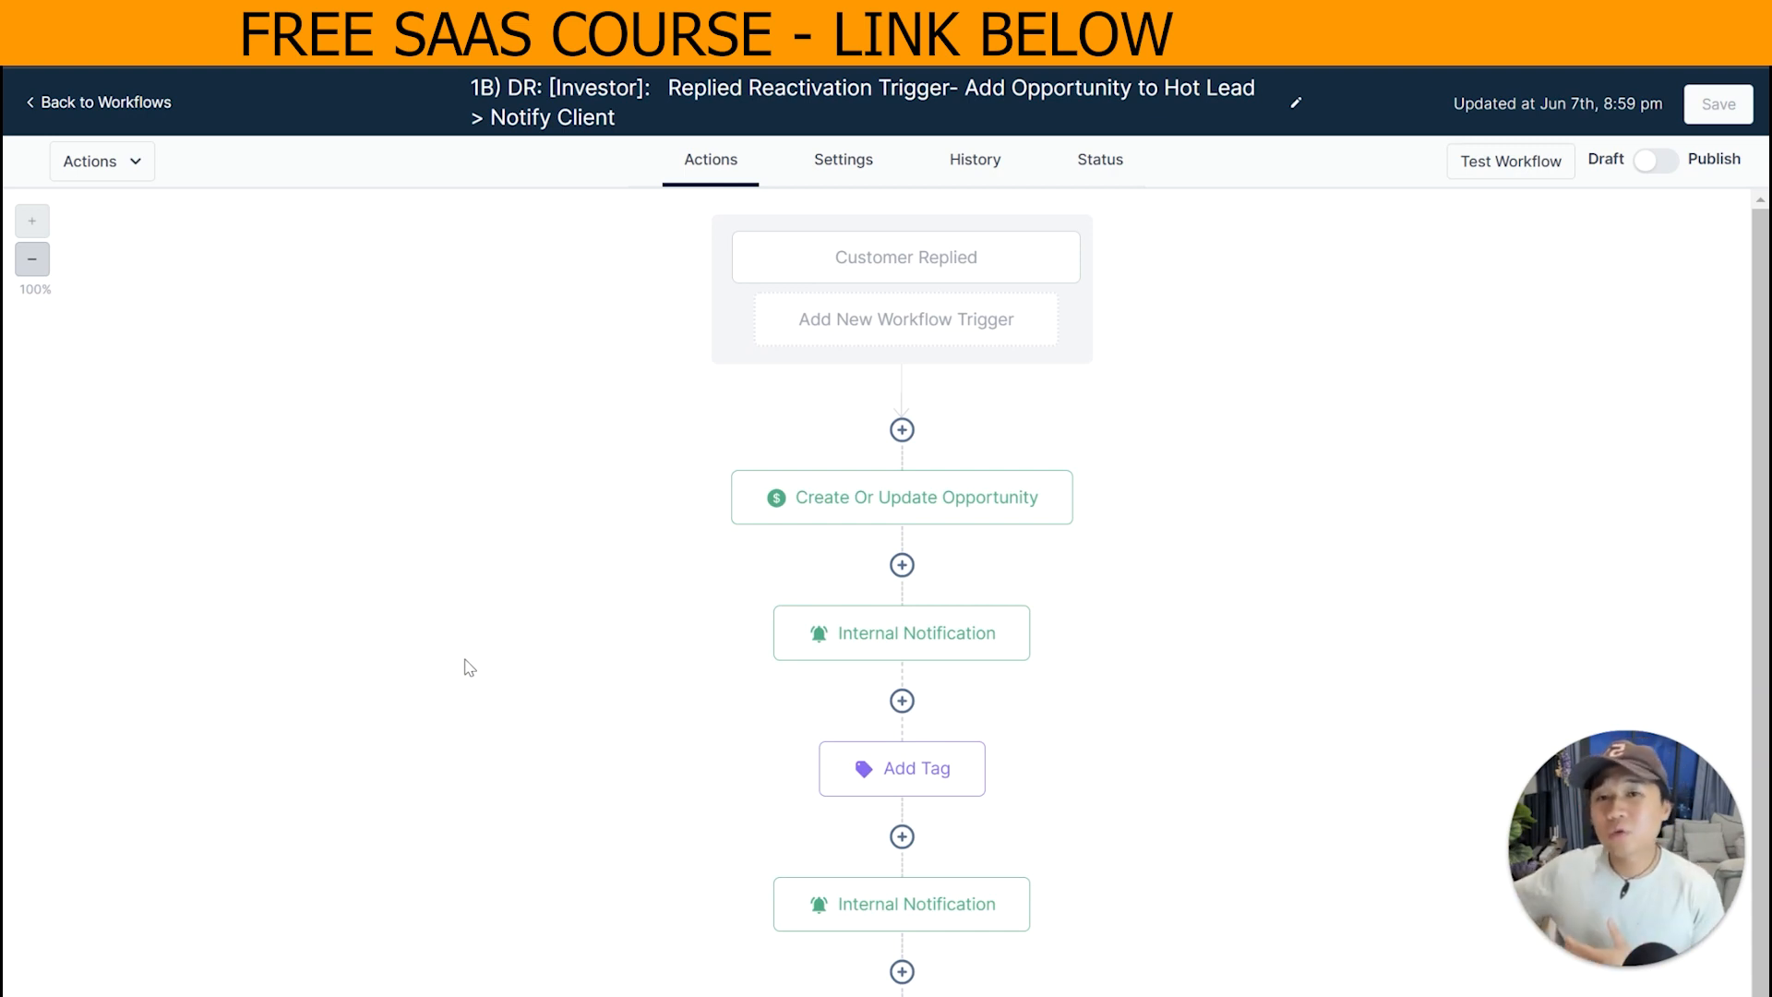
pyautogui.click(905, 257)
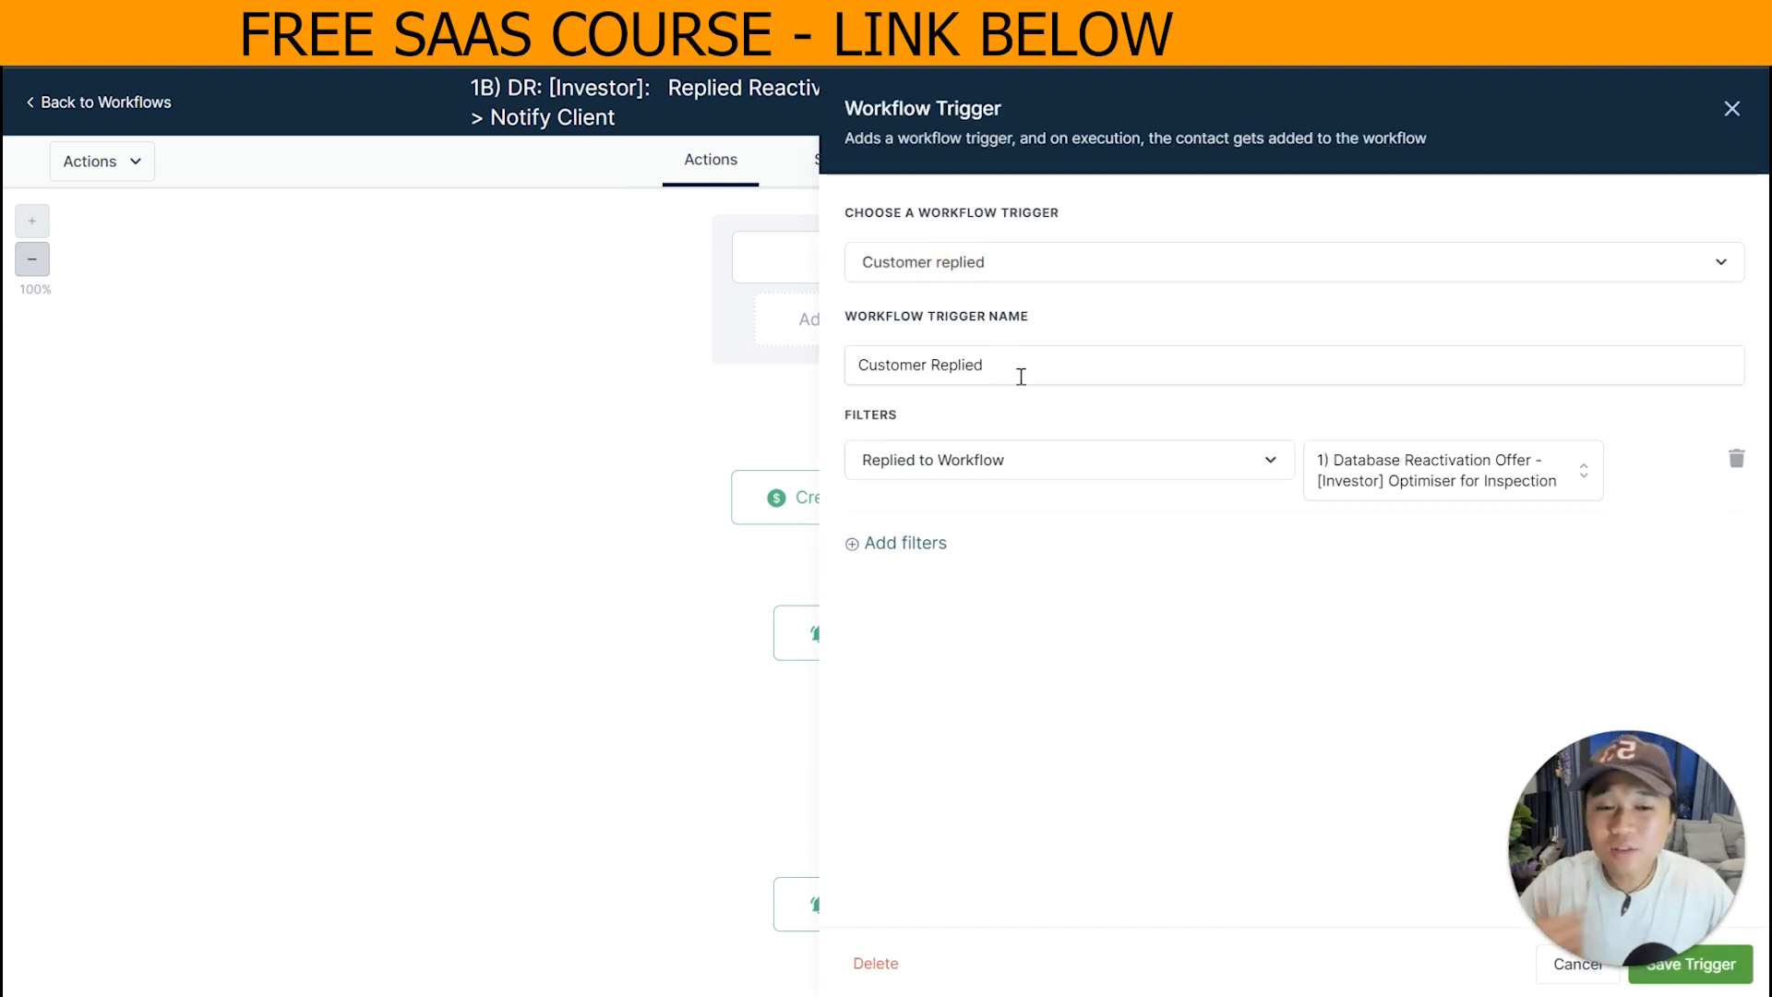
pyautogui.moveTo(1024, 471)
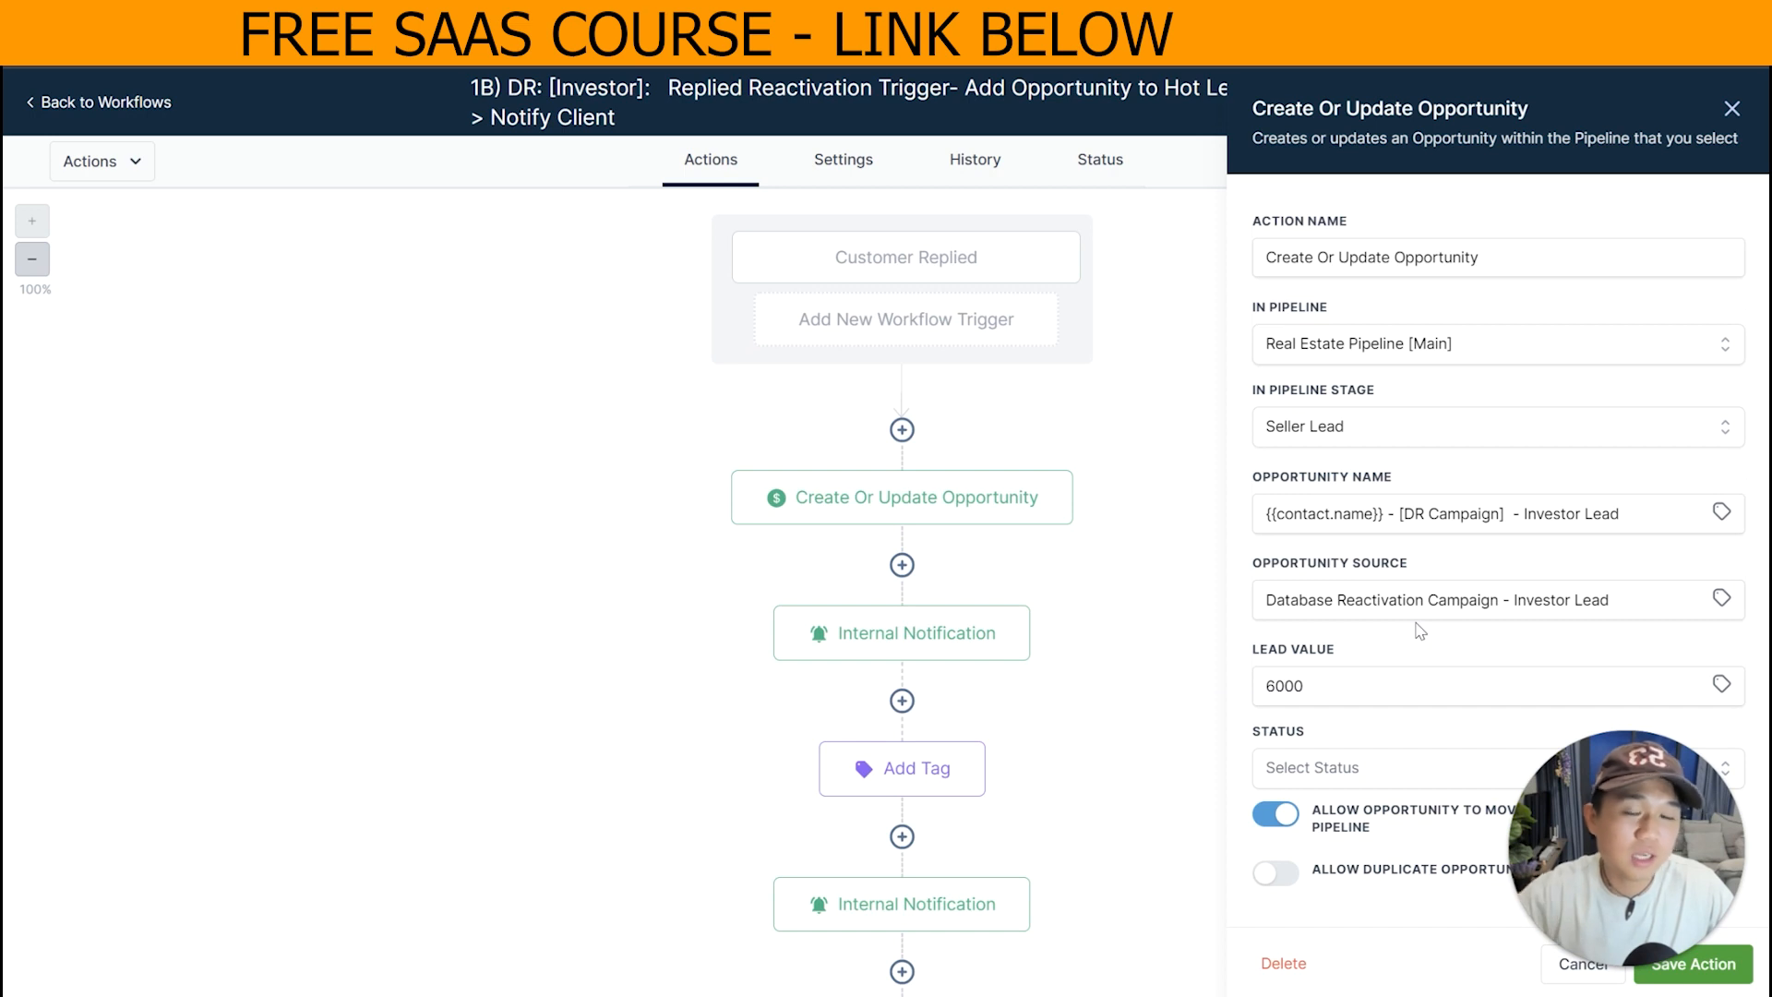
pyautogui.moveTo(1152, 576)
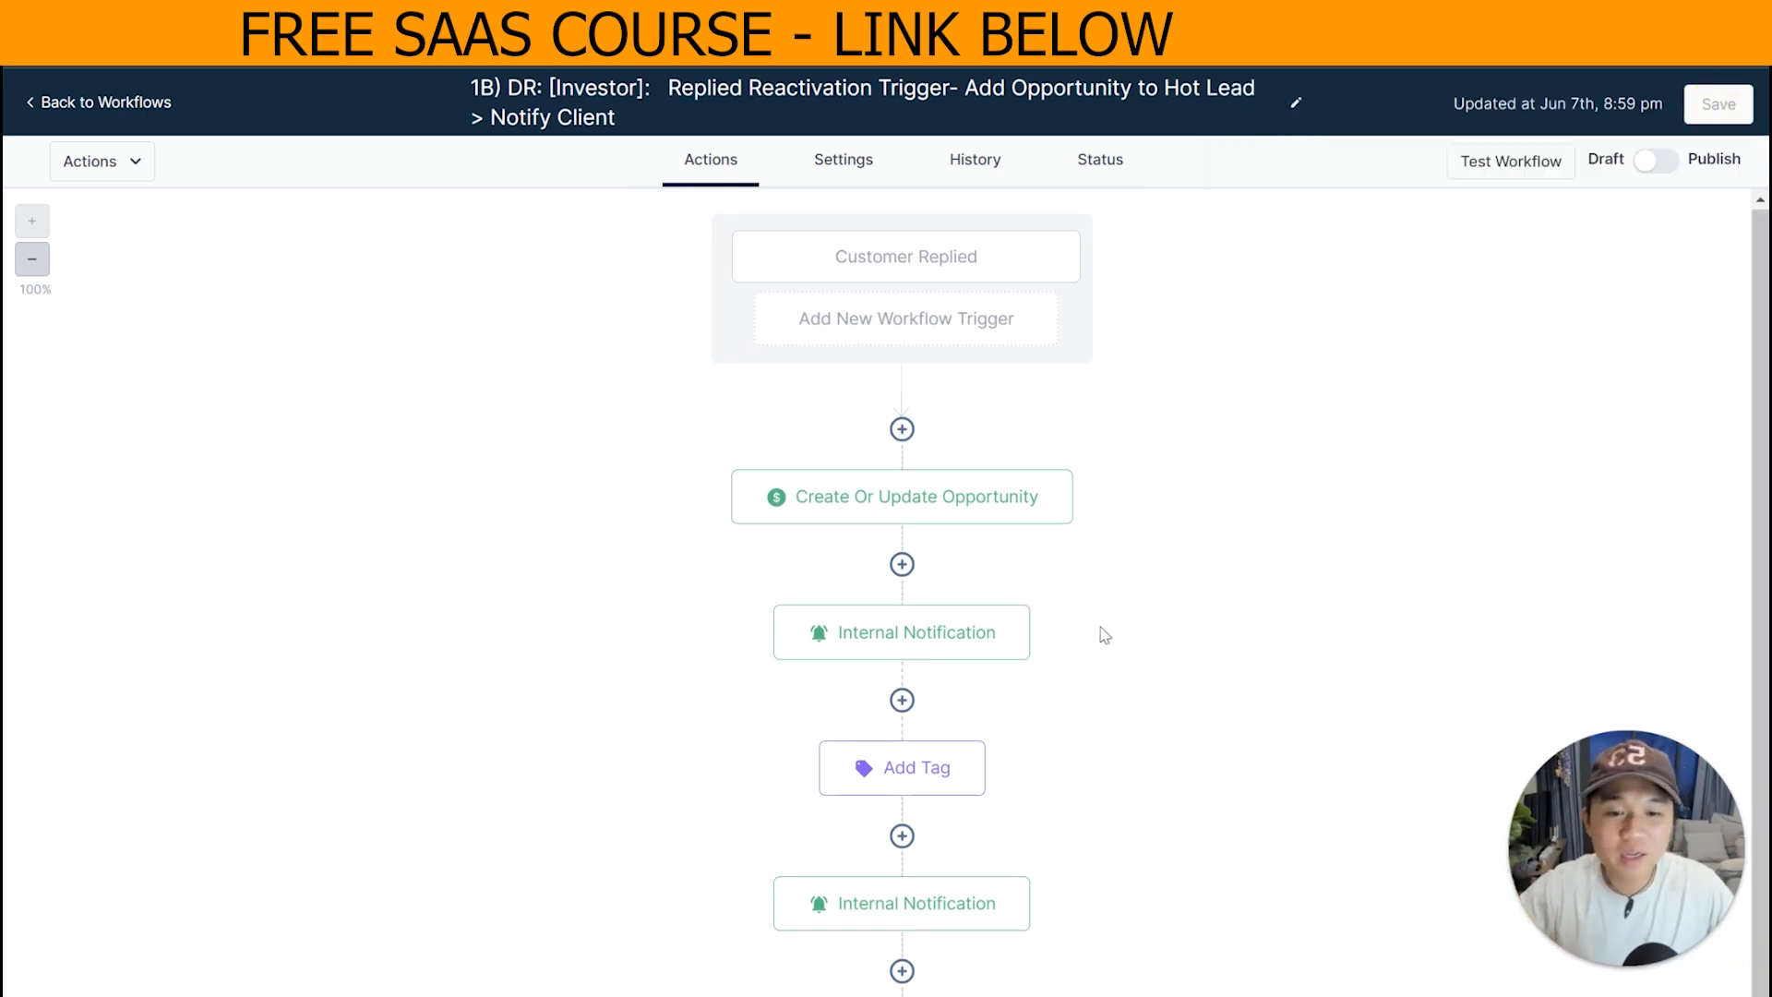
pyautogui.scroll(-3)
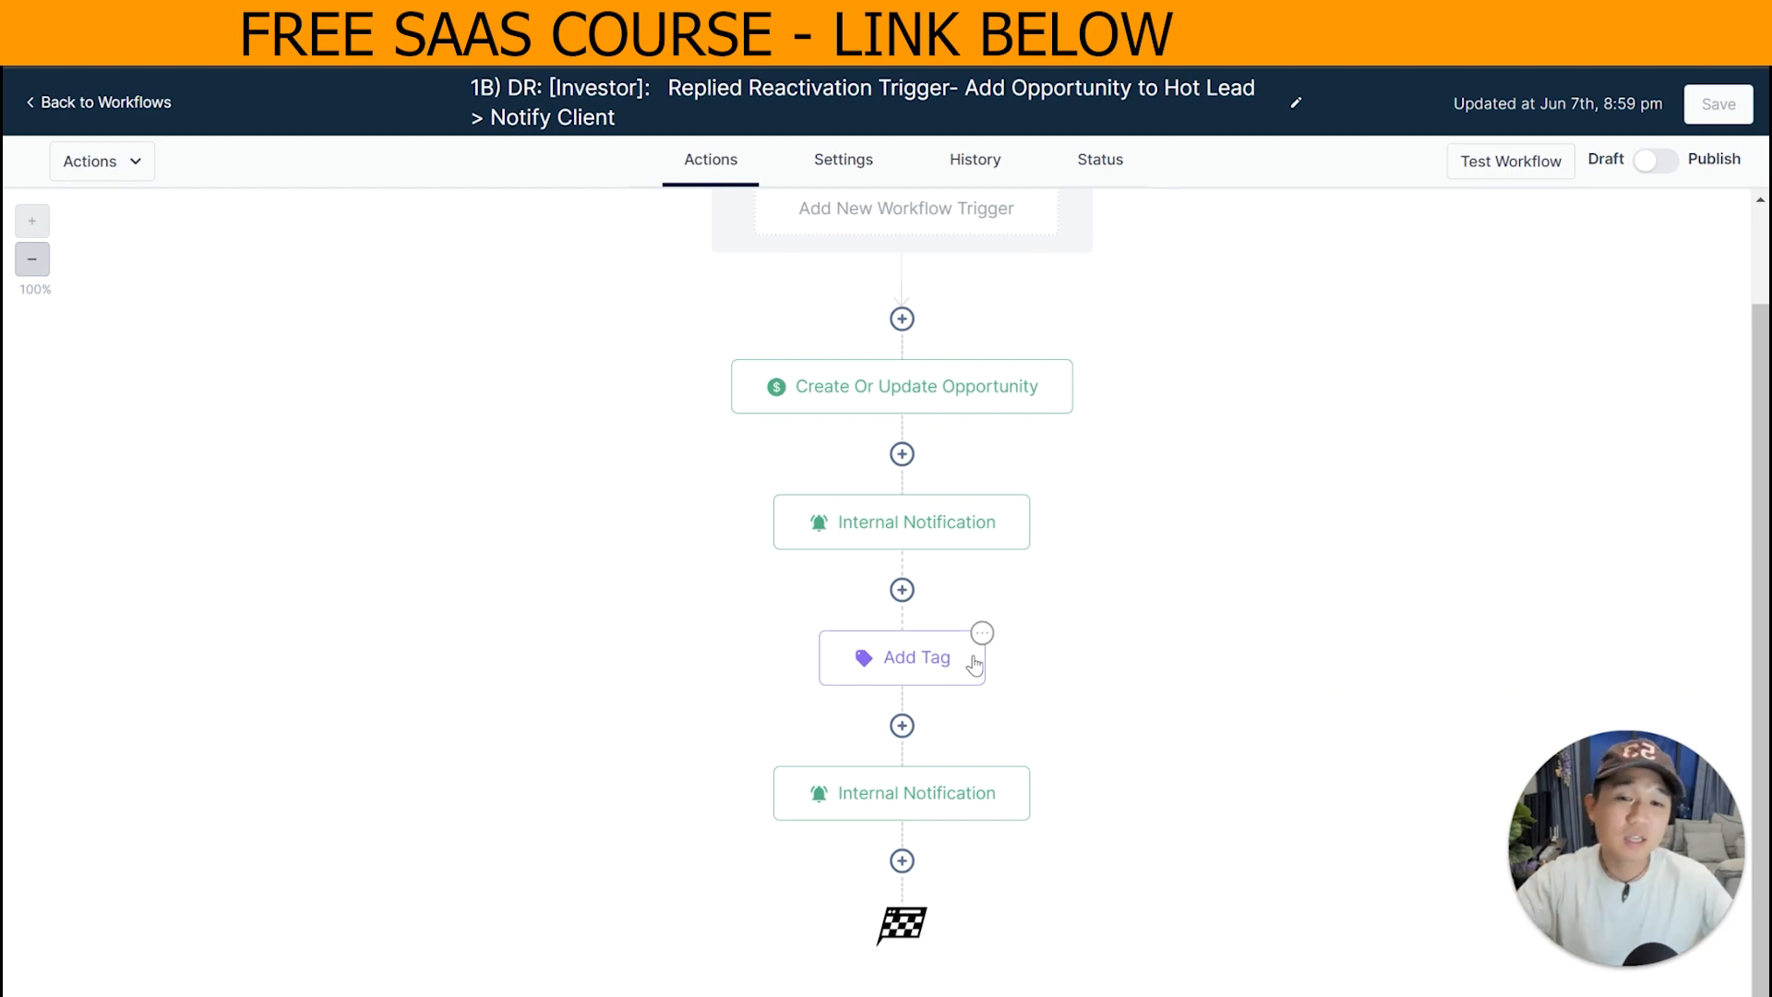
pyautogui.click(97, 102)
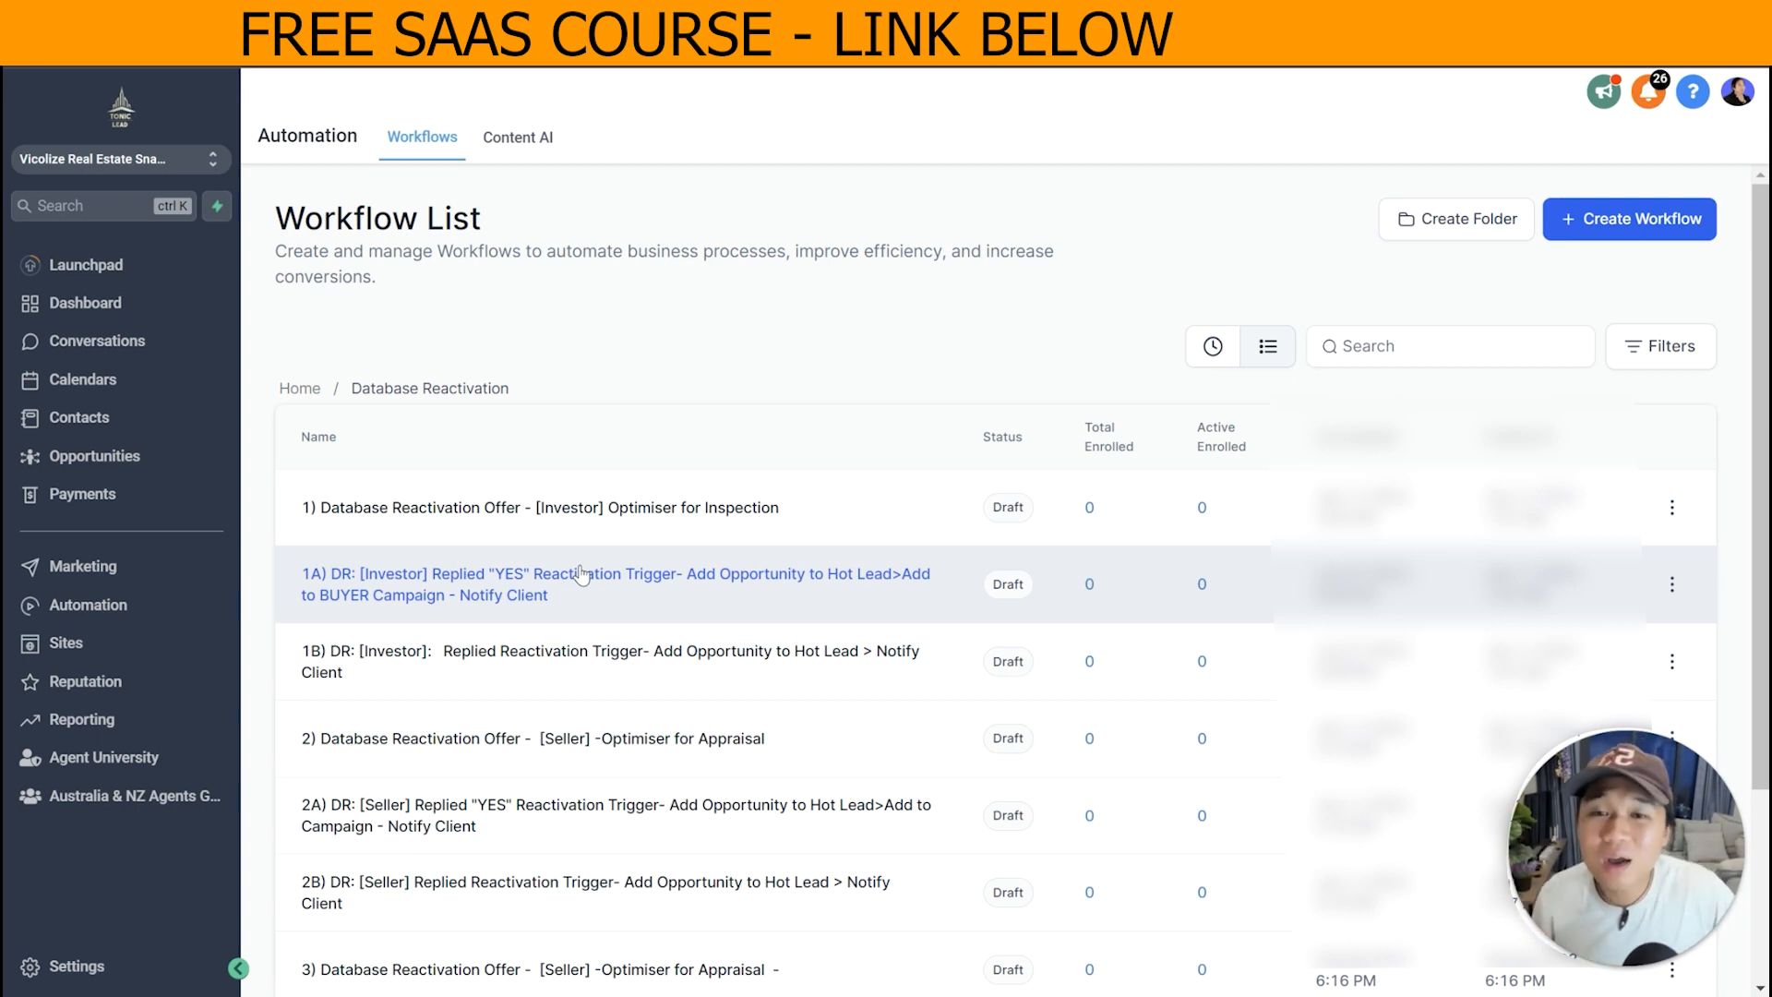
pyautogui.moveTo(578, 554)
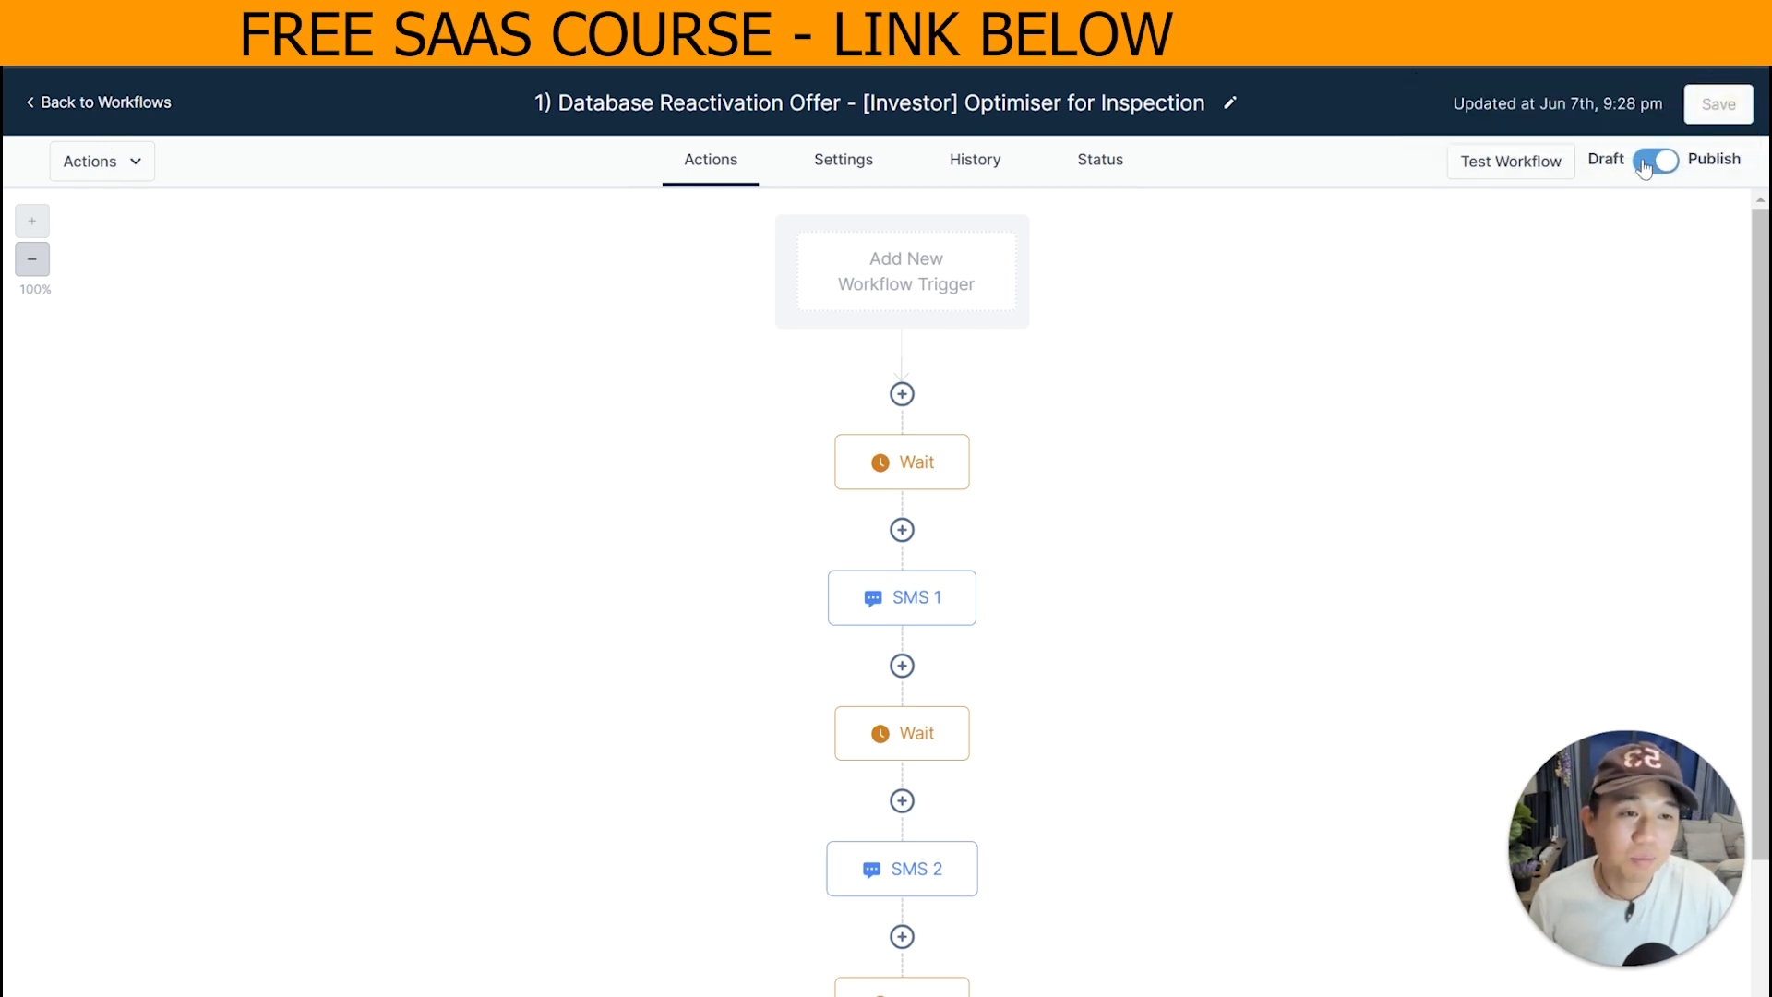
# Return to the Workflow List after publishing the Investor workflows.
pyautogui.click(104, 102)
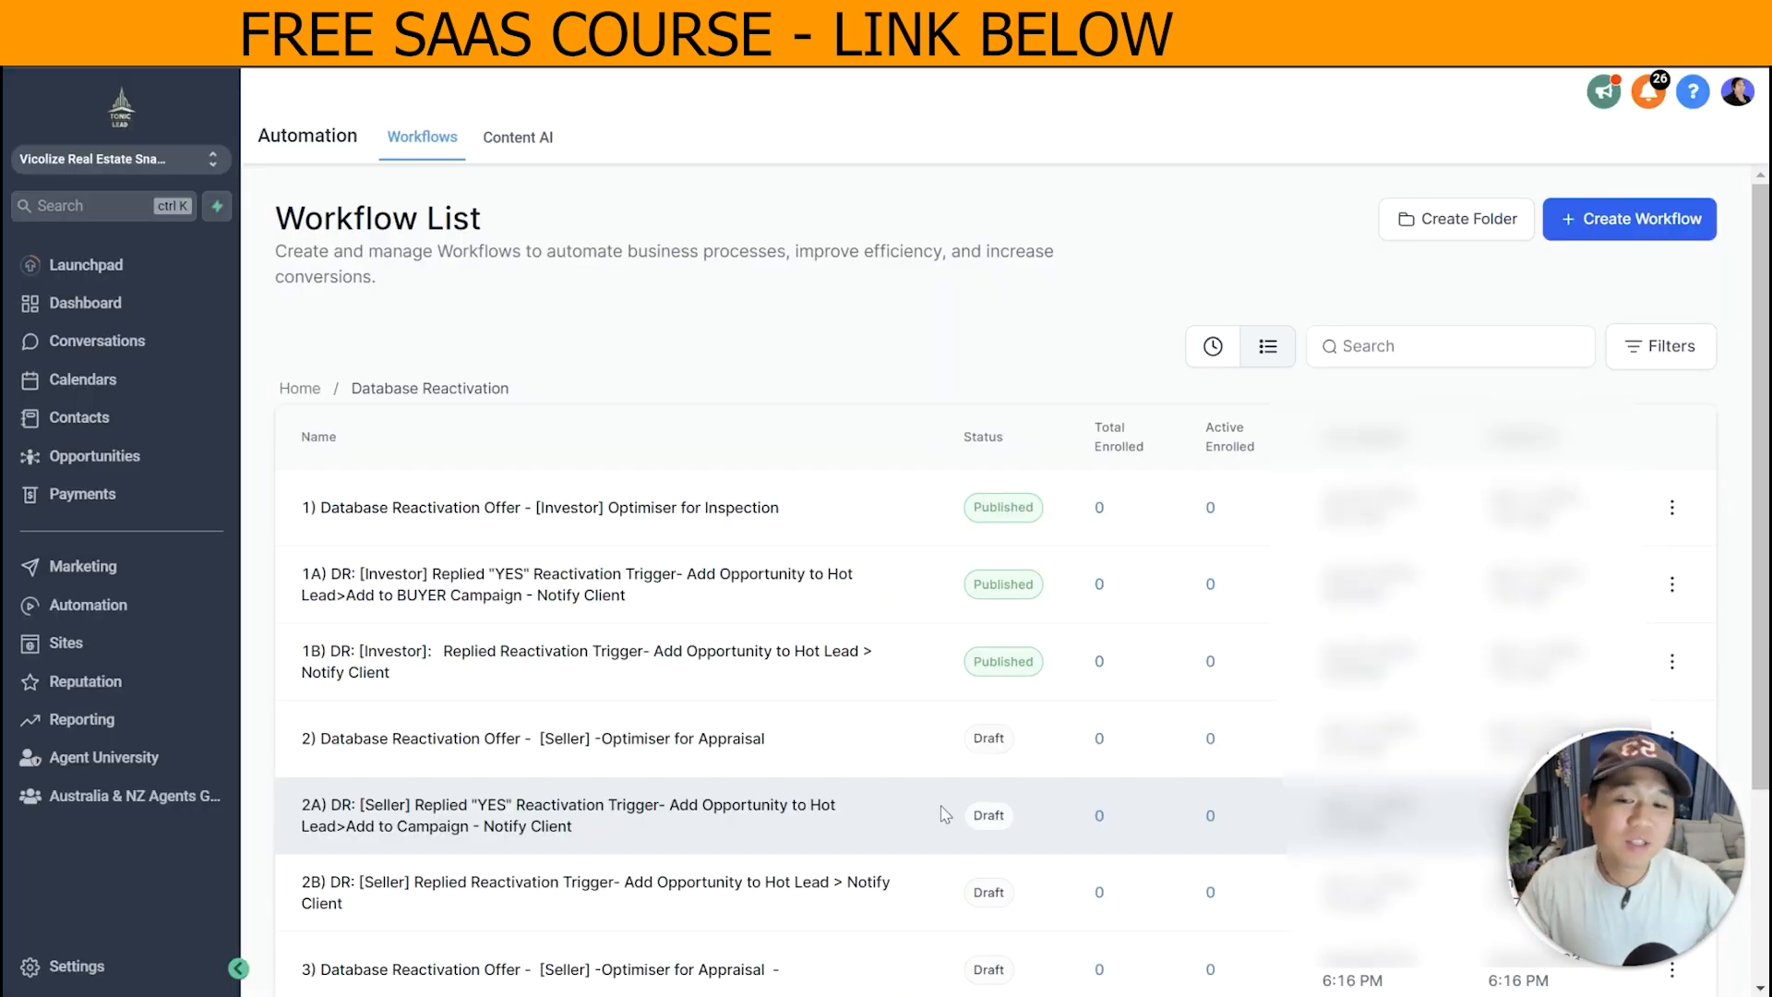
pyautogui.moveTo(818, 565)
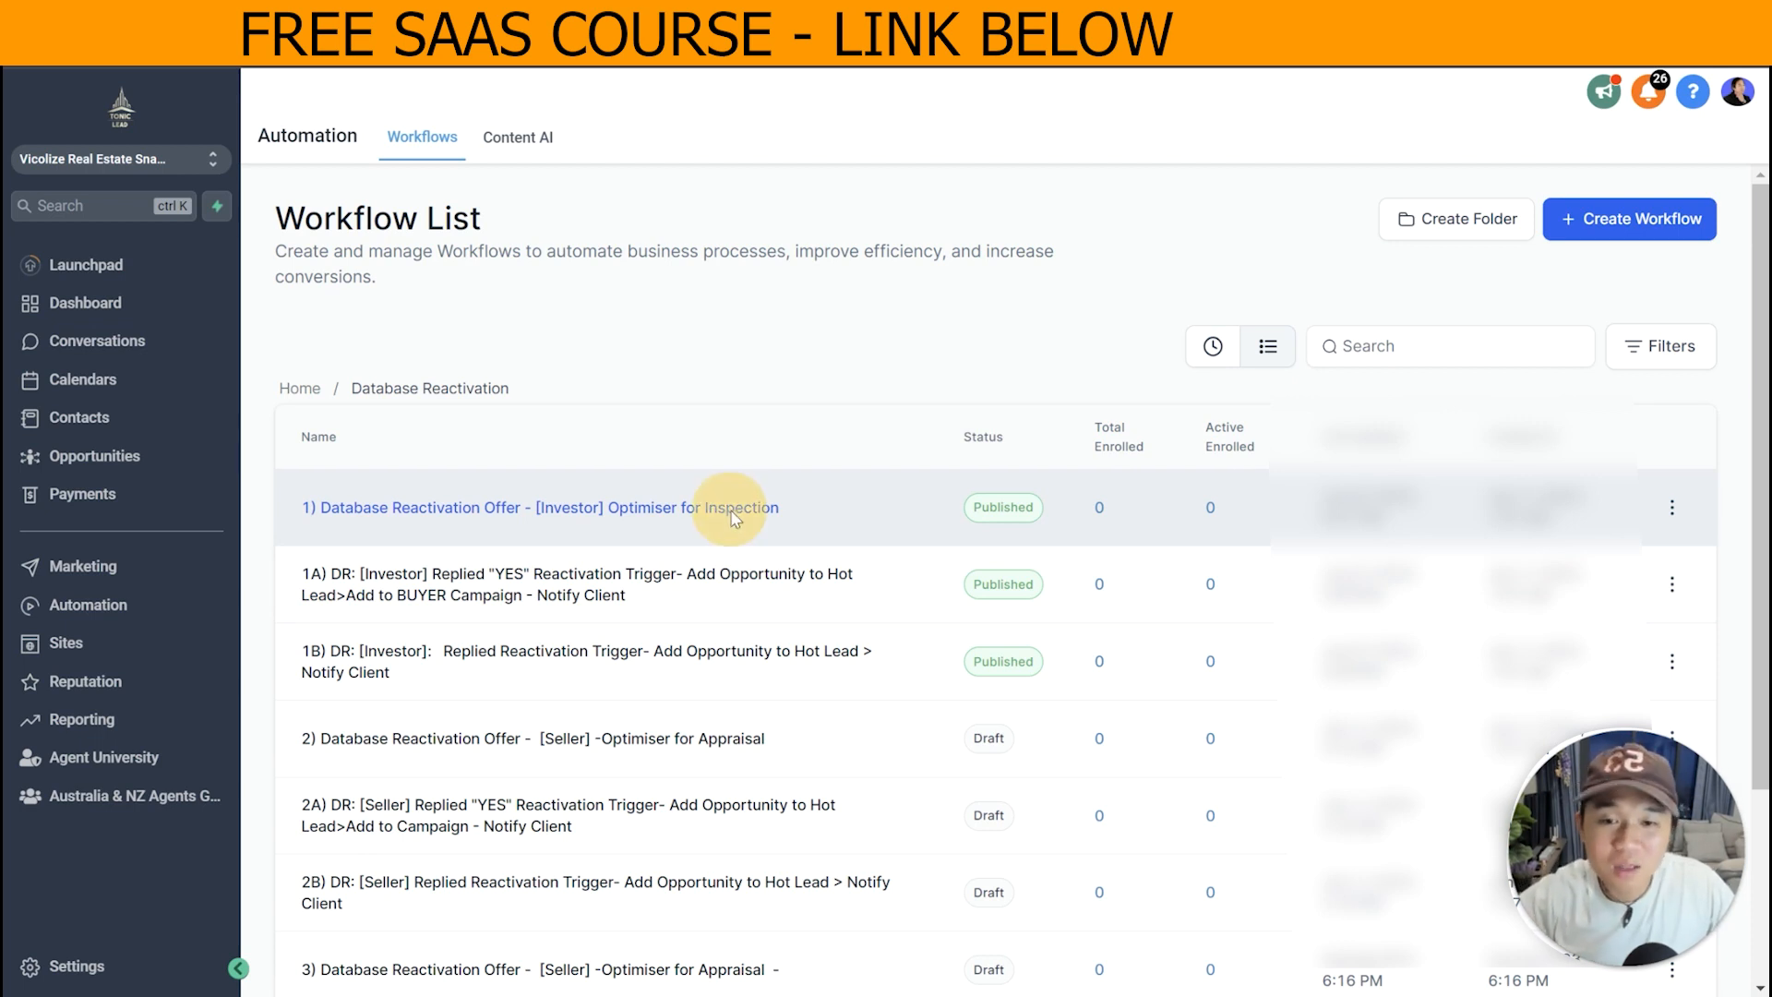
# Start a Test Workflow run on workflow 1 and pick a contact from Select Contact.
pyautogui.click(539, 506)
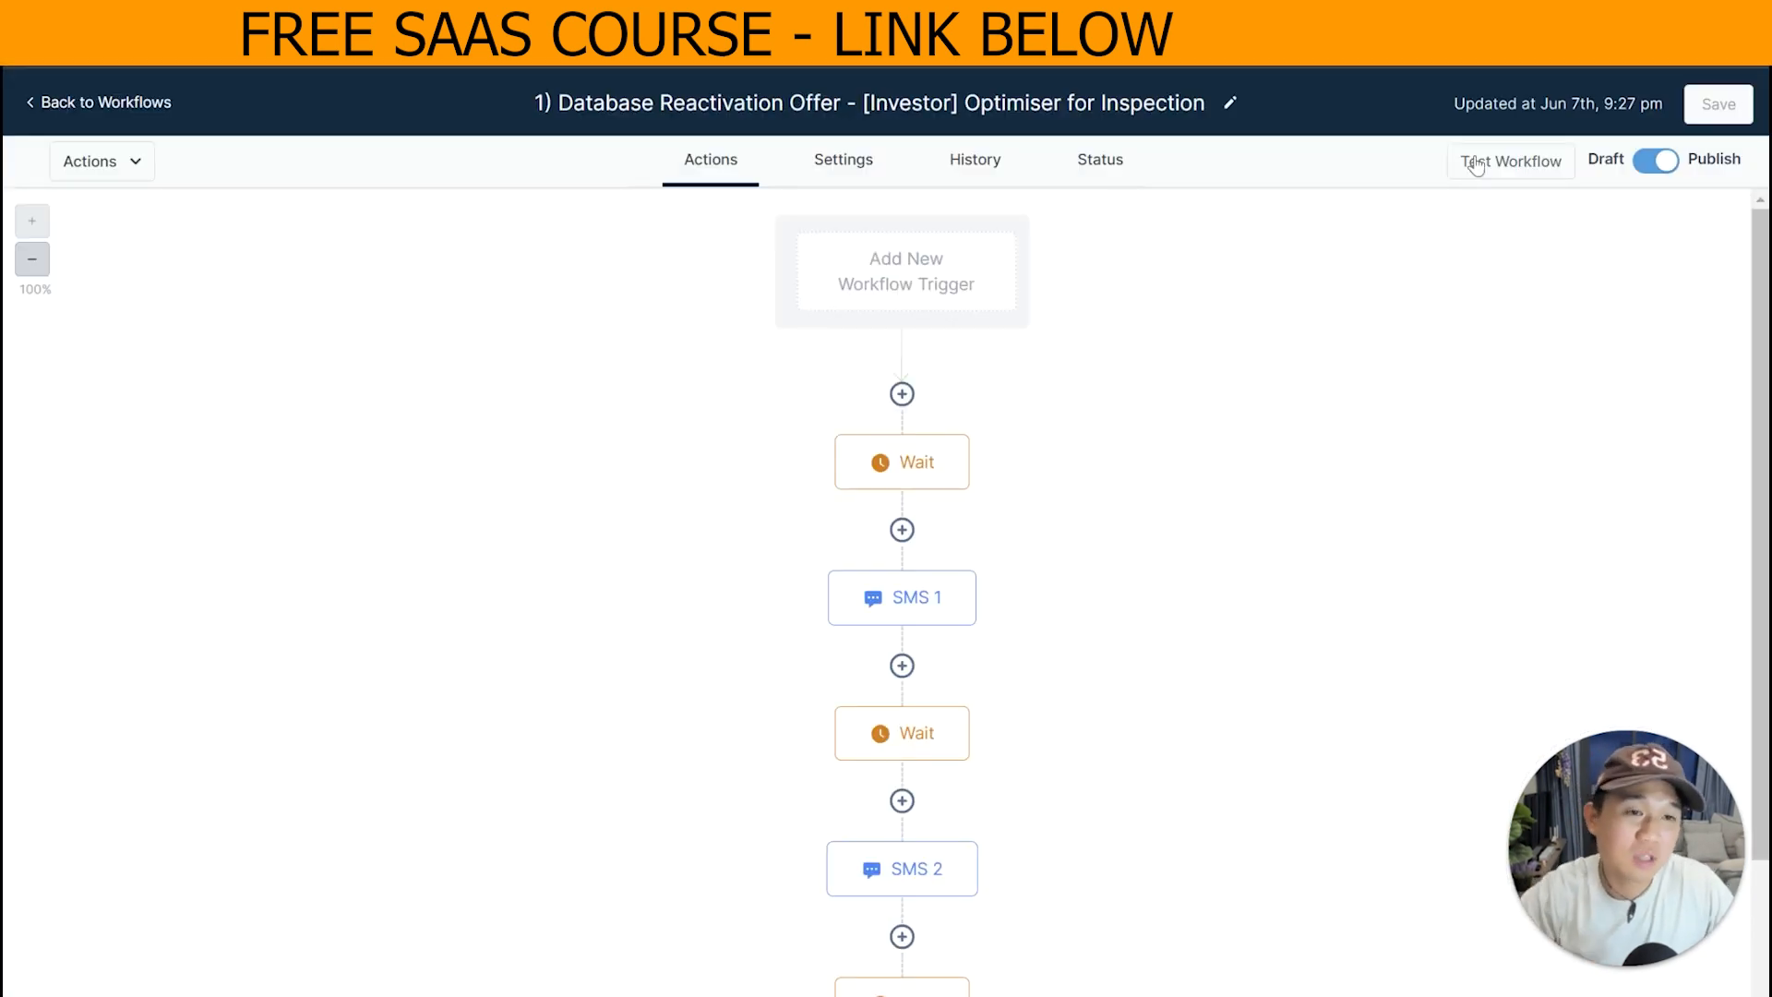
pyautogui.click(1508, 162)
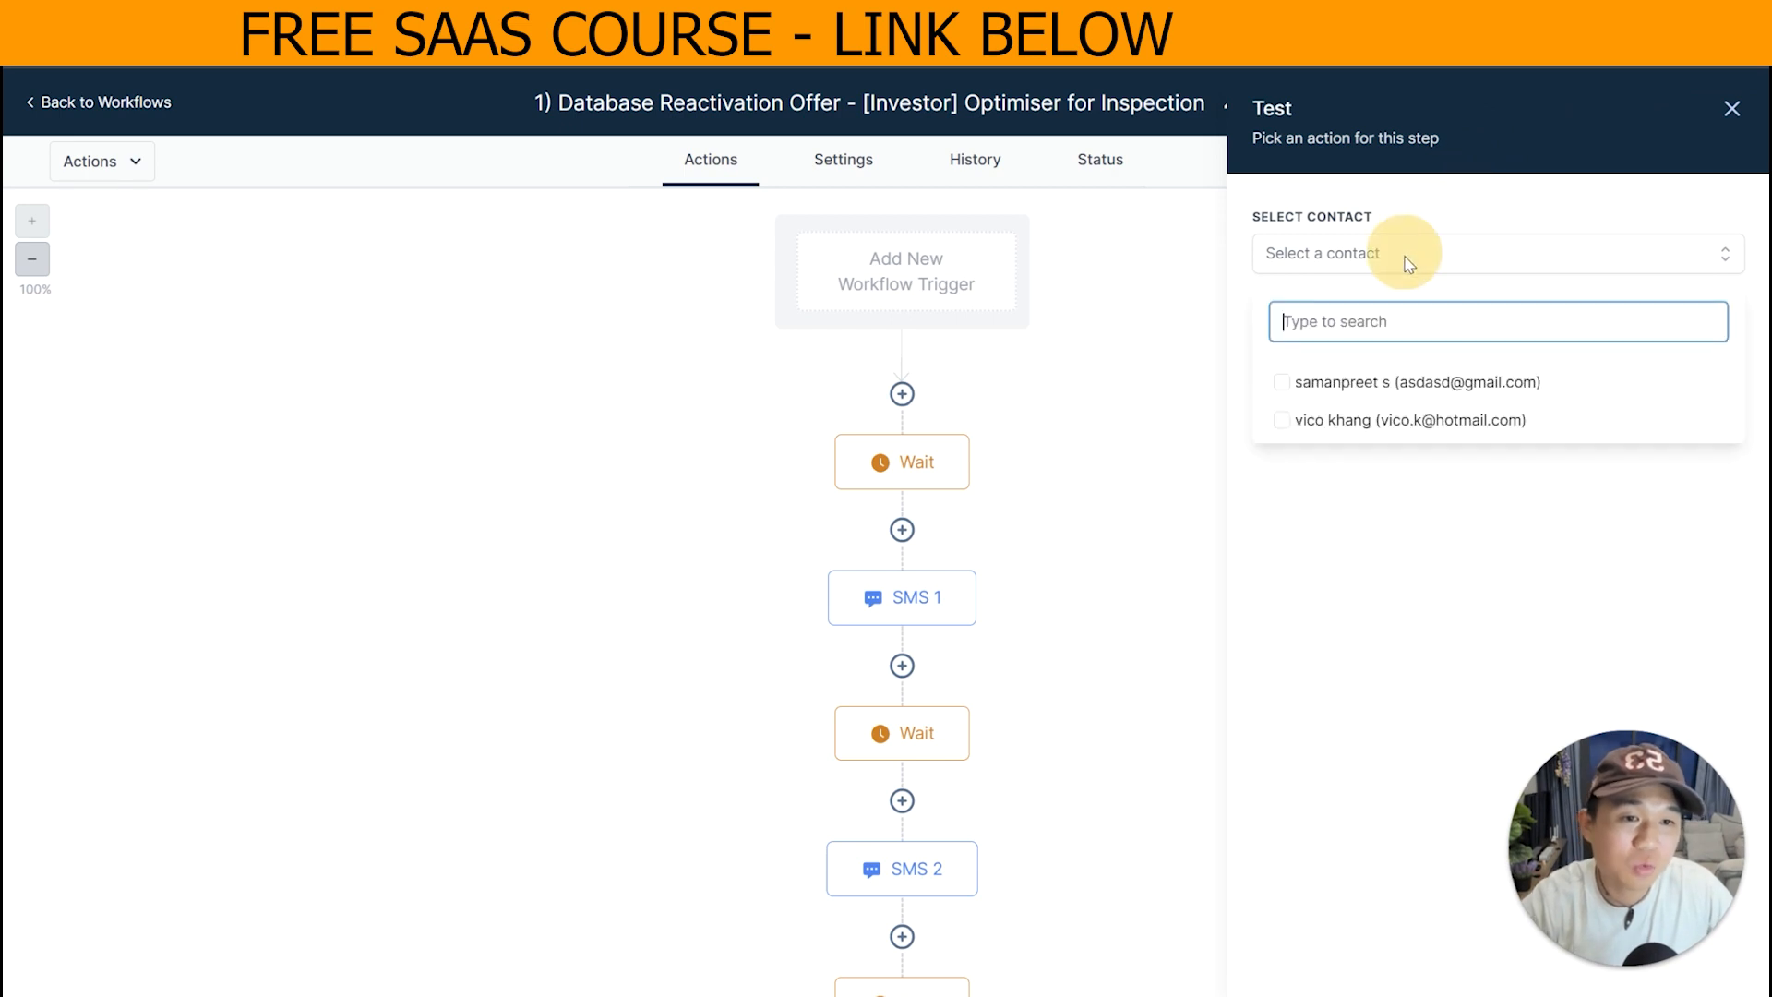
pyautogui.click(1409, 419)
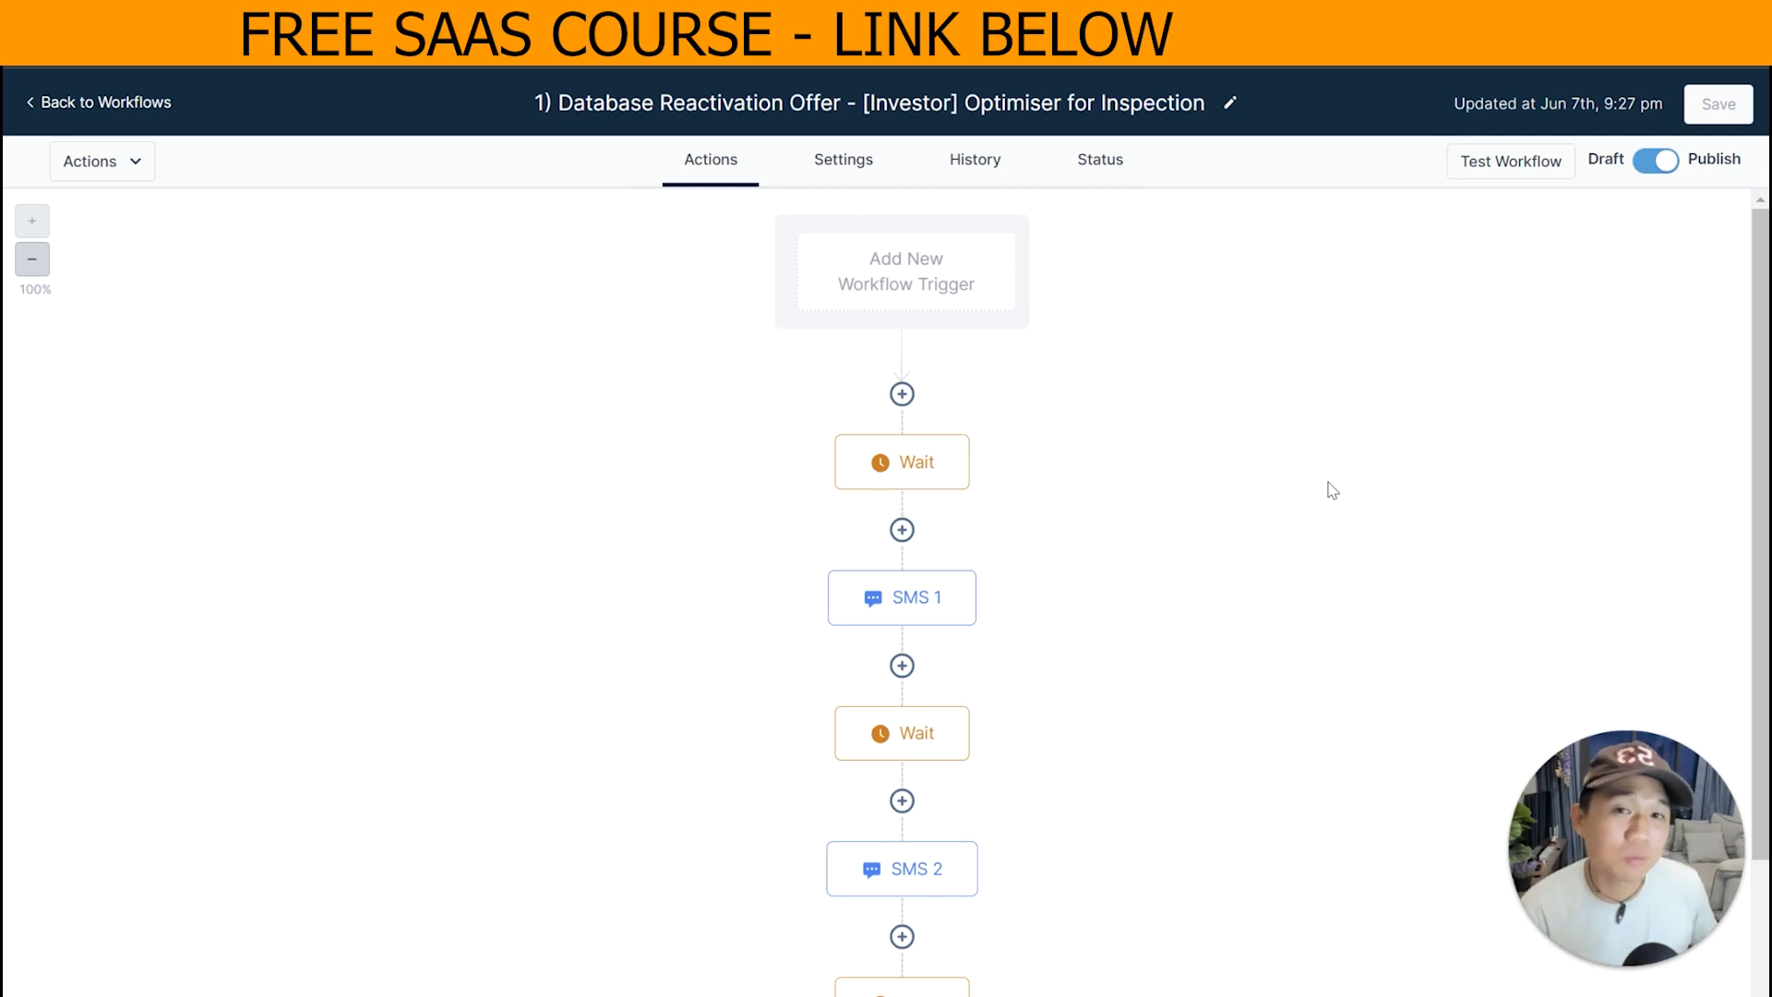
# Go to Contacts and select both records with the select-all checkbox.
pyautogui.click(104, 102)
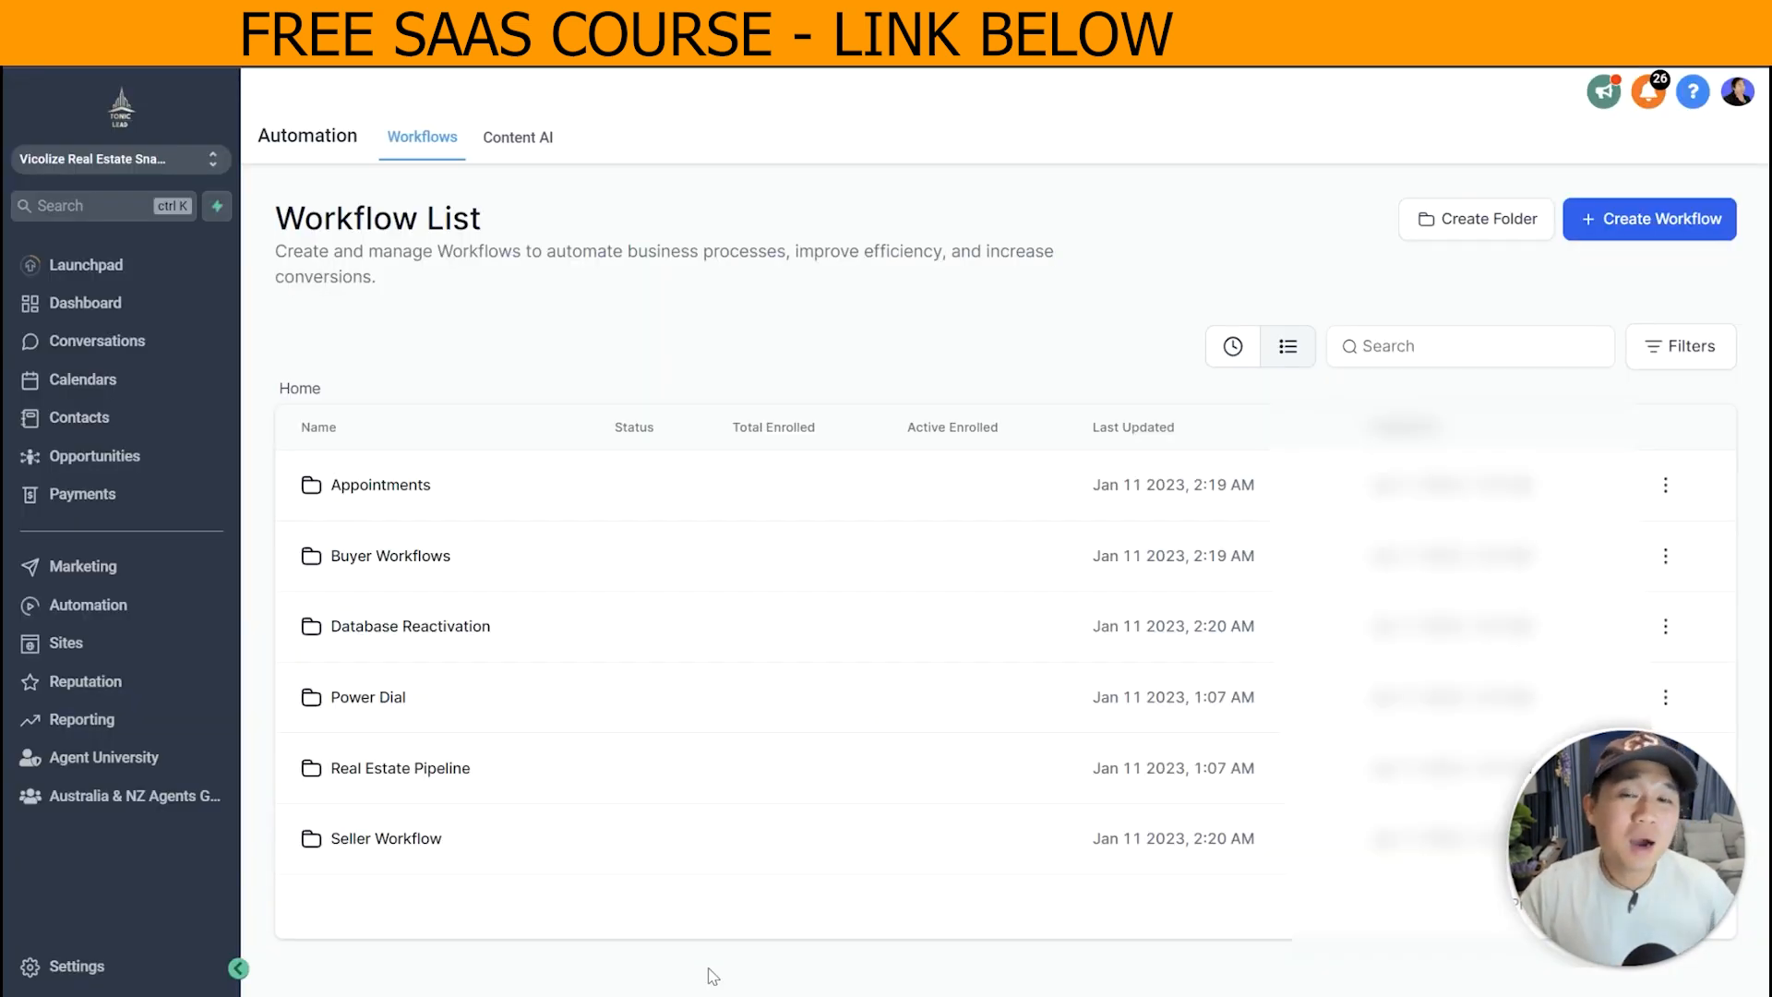
pyautogui.moveTo(79, 417)
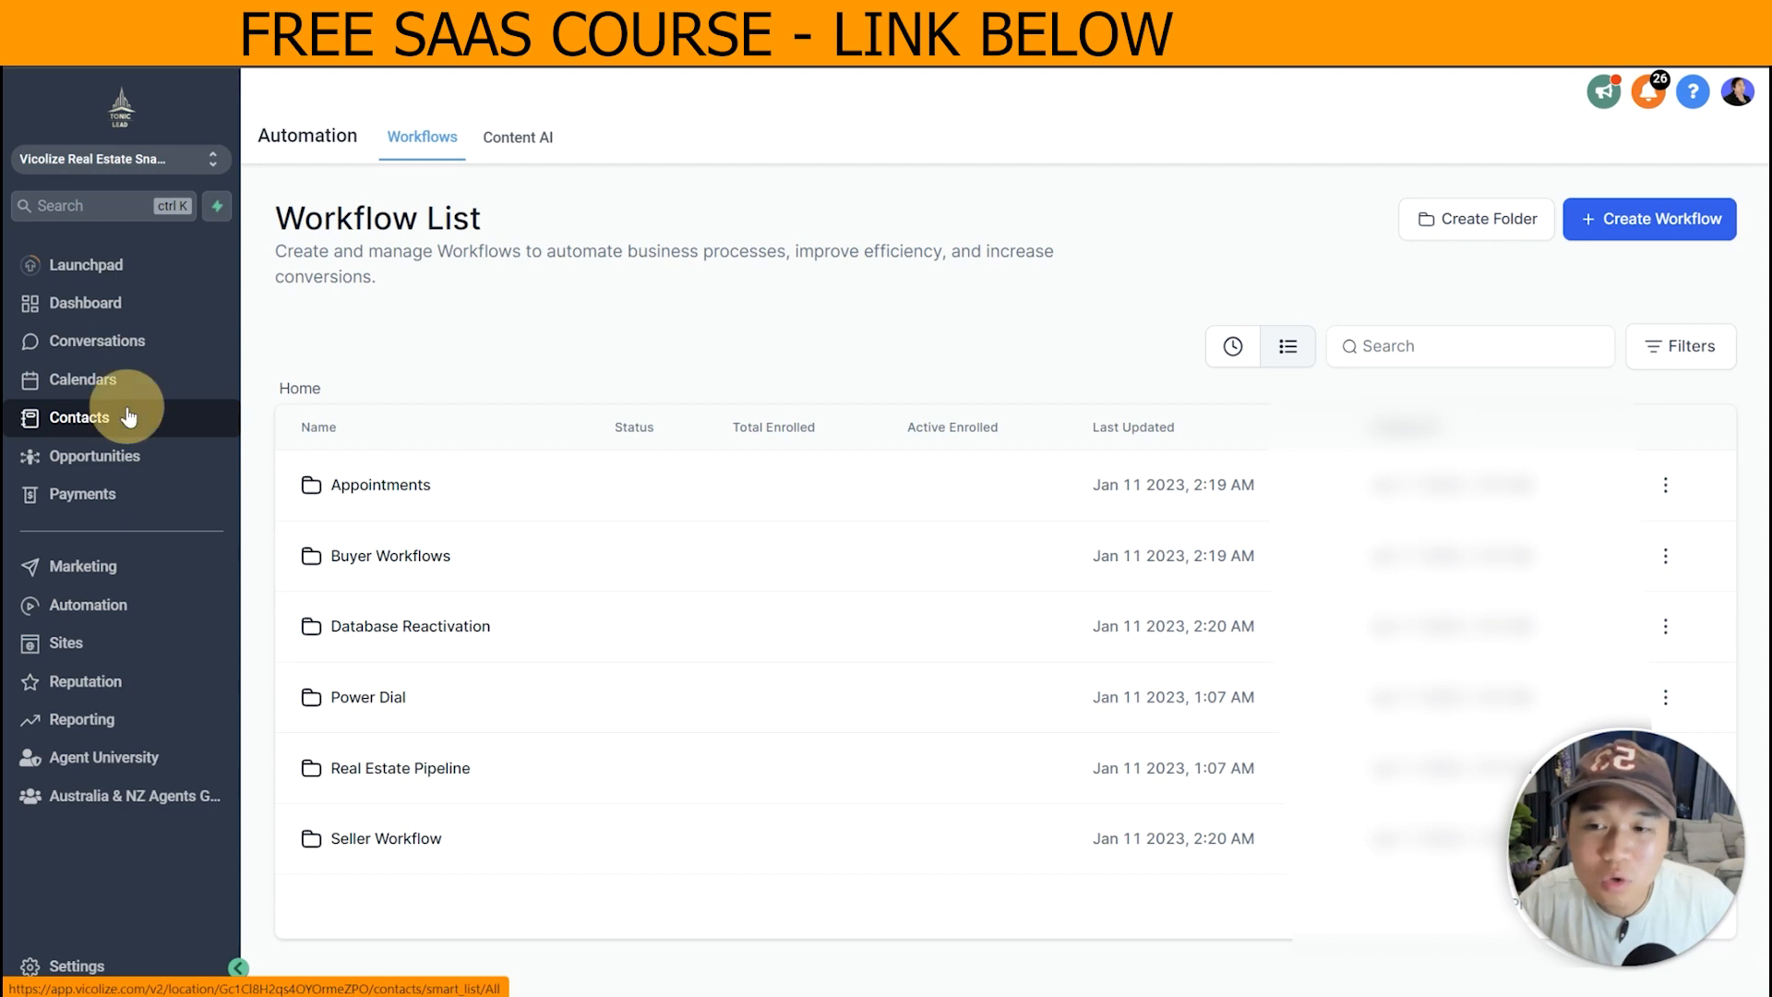
pyautogui.click(79, 417)
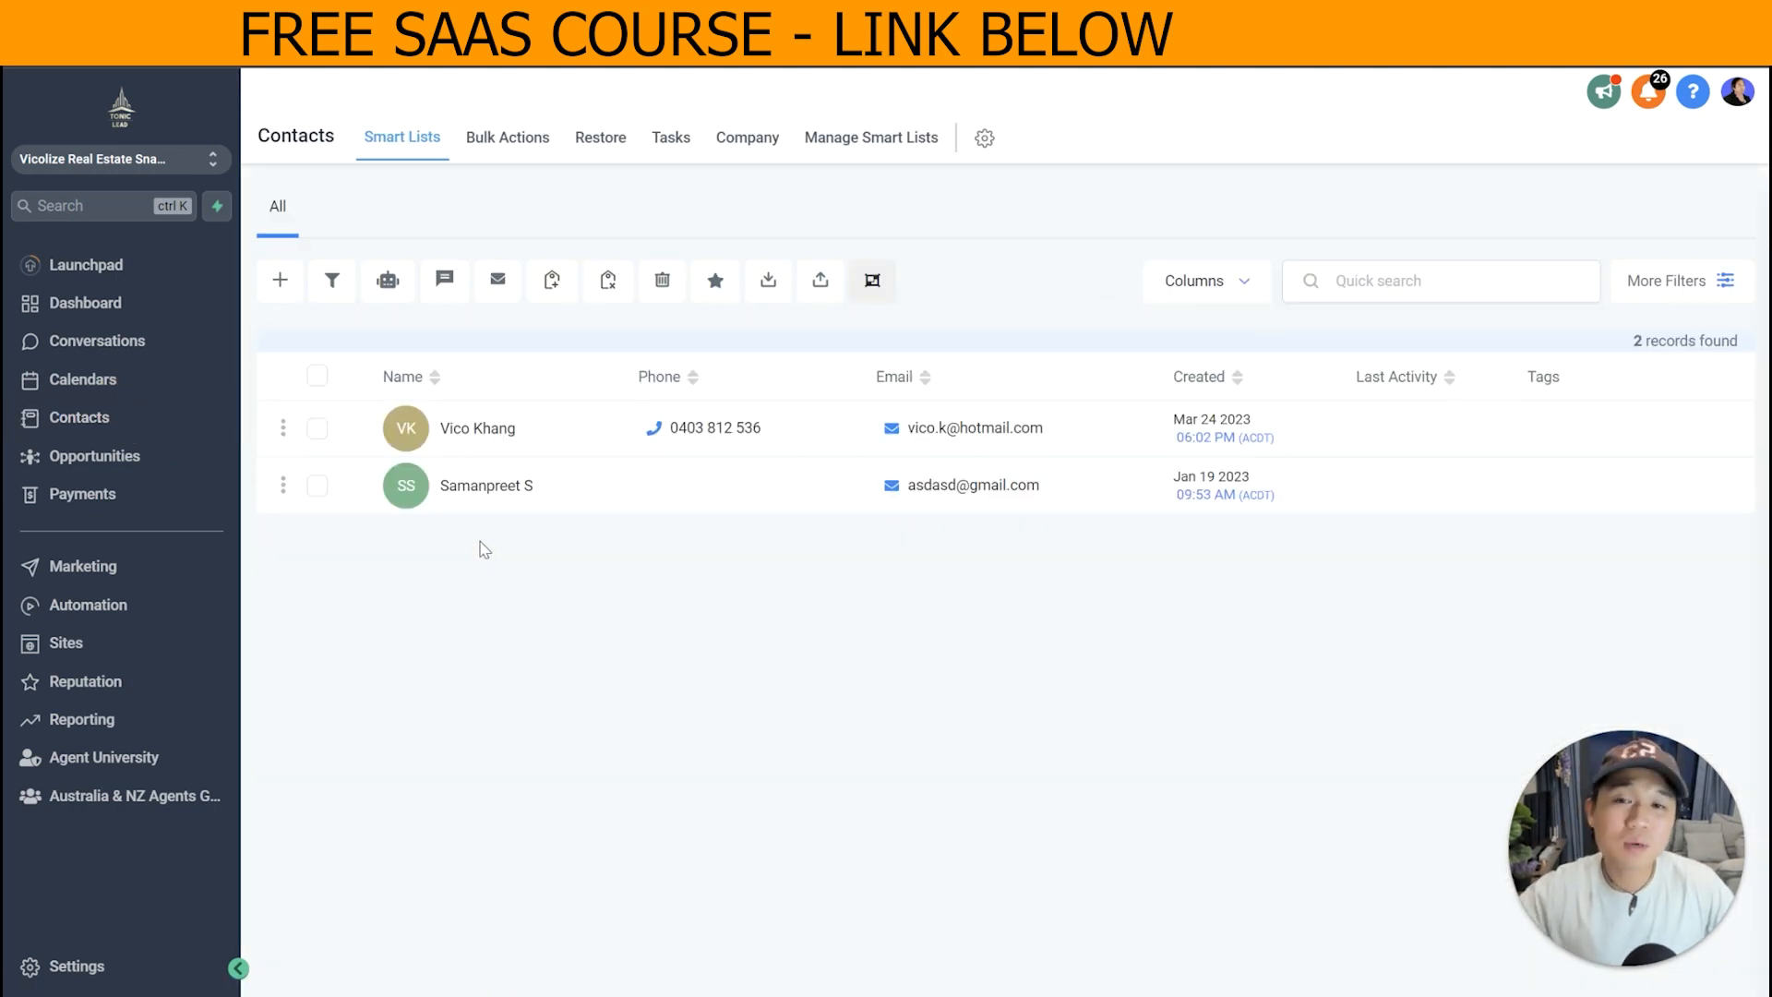
pyautogui.moveTo(393, 450)
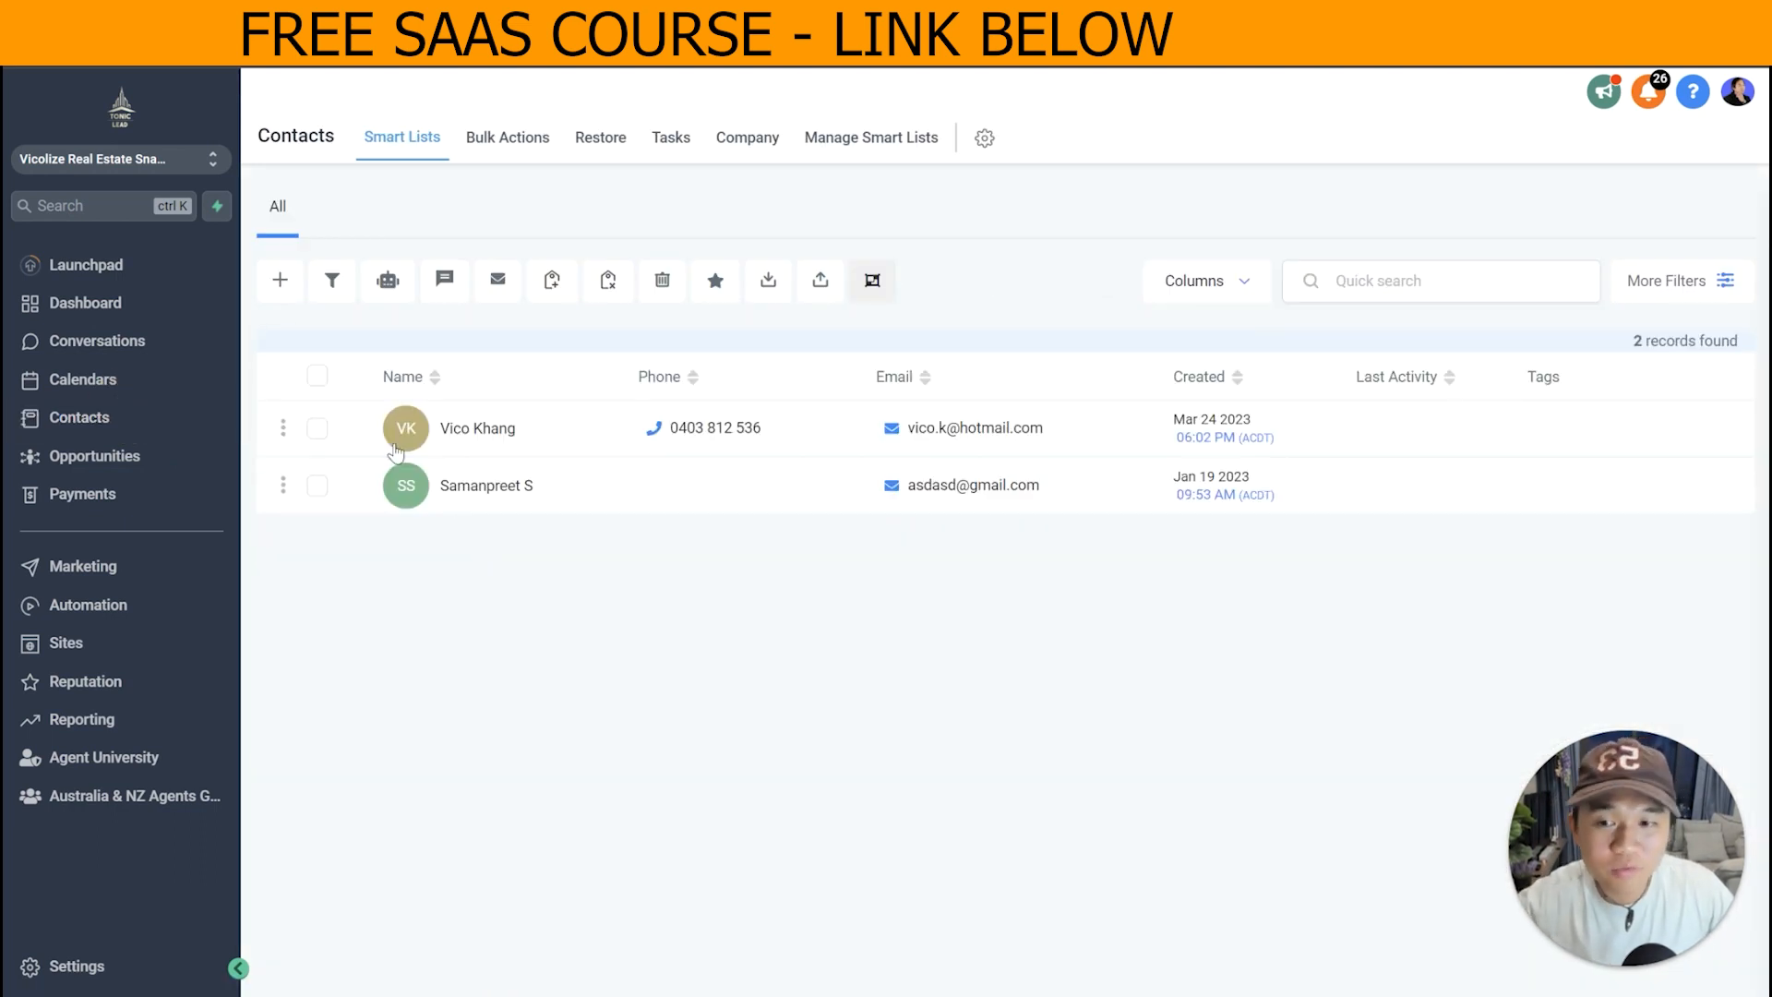
pyautogui.click(315, 377)
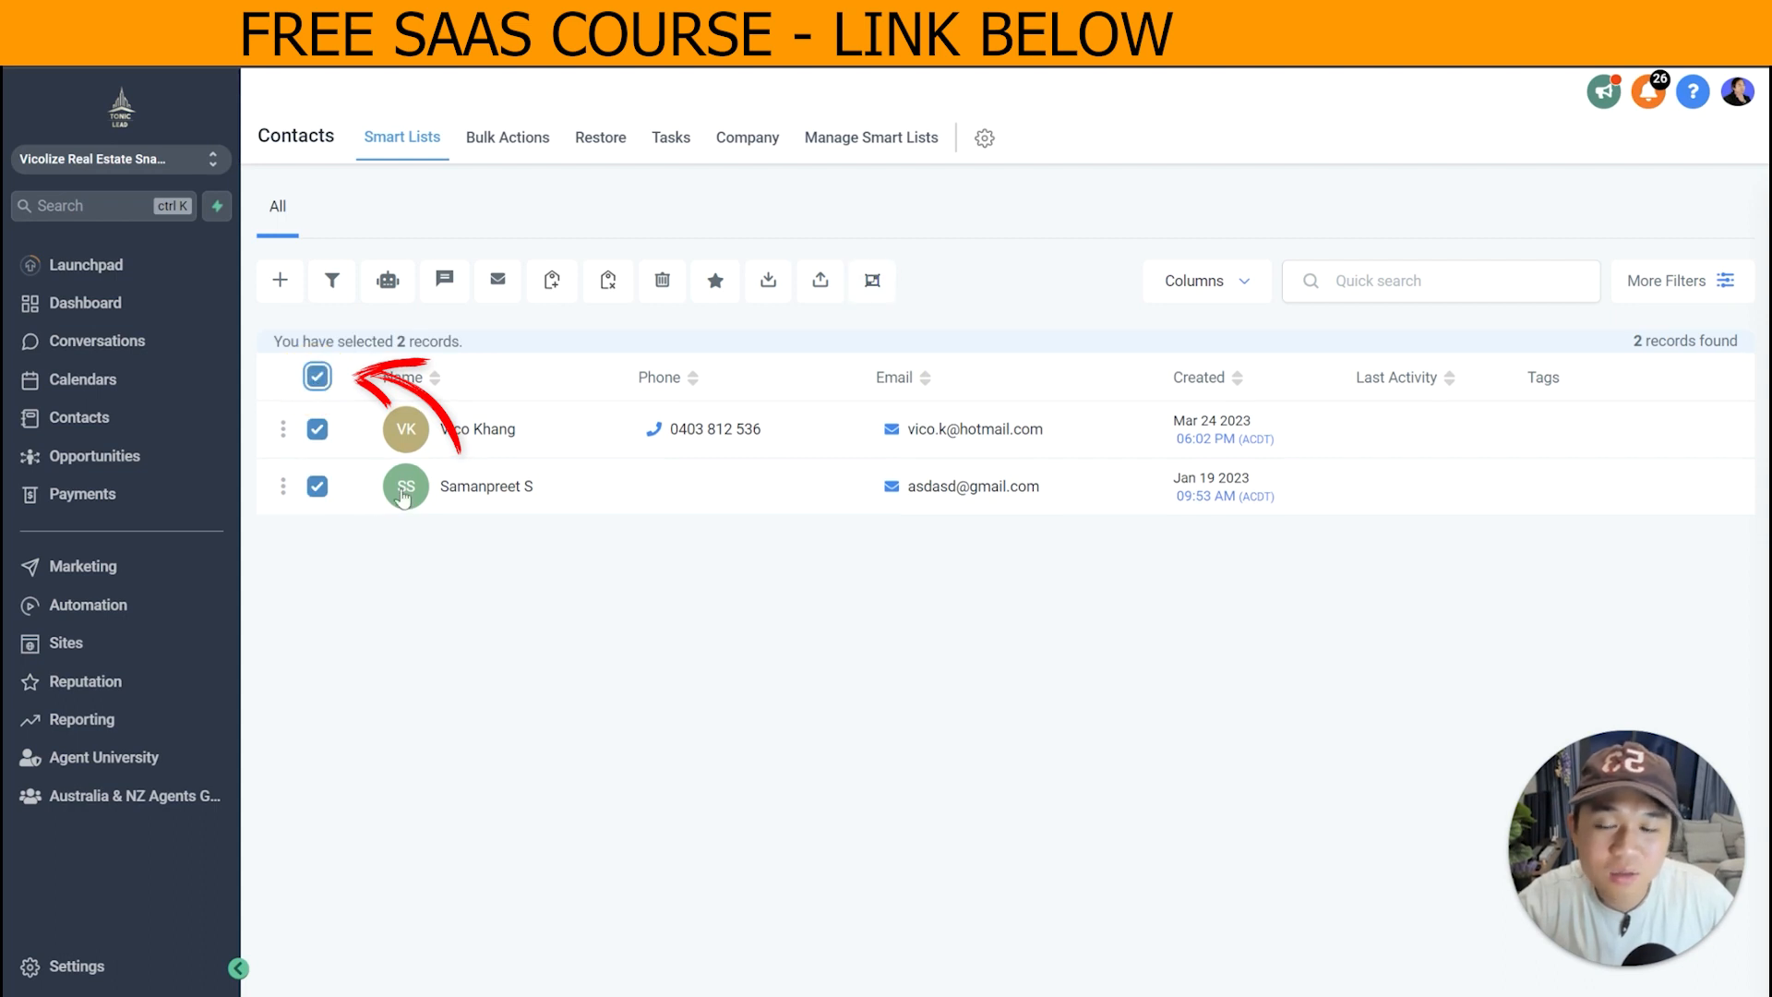
pyautogui.moveTo(386, 281)
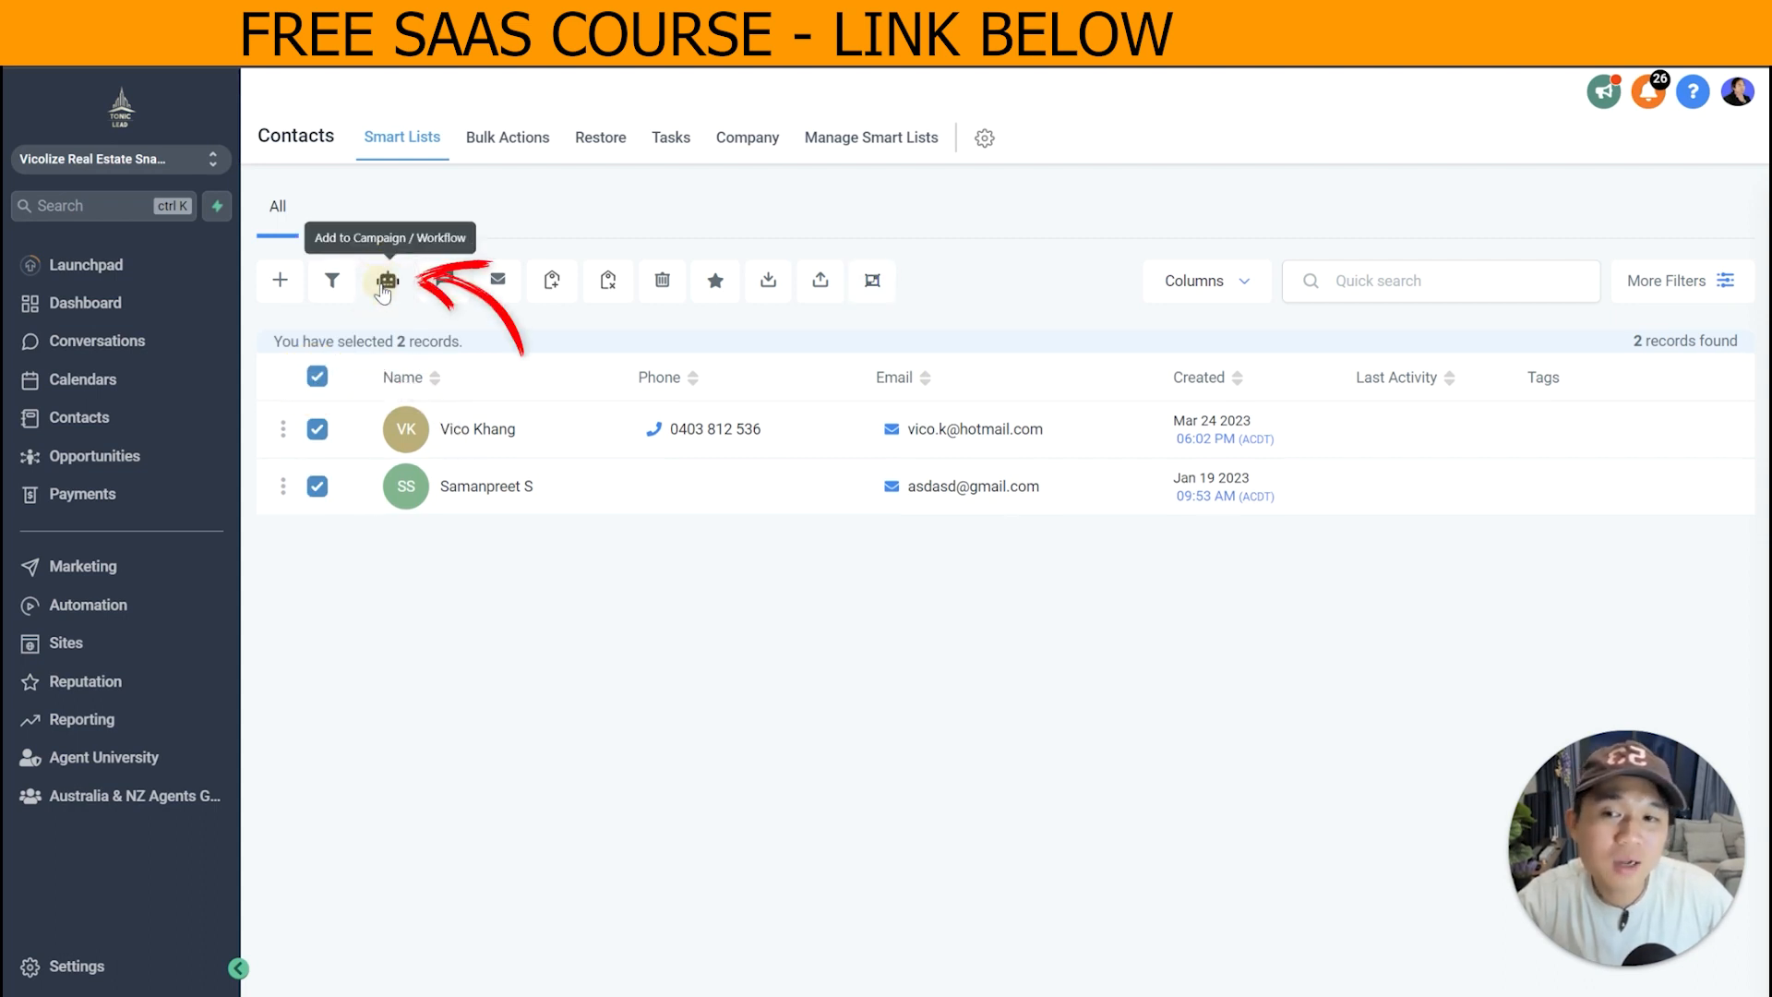
# Add the selected contacts to '1) Database Reactivation Offer' with action '1 Hour Onboarding Call'.
pyautogui.click(386, 281)
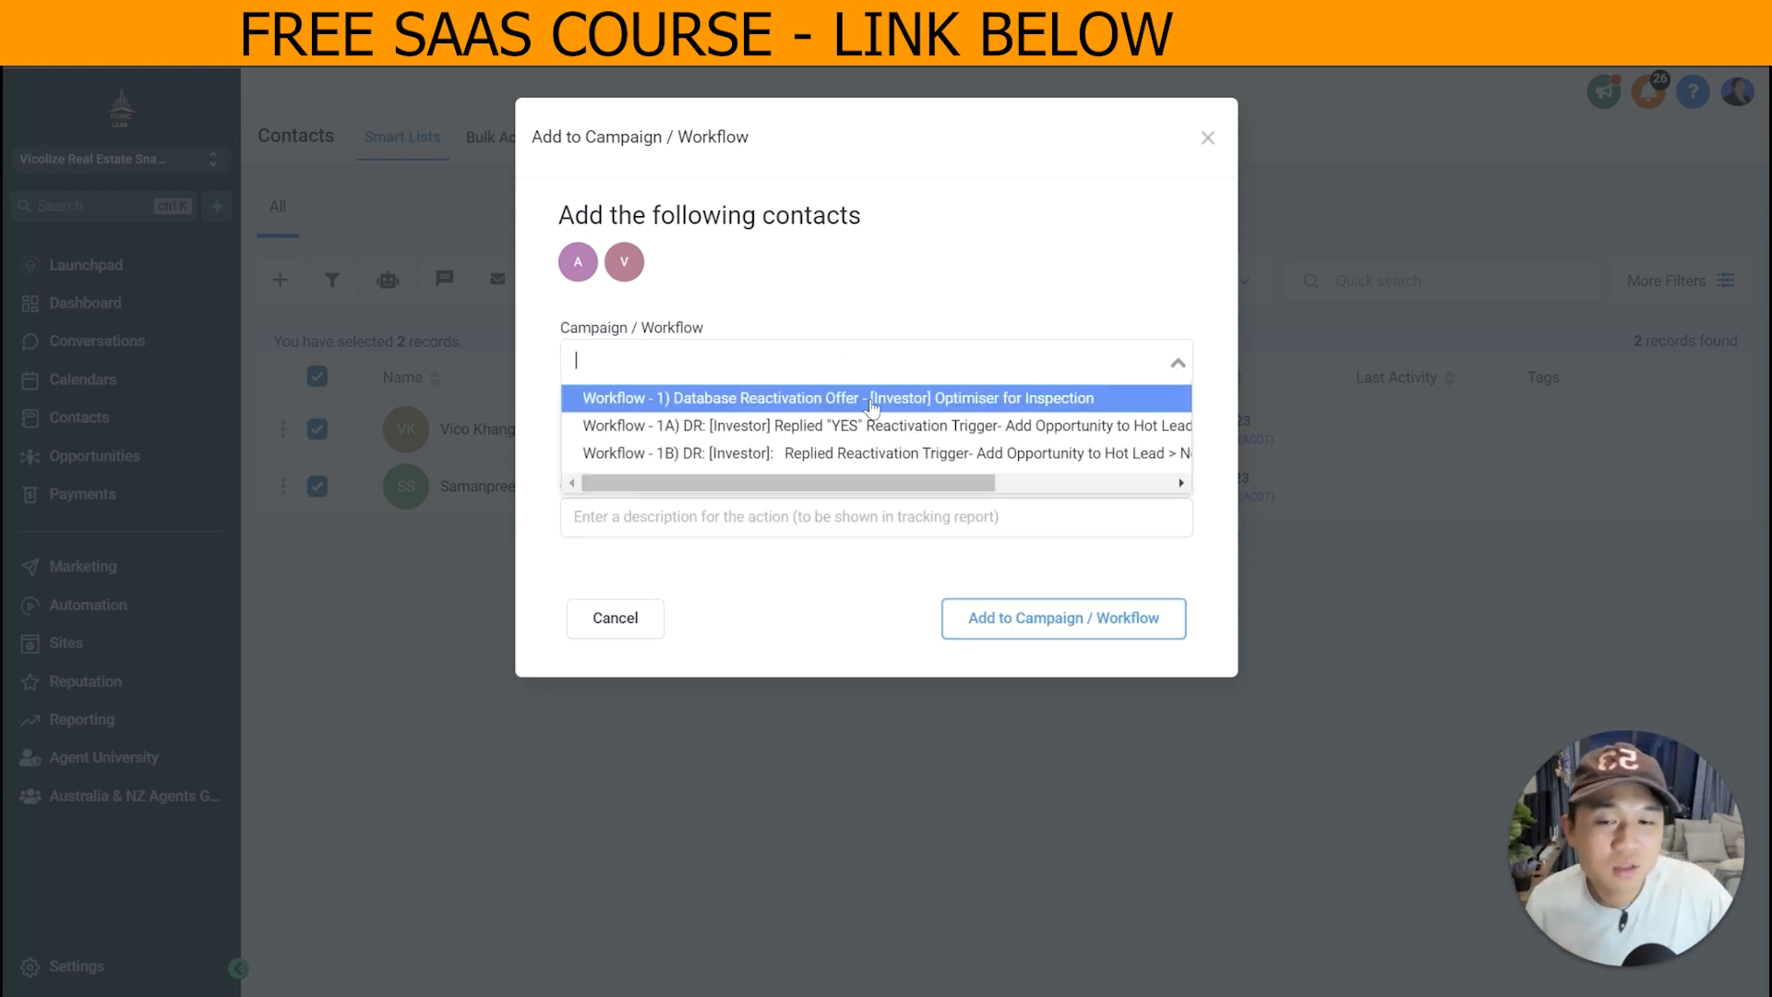
pyautogui.click(835, 399)
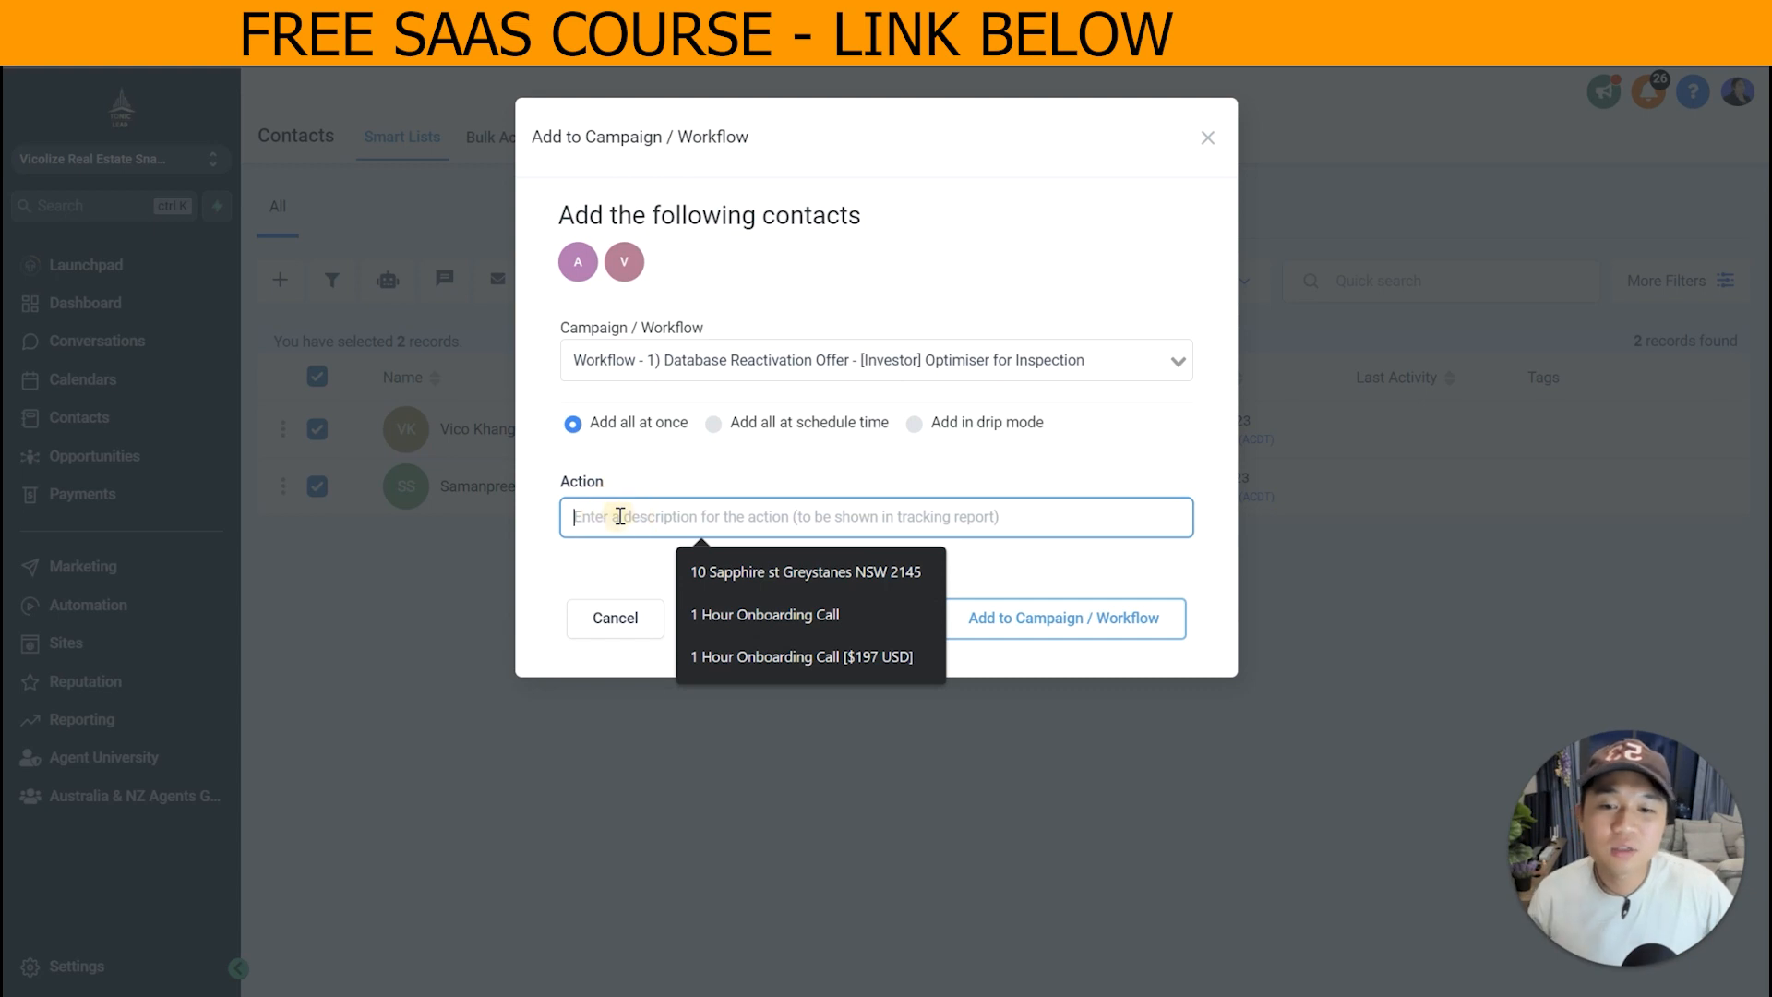
pyautogui.click(764, 612)
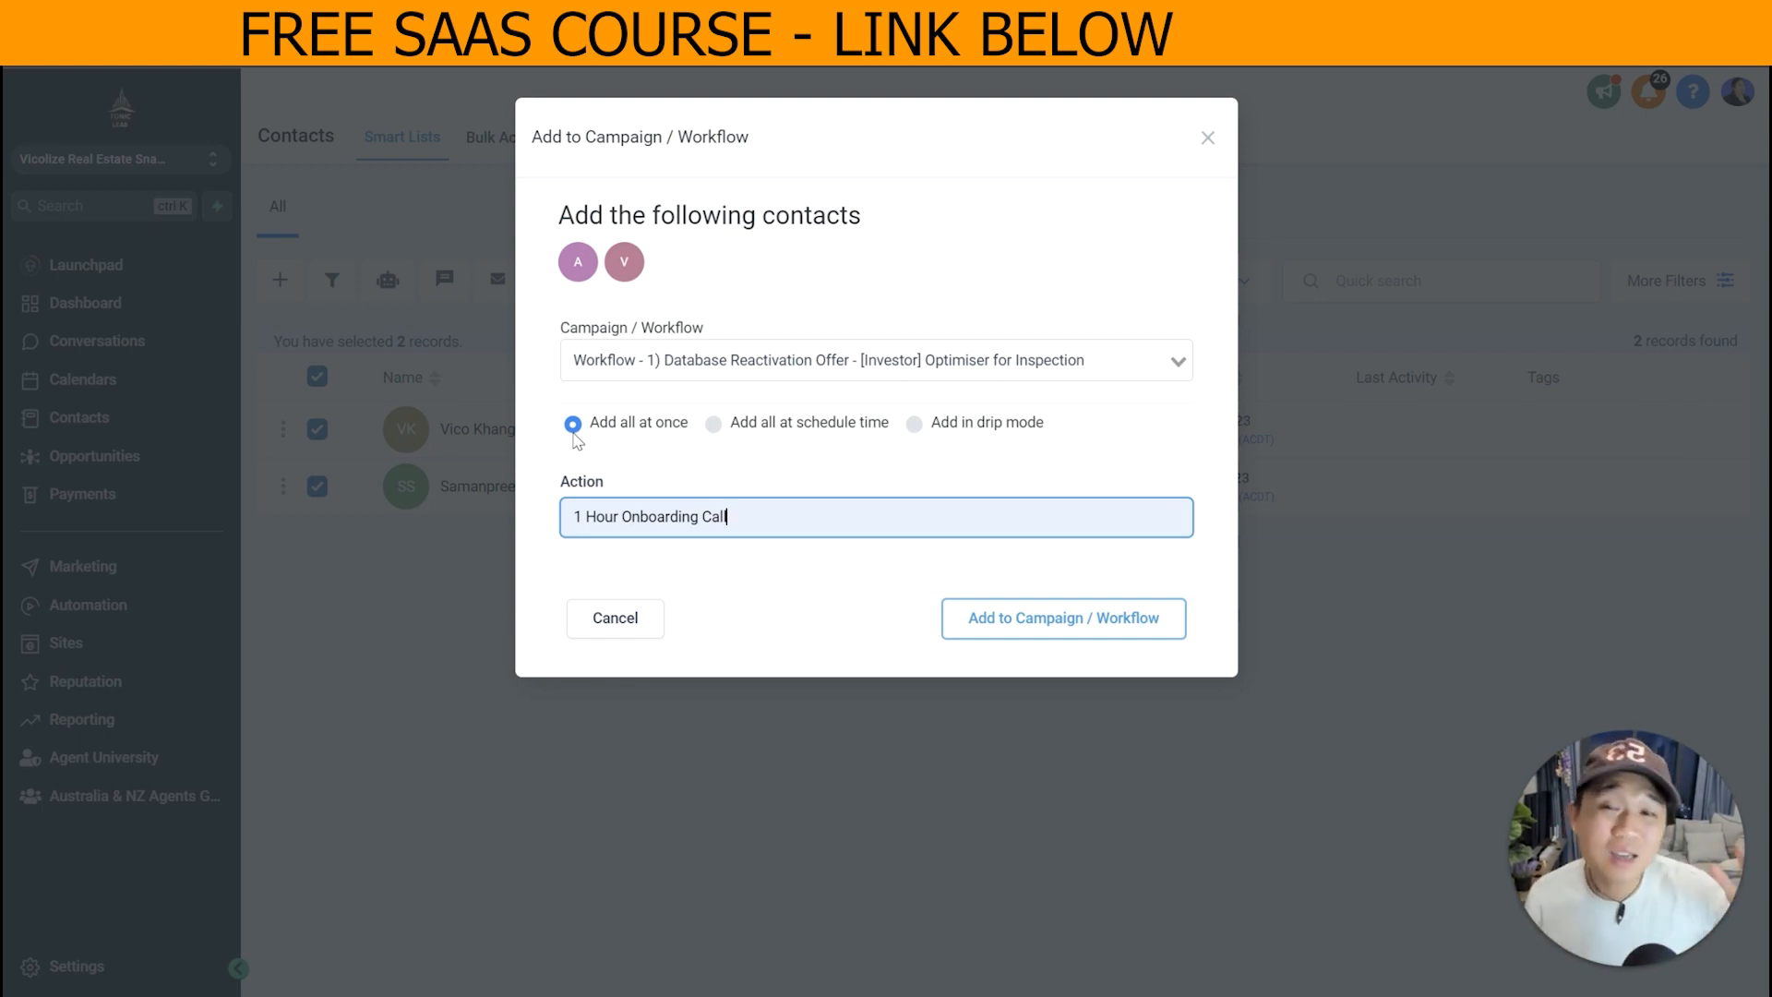
pyautogui.moveTo(716, 430)
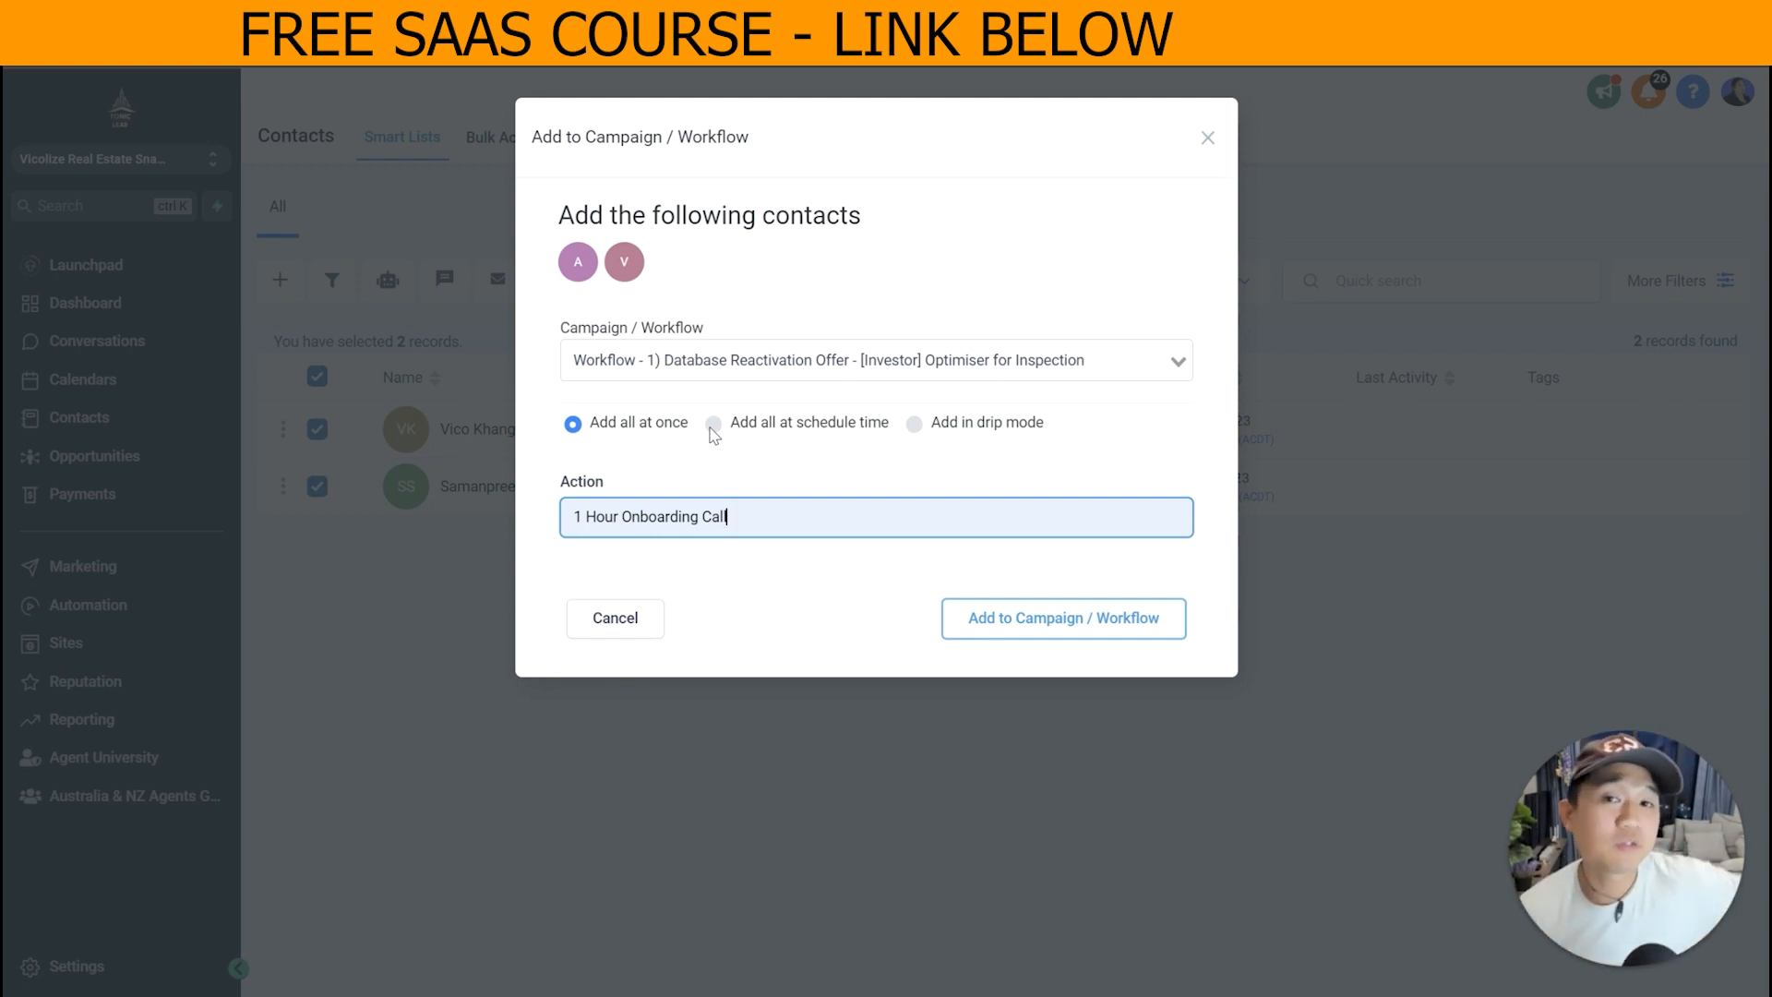
# Set drip mode starting 8 Jun 2023, batch quantity 100, repeating every 2 days.
pyautogui.click(914, 423)
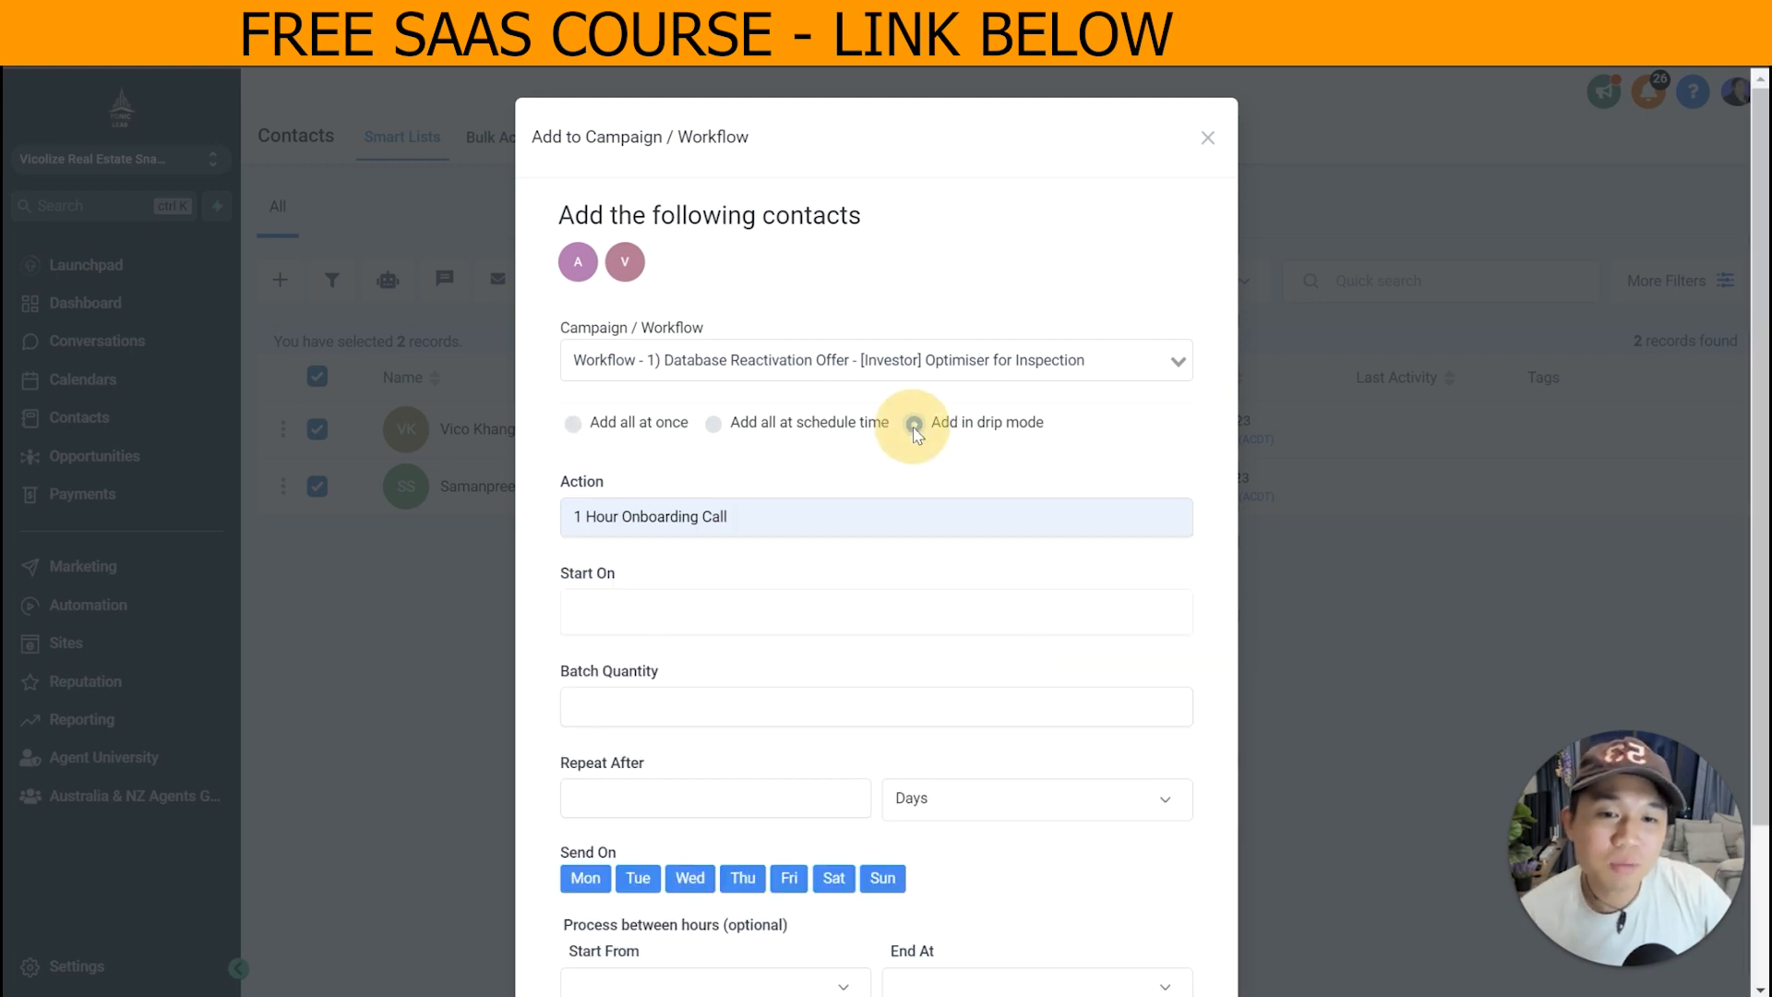
pyautogui.click(914, 421)
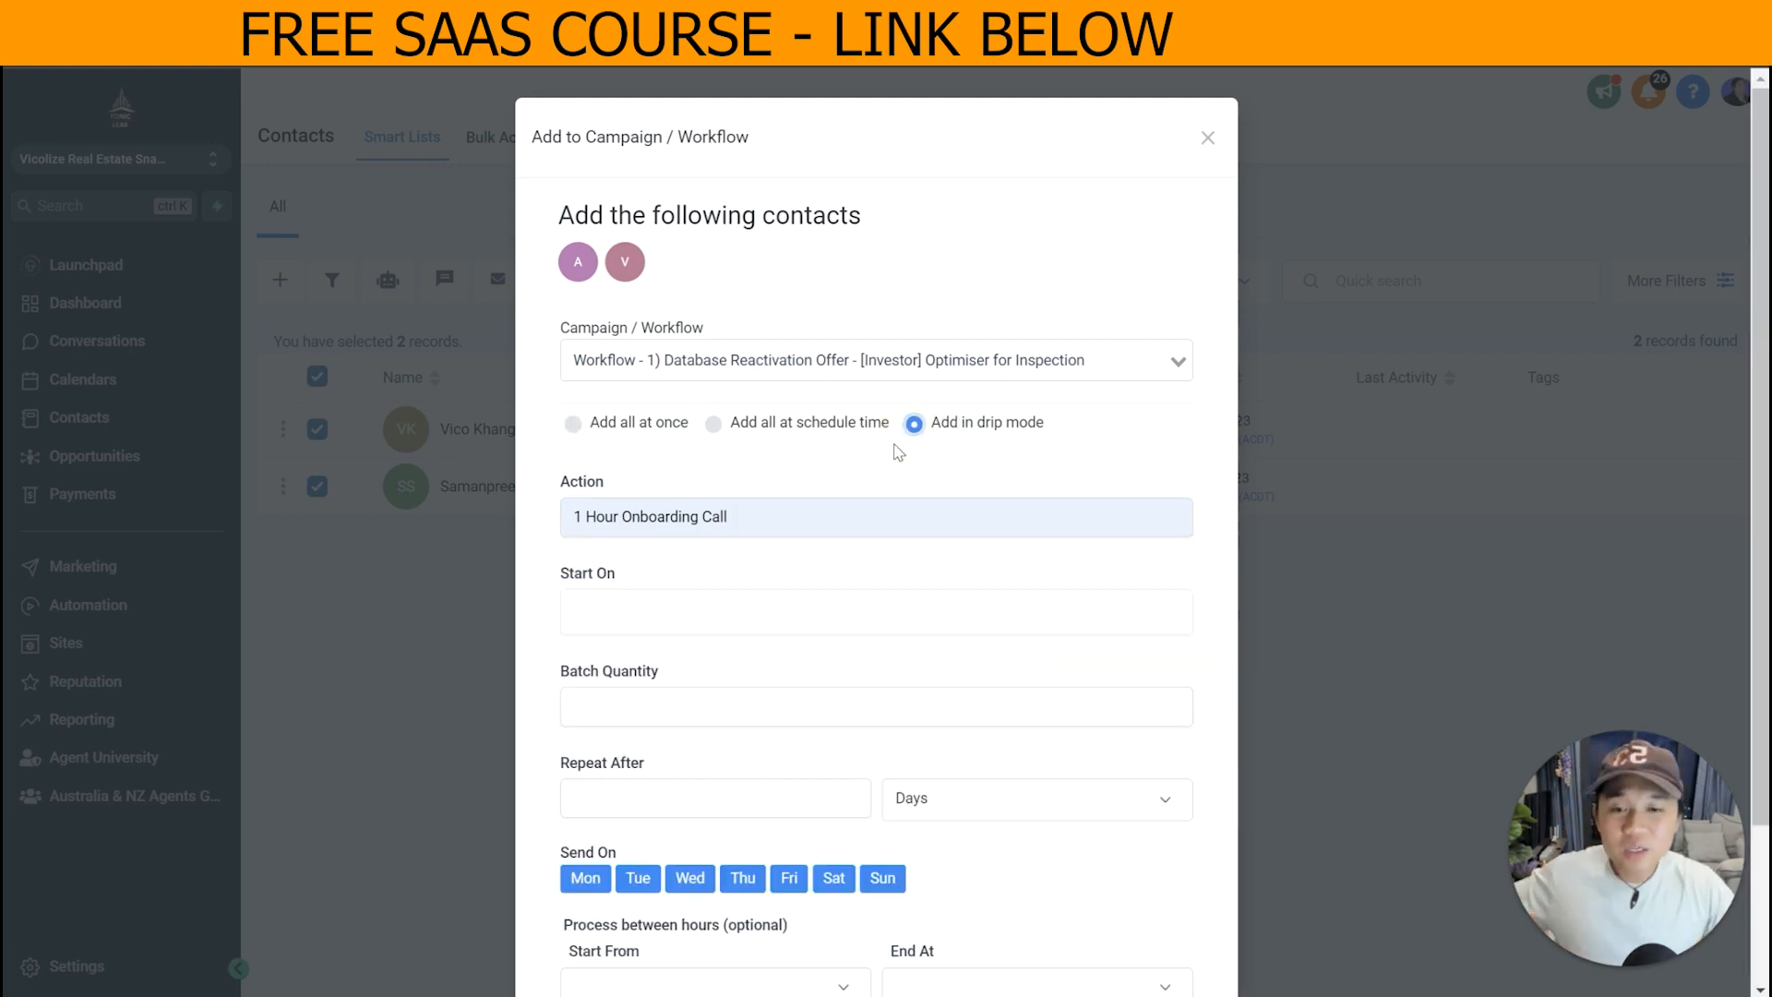
pyautogui.scroll(-3)
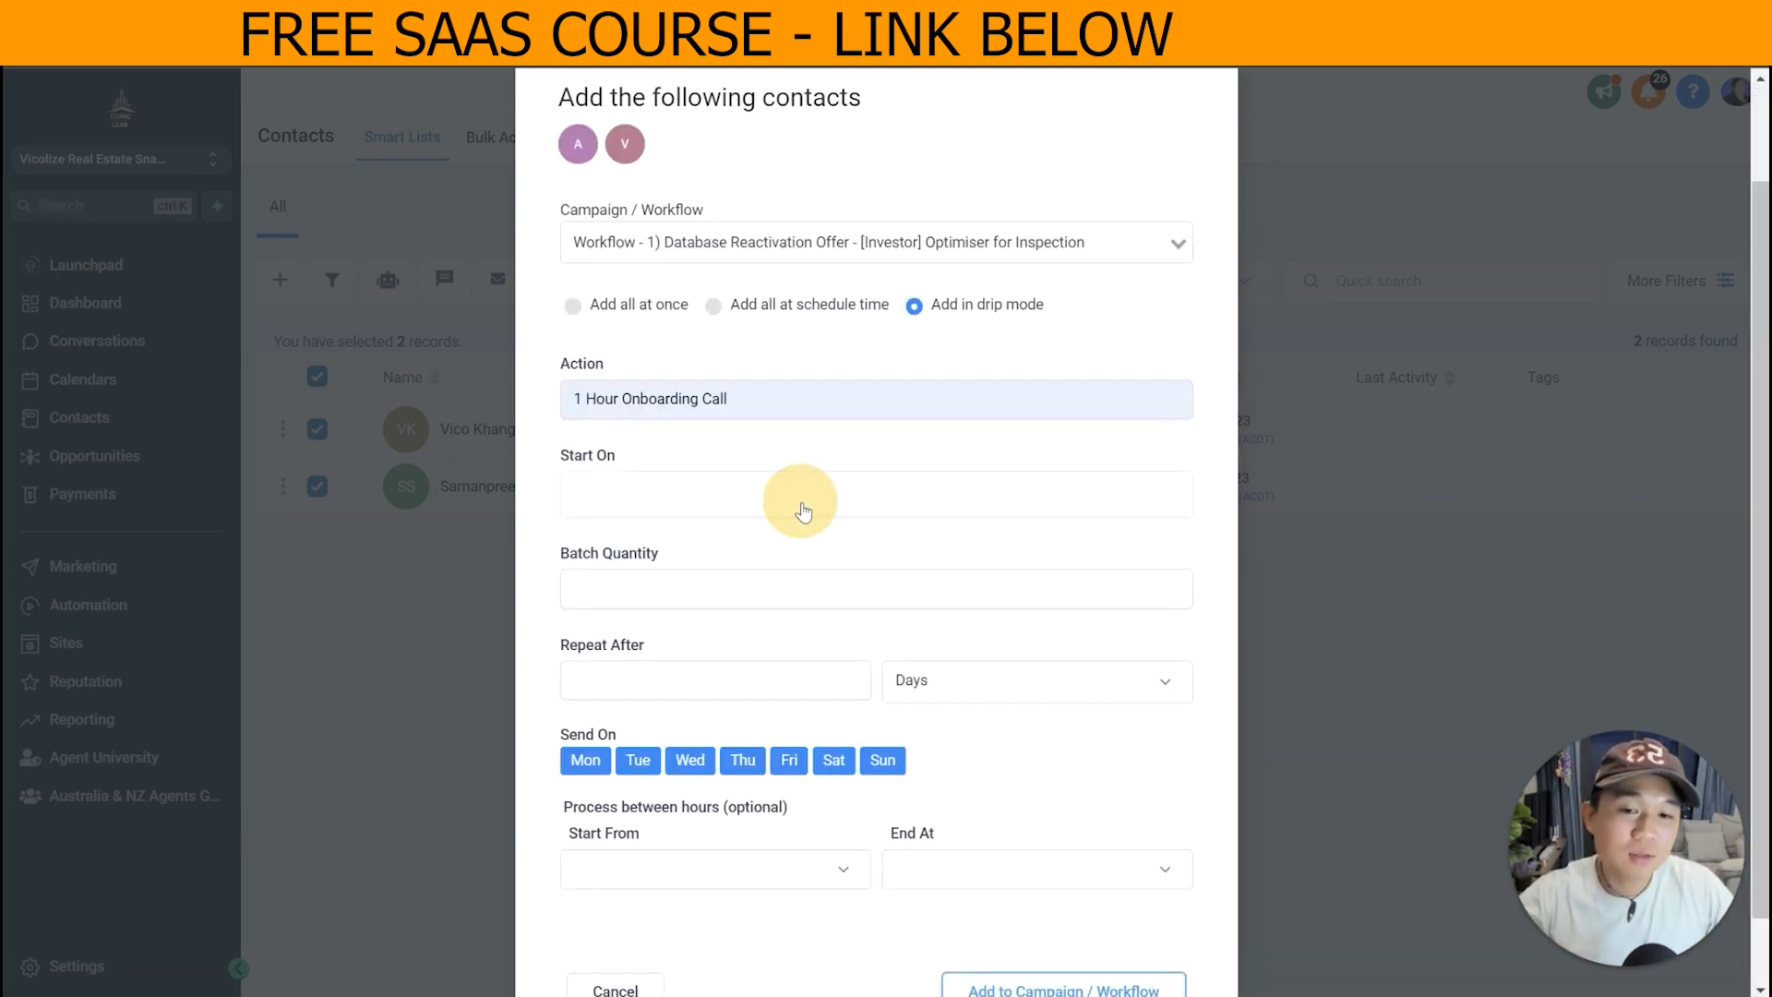
pyautogui.click(803, 494)
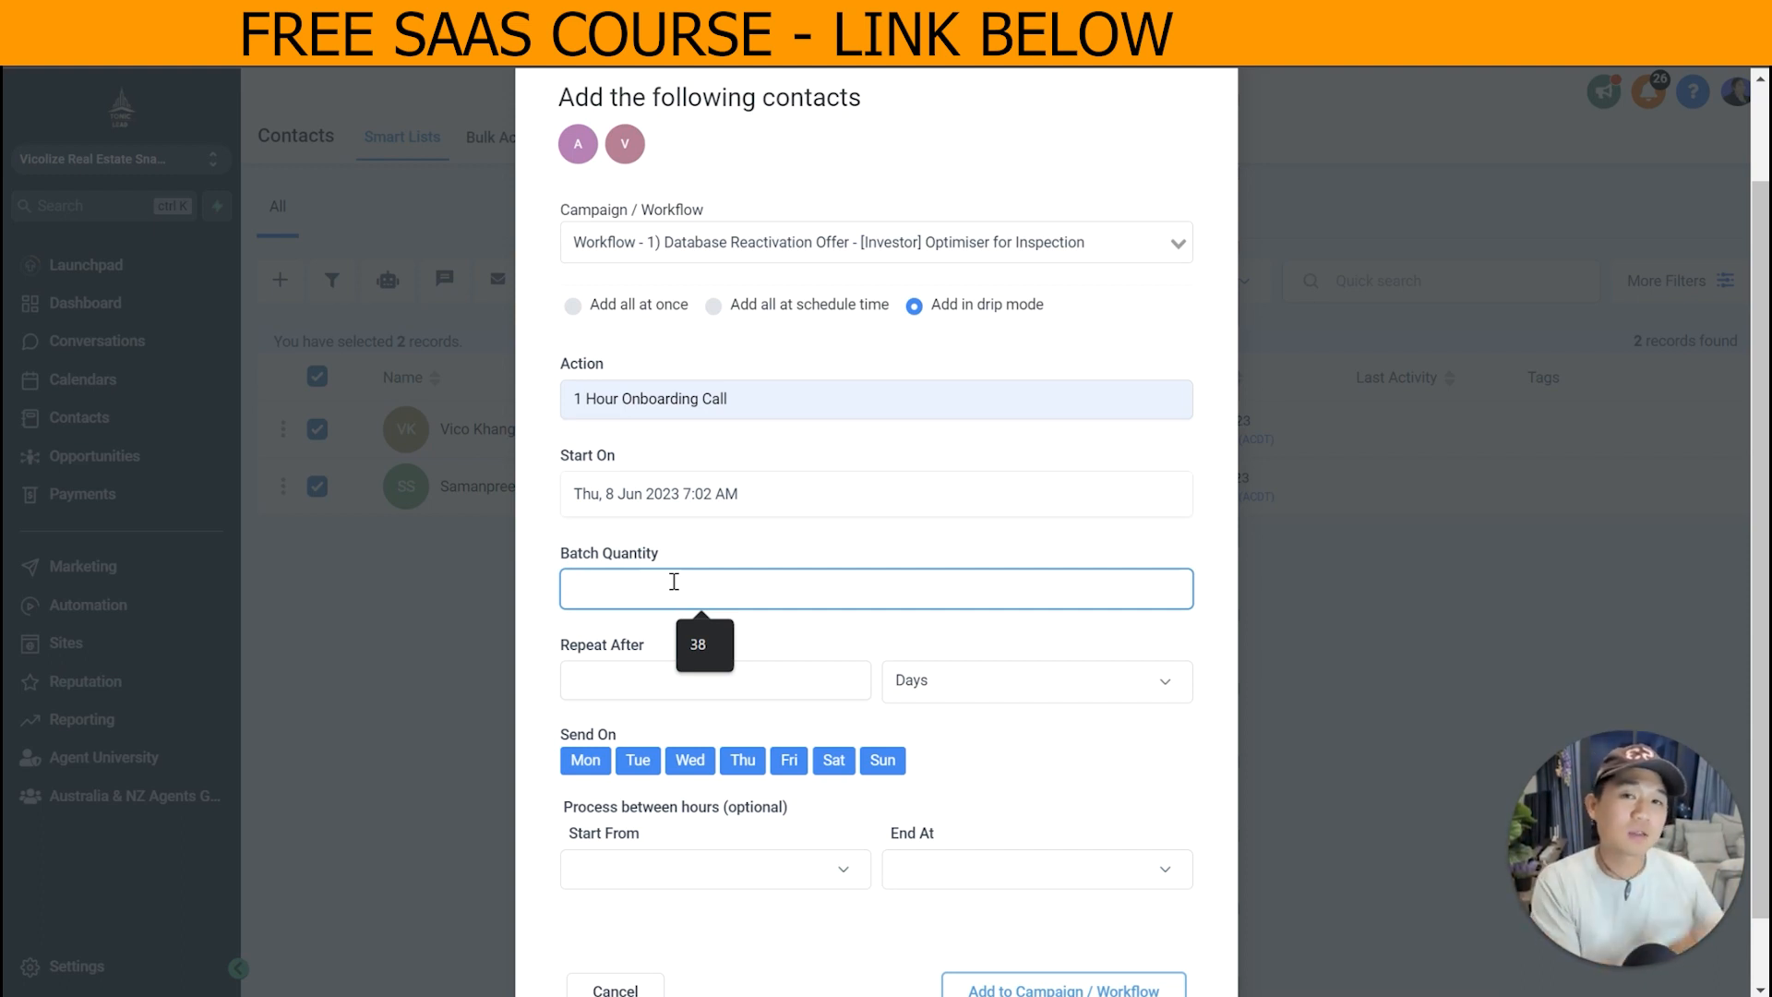
pyautogui.write('100')
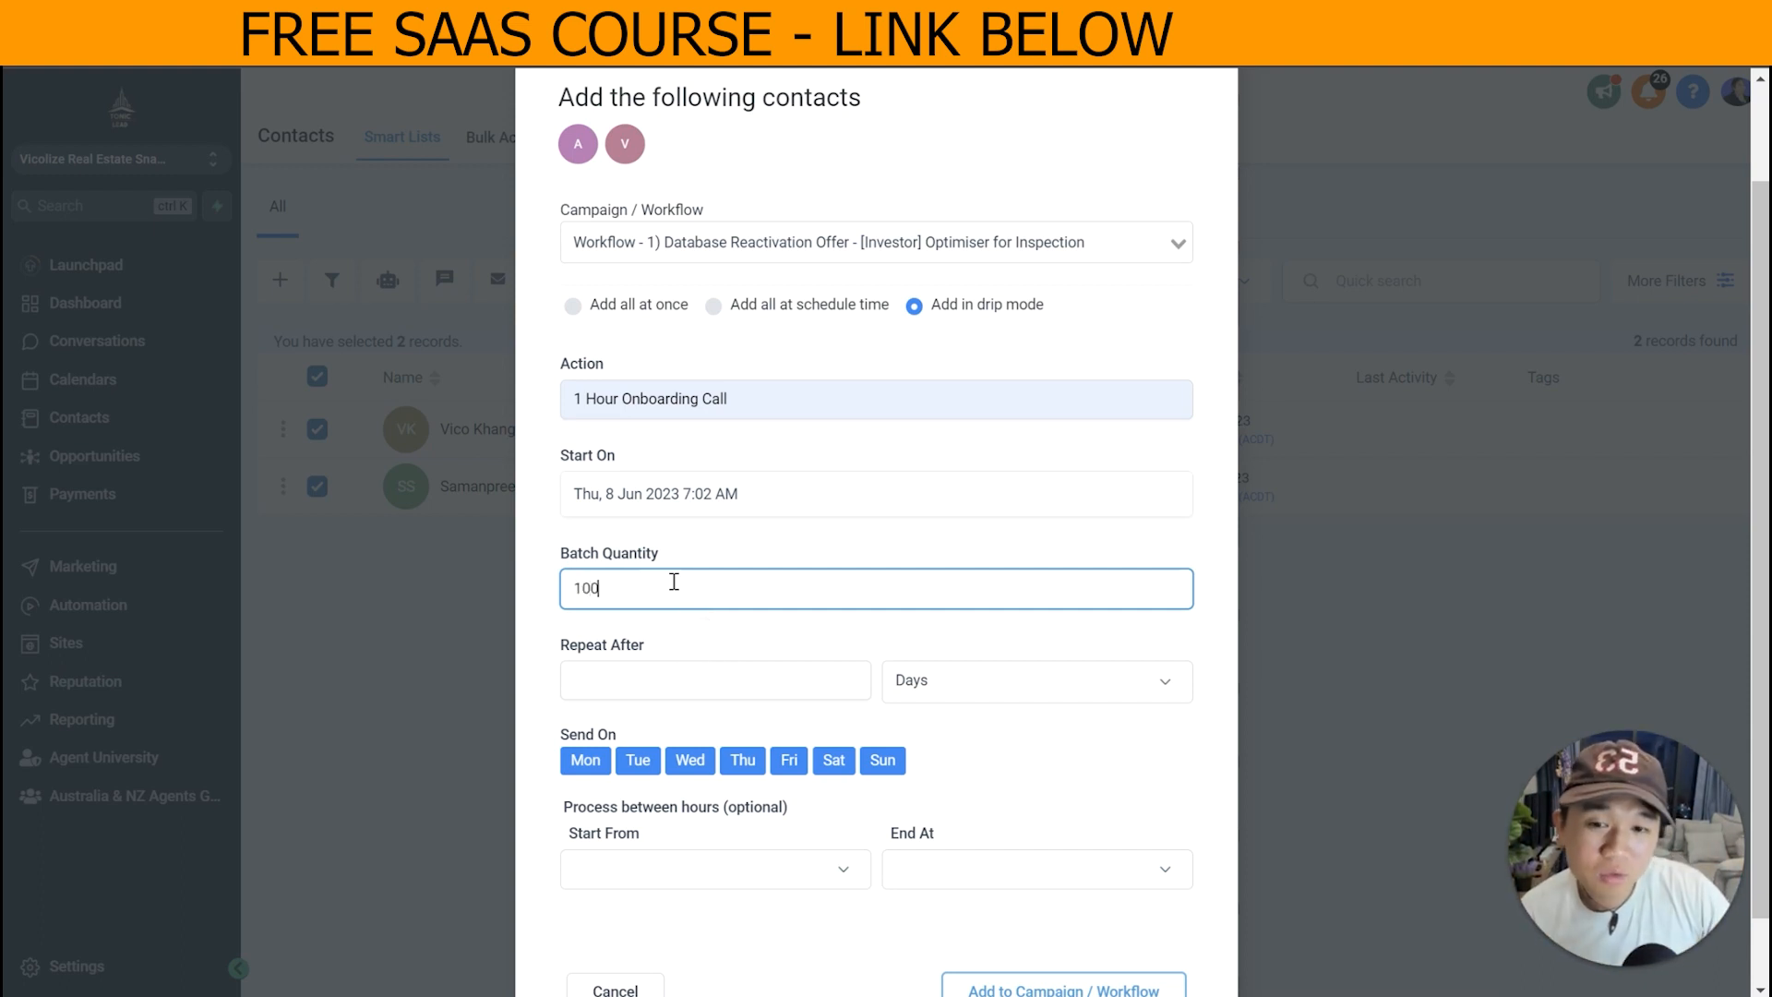
pyautogui.moveTo(691, 555)
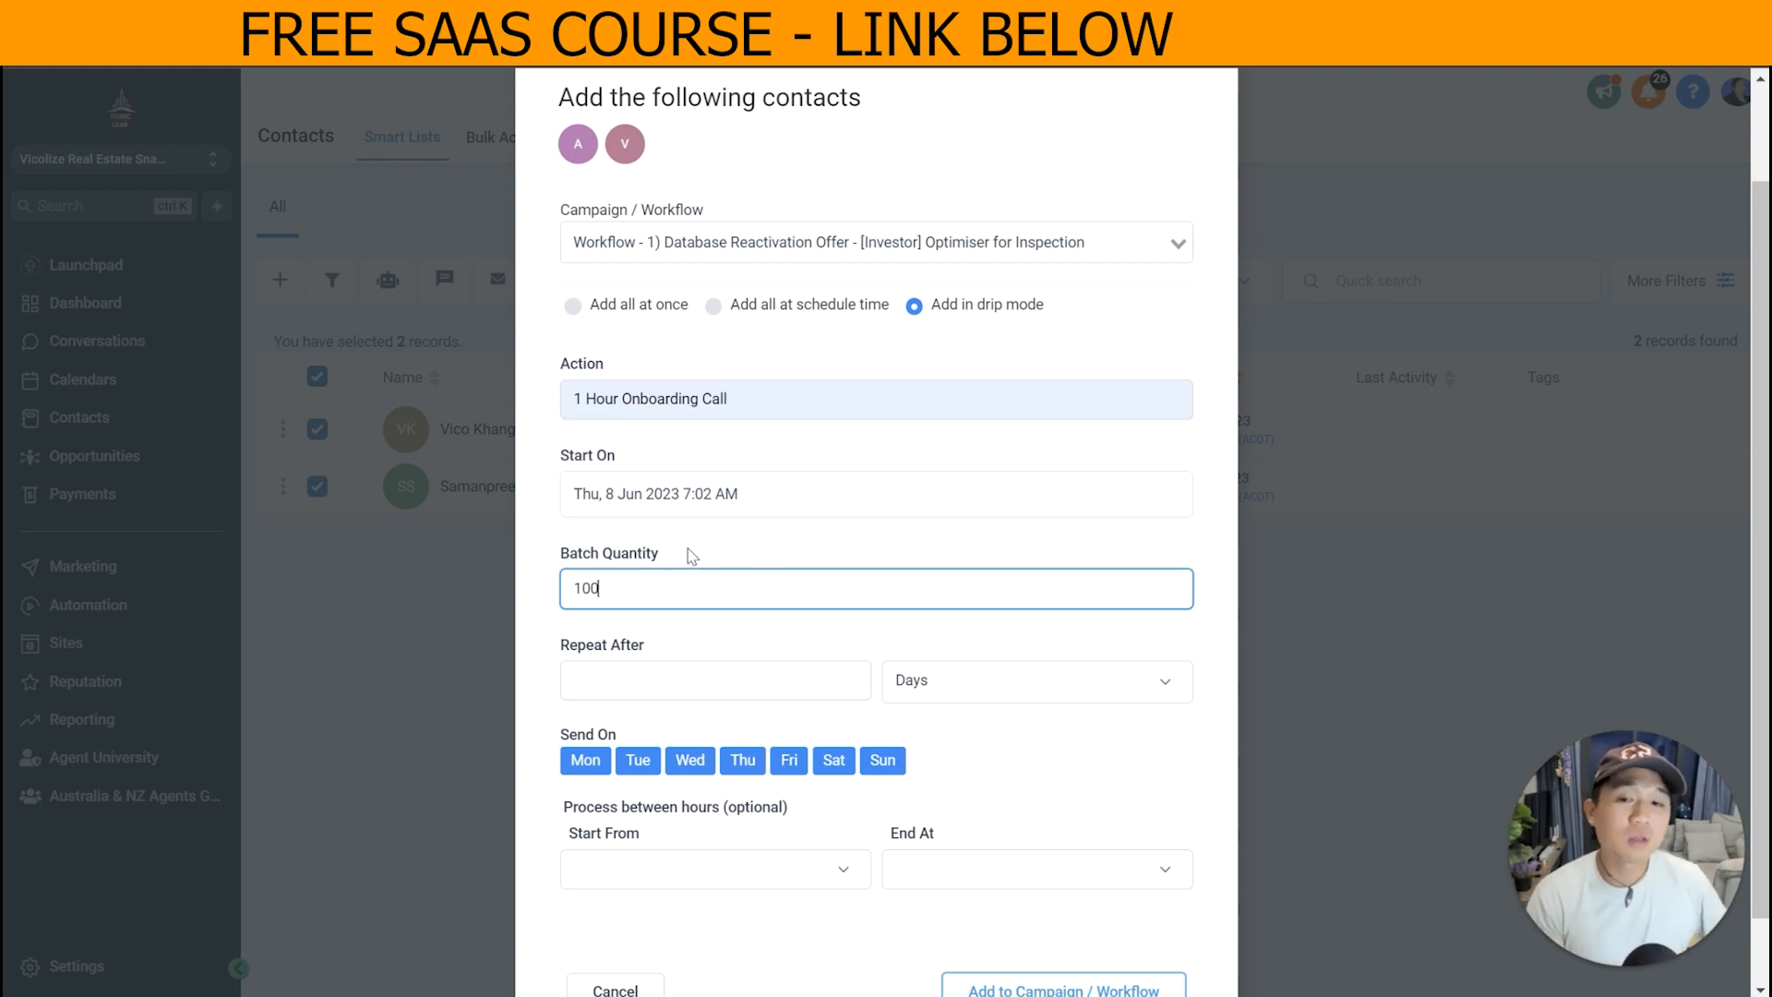
pyautogui.click(714, 679)
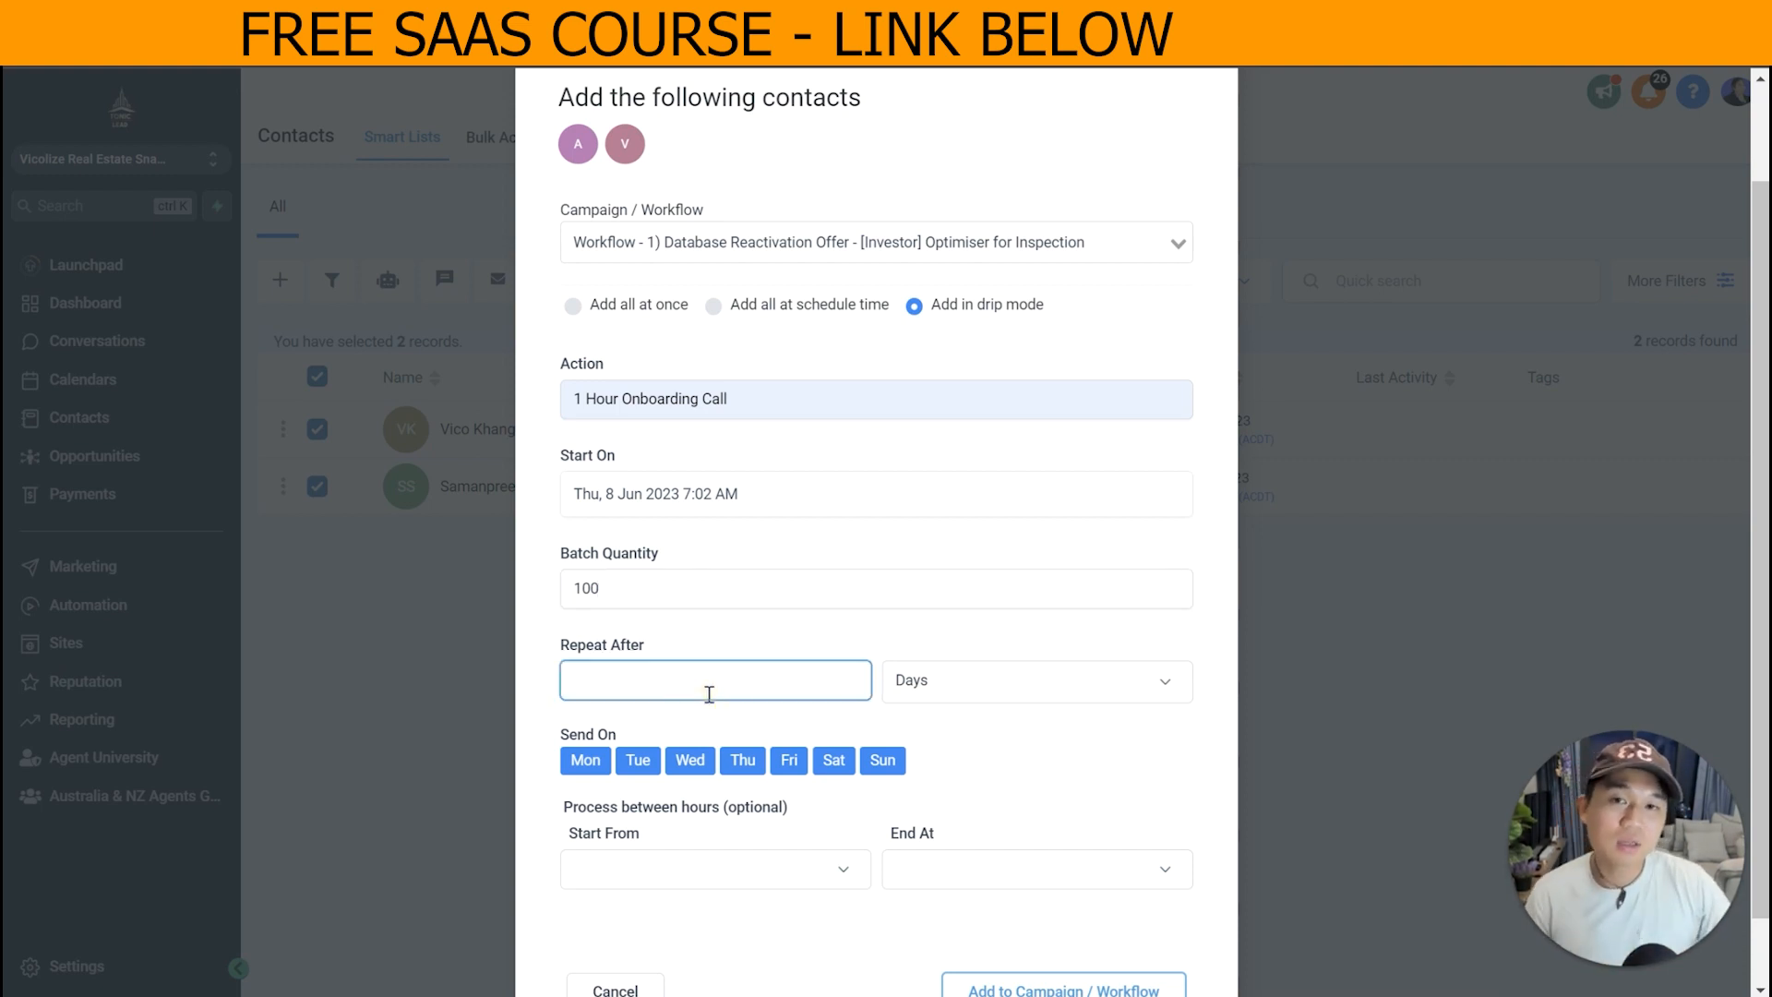
pyautogui.click(715, 679)
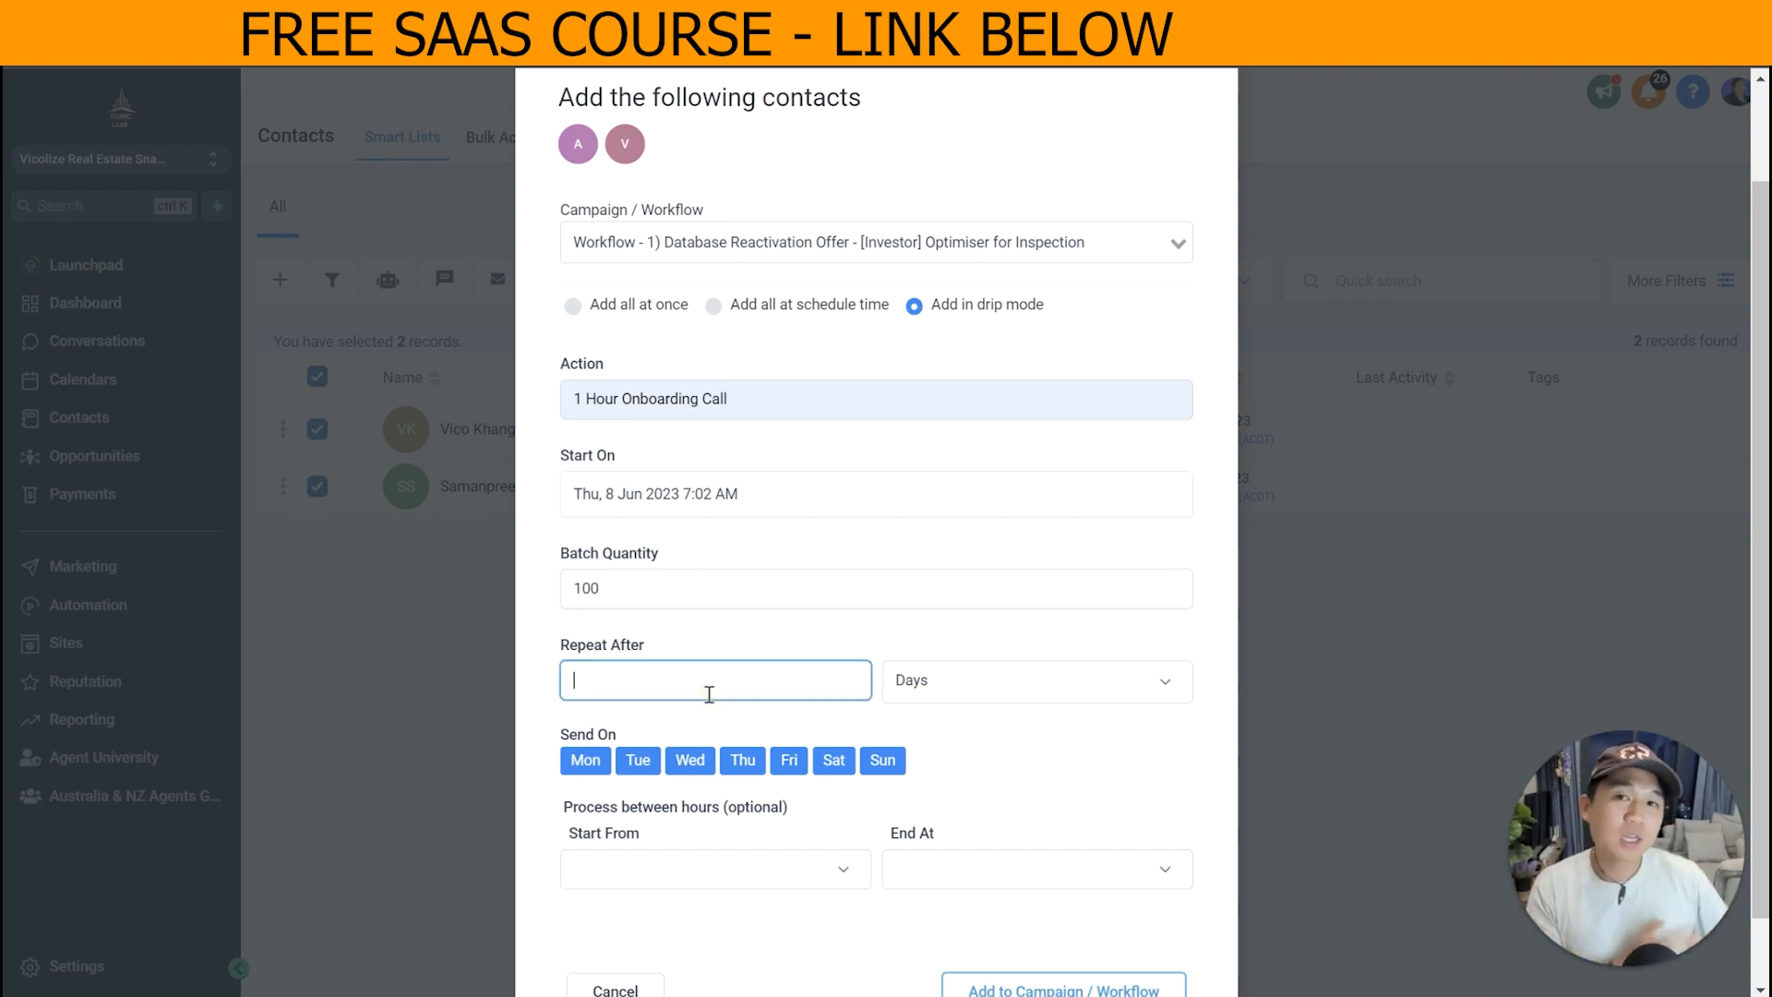
pyautogui.write('2')
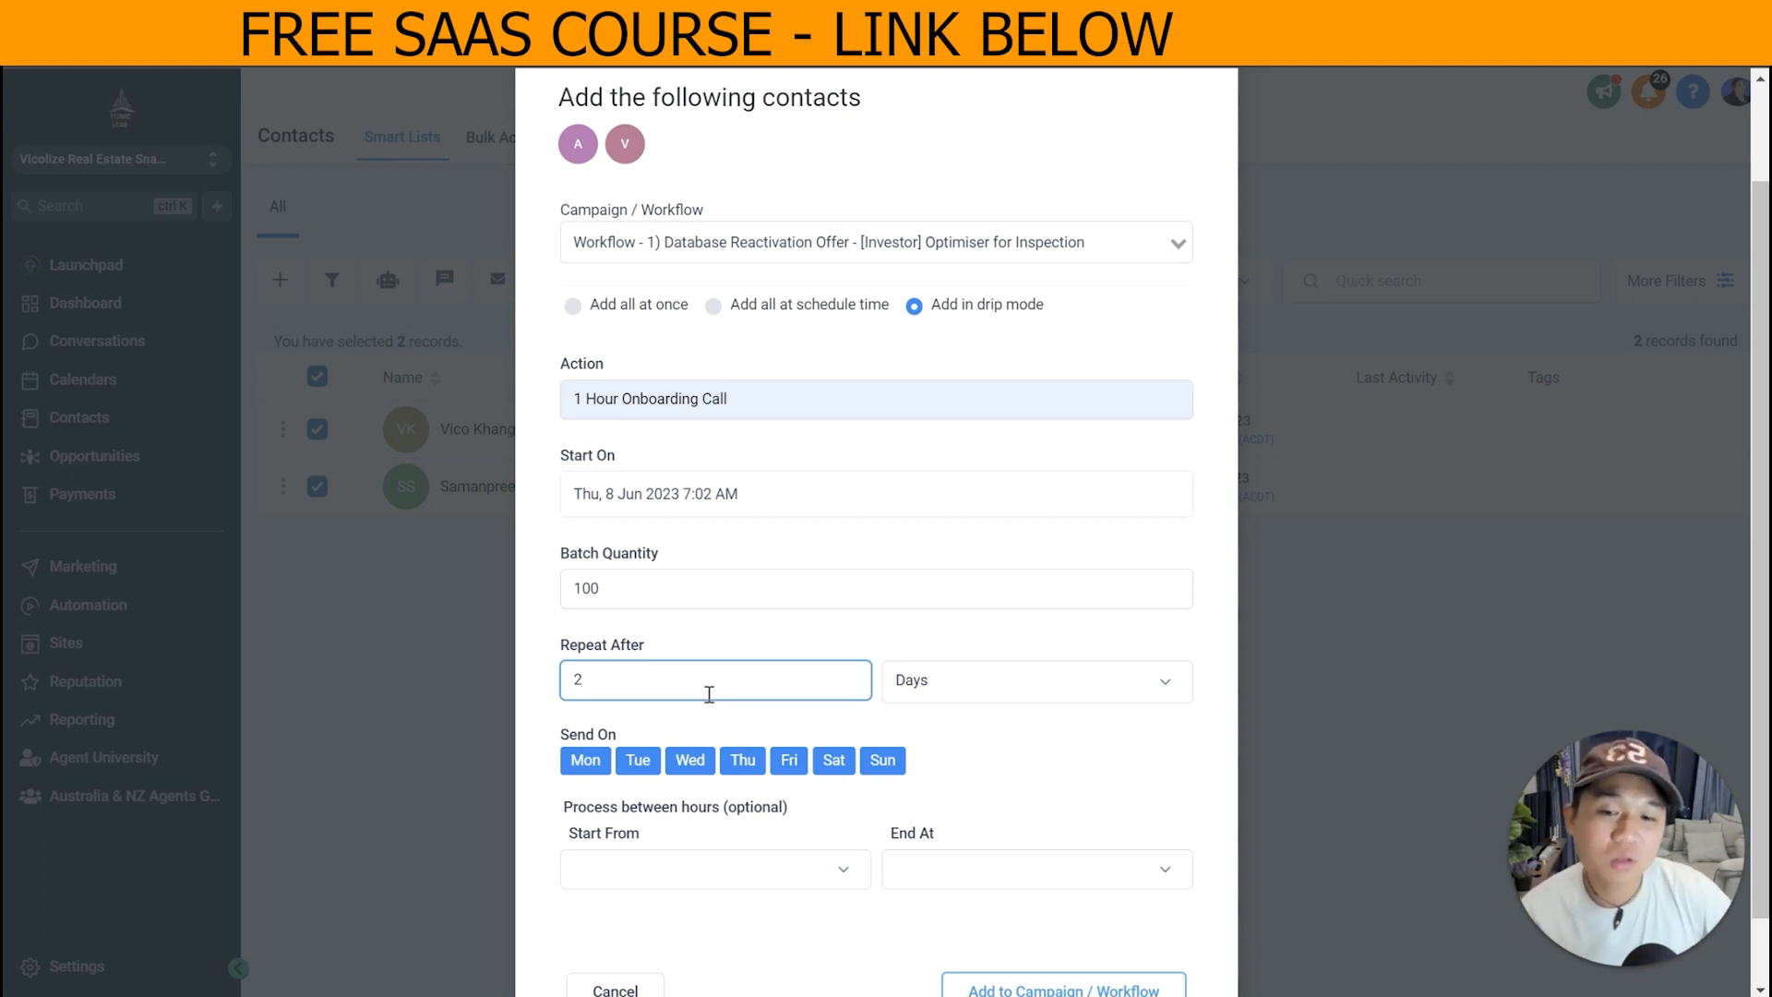
# Deselect Sun under Send On so batches go out Monday through Saturday.
pyautogui.scroll(-3)
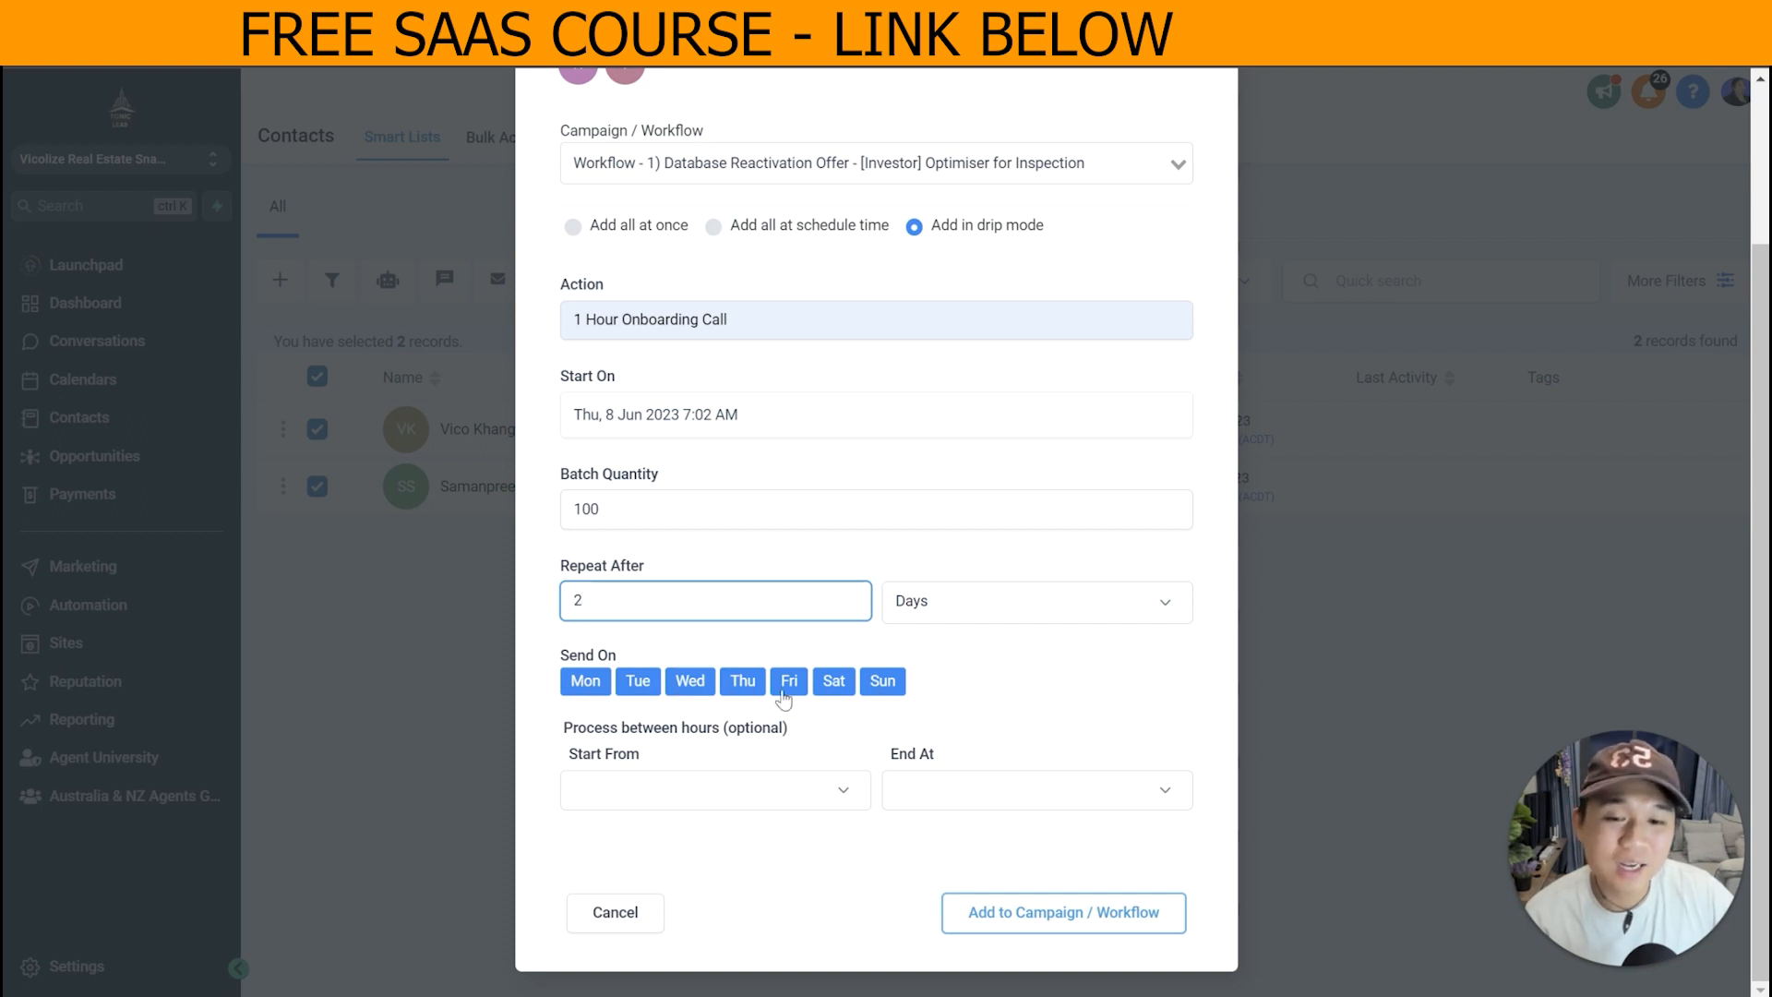
pyautogui.click(882, 681)
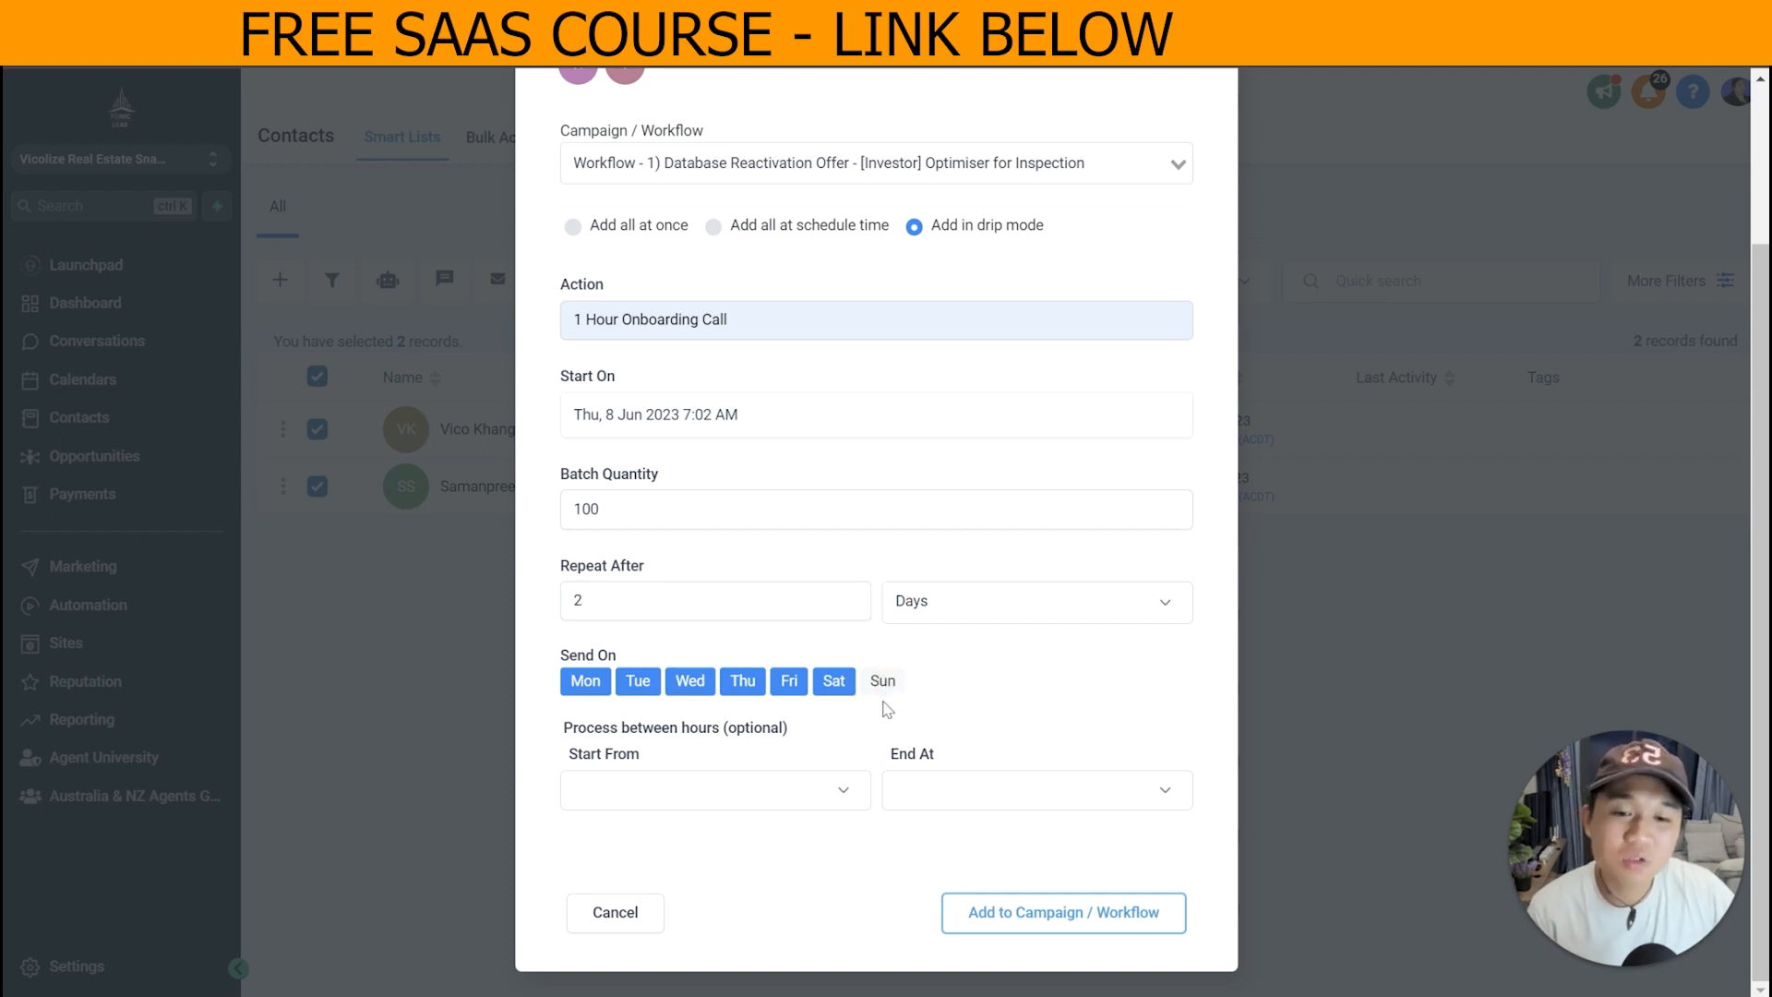
pyautogui.moveTo(882, 709)
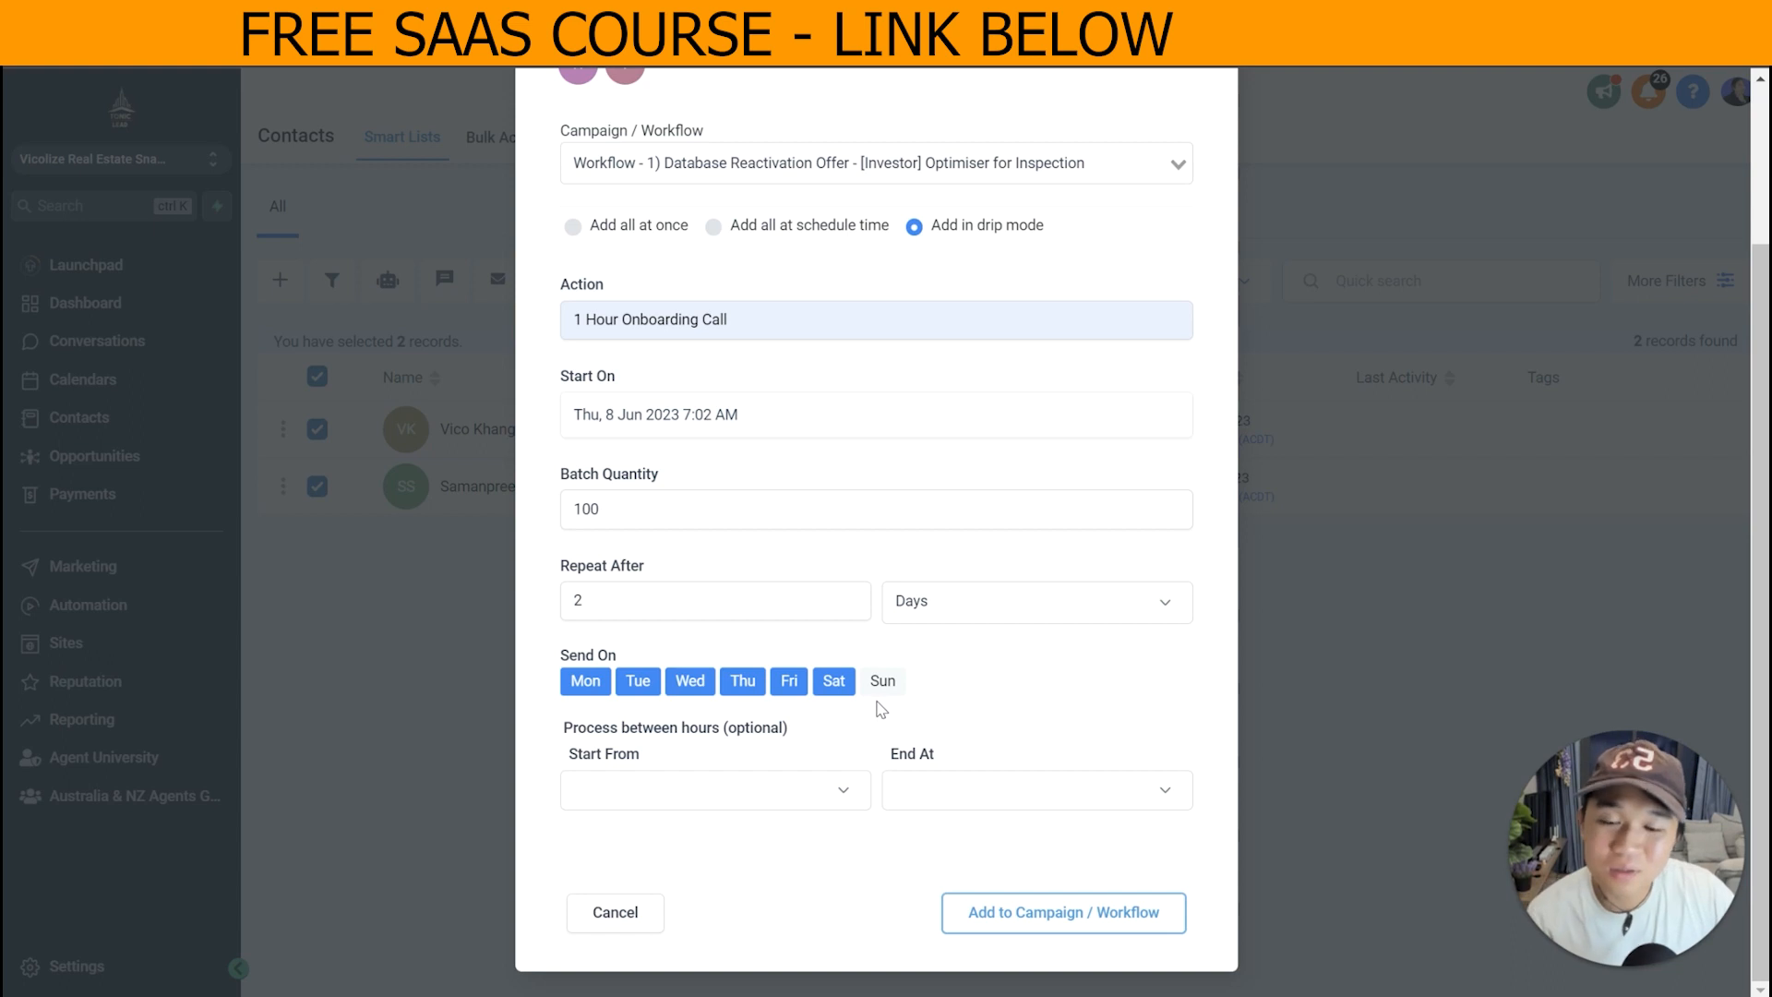
pyautogui.moveTo(890, 788)
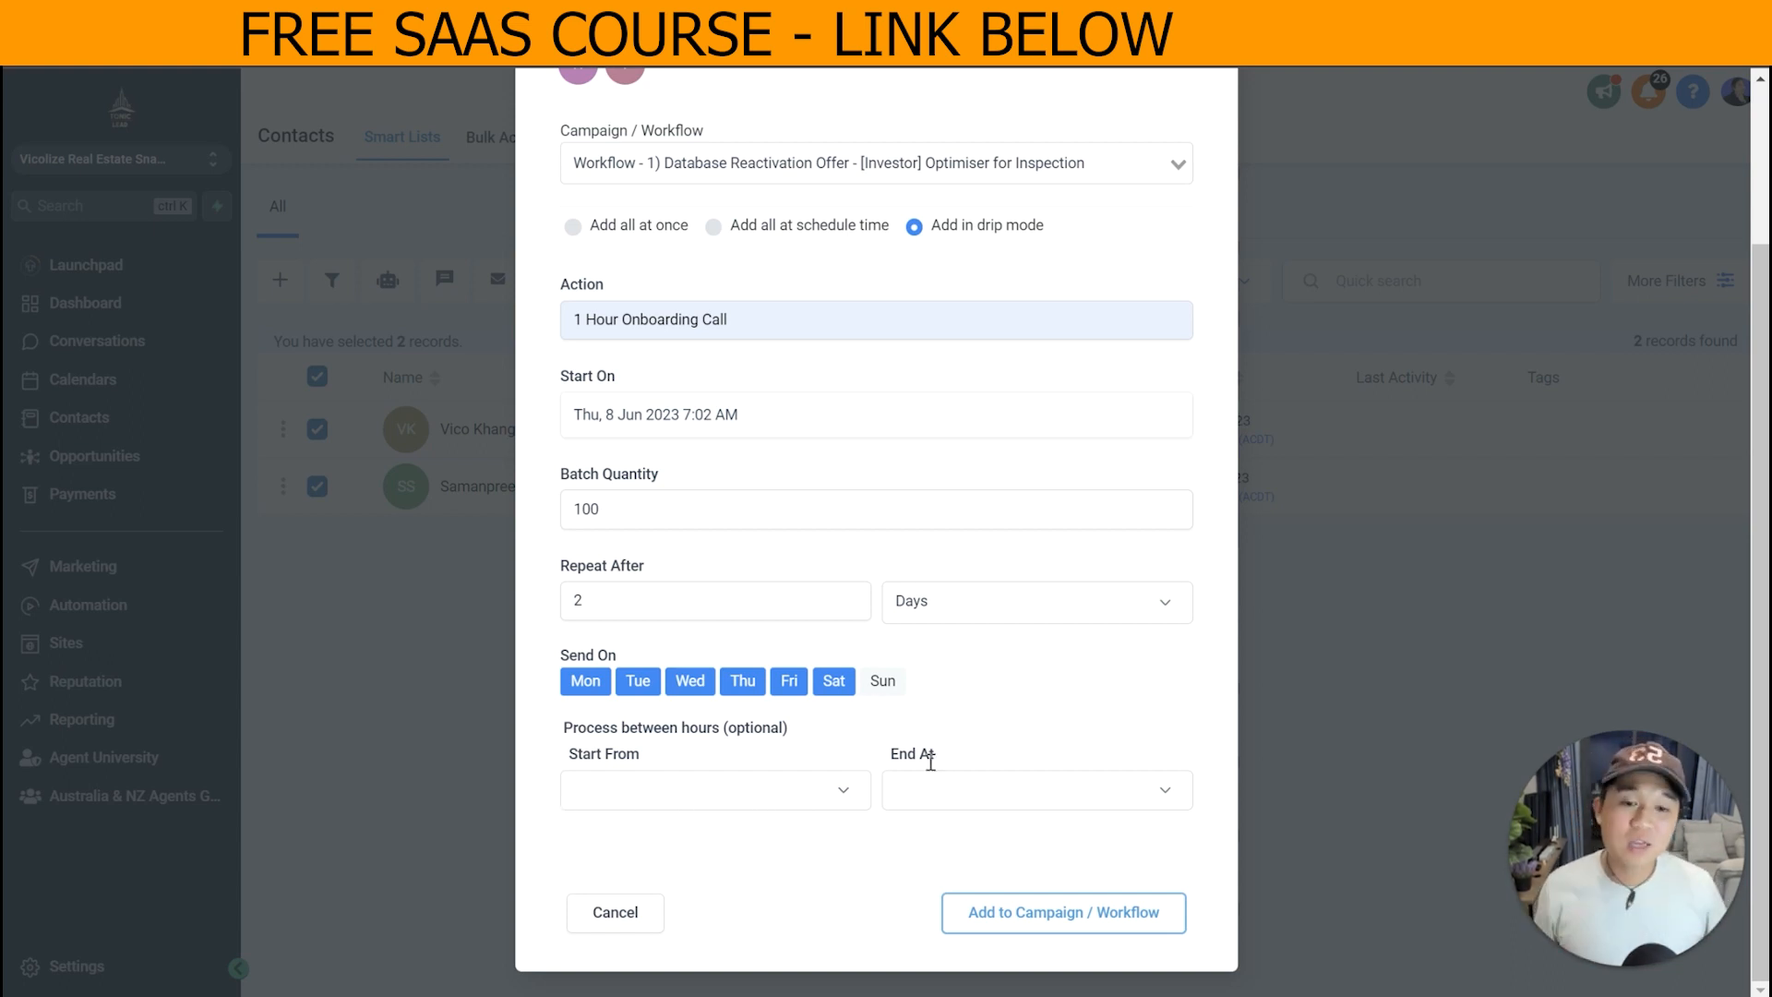
pyautogui.moveTo(1006, 897)
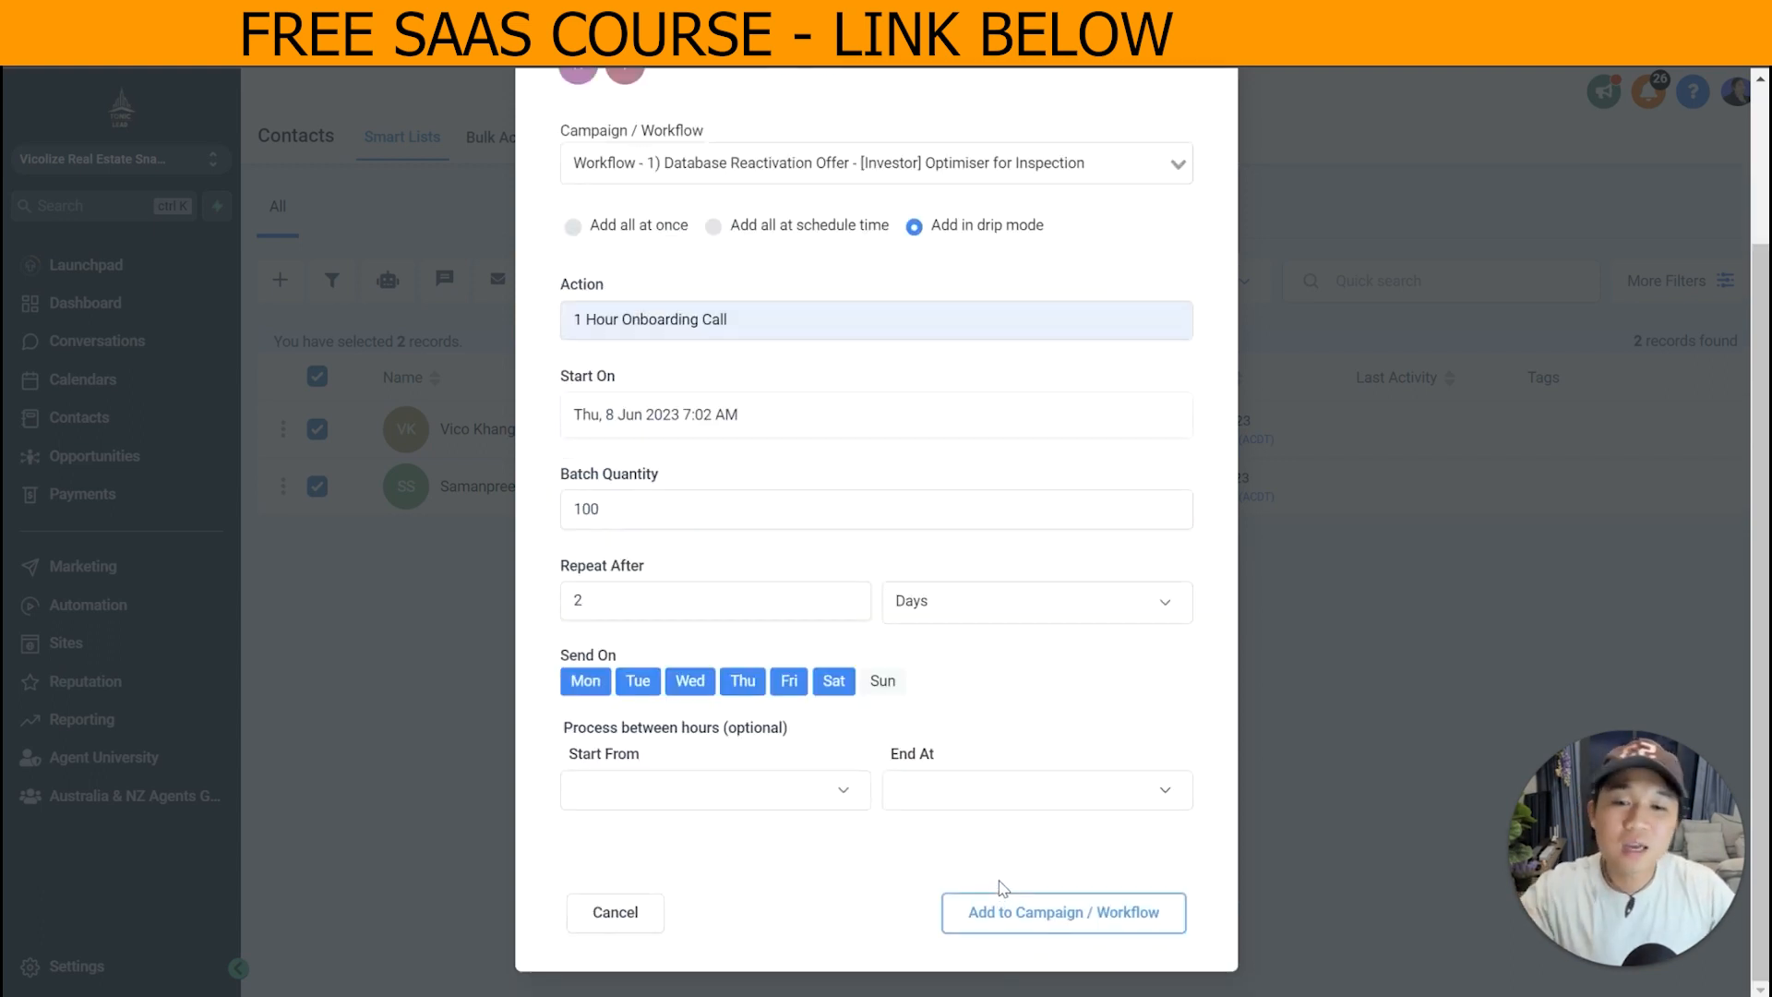
pyautogui.scroll(3)
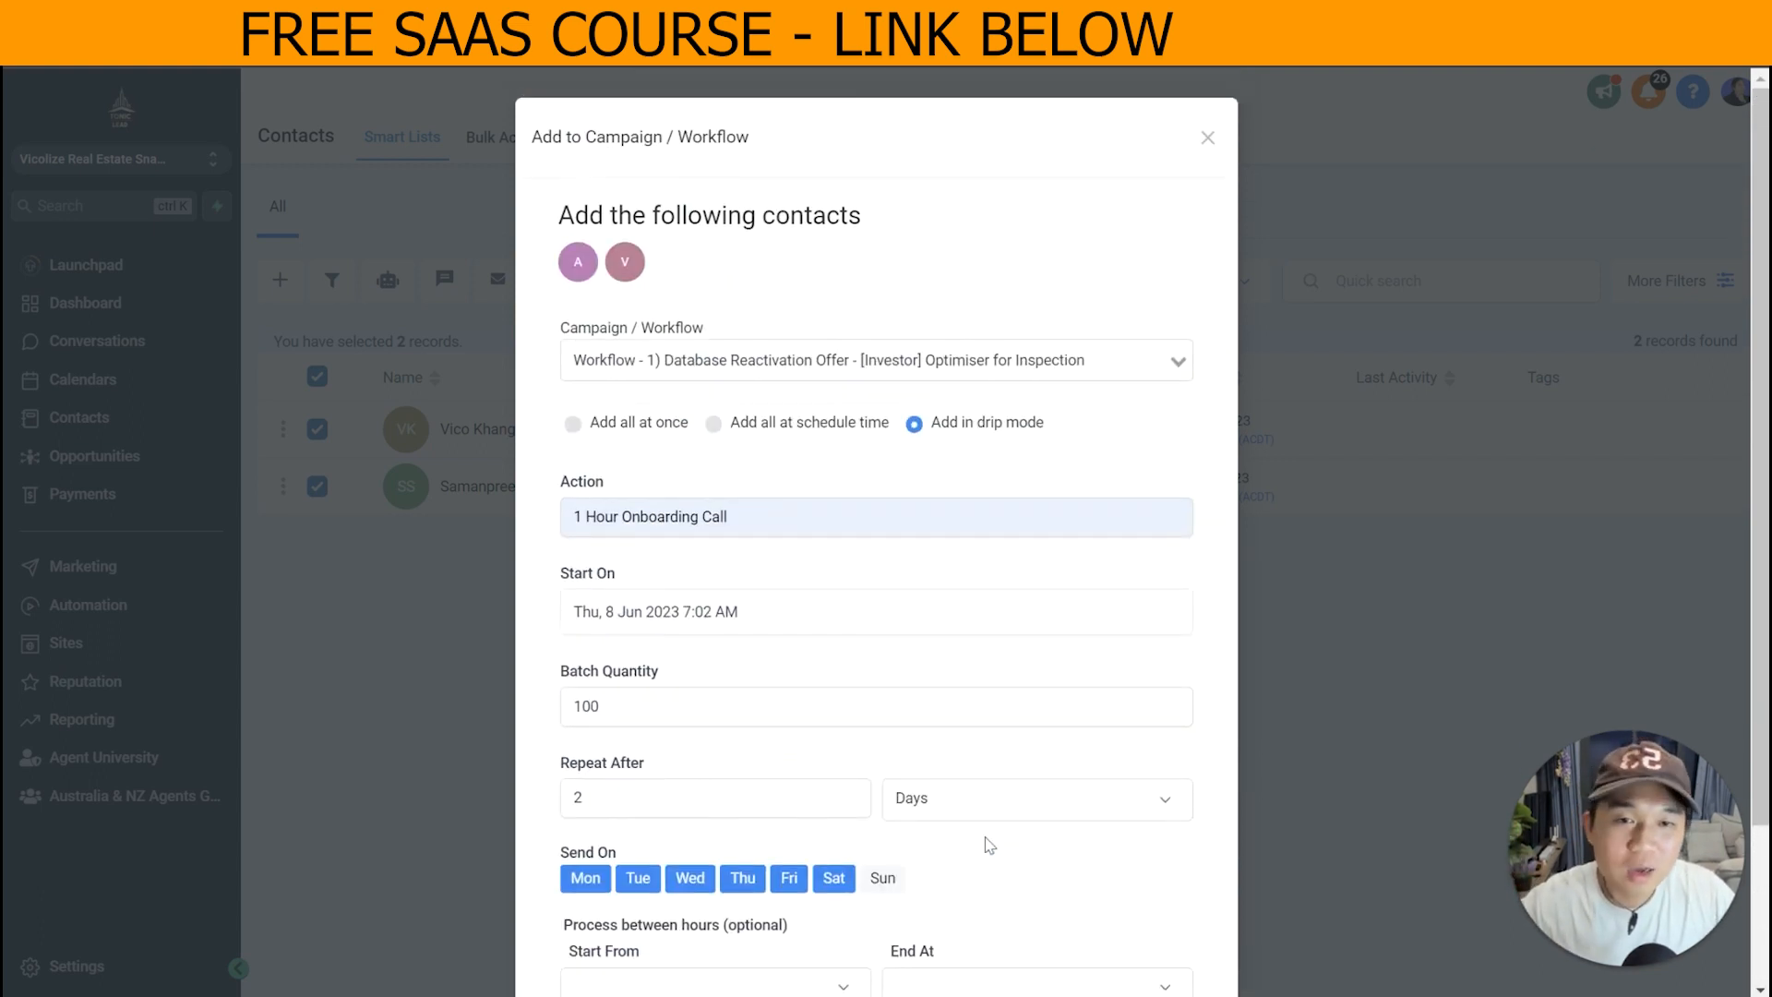
pyautogui.scroll(-3)
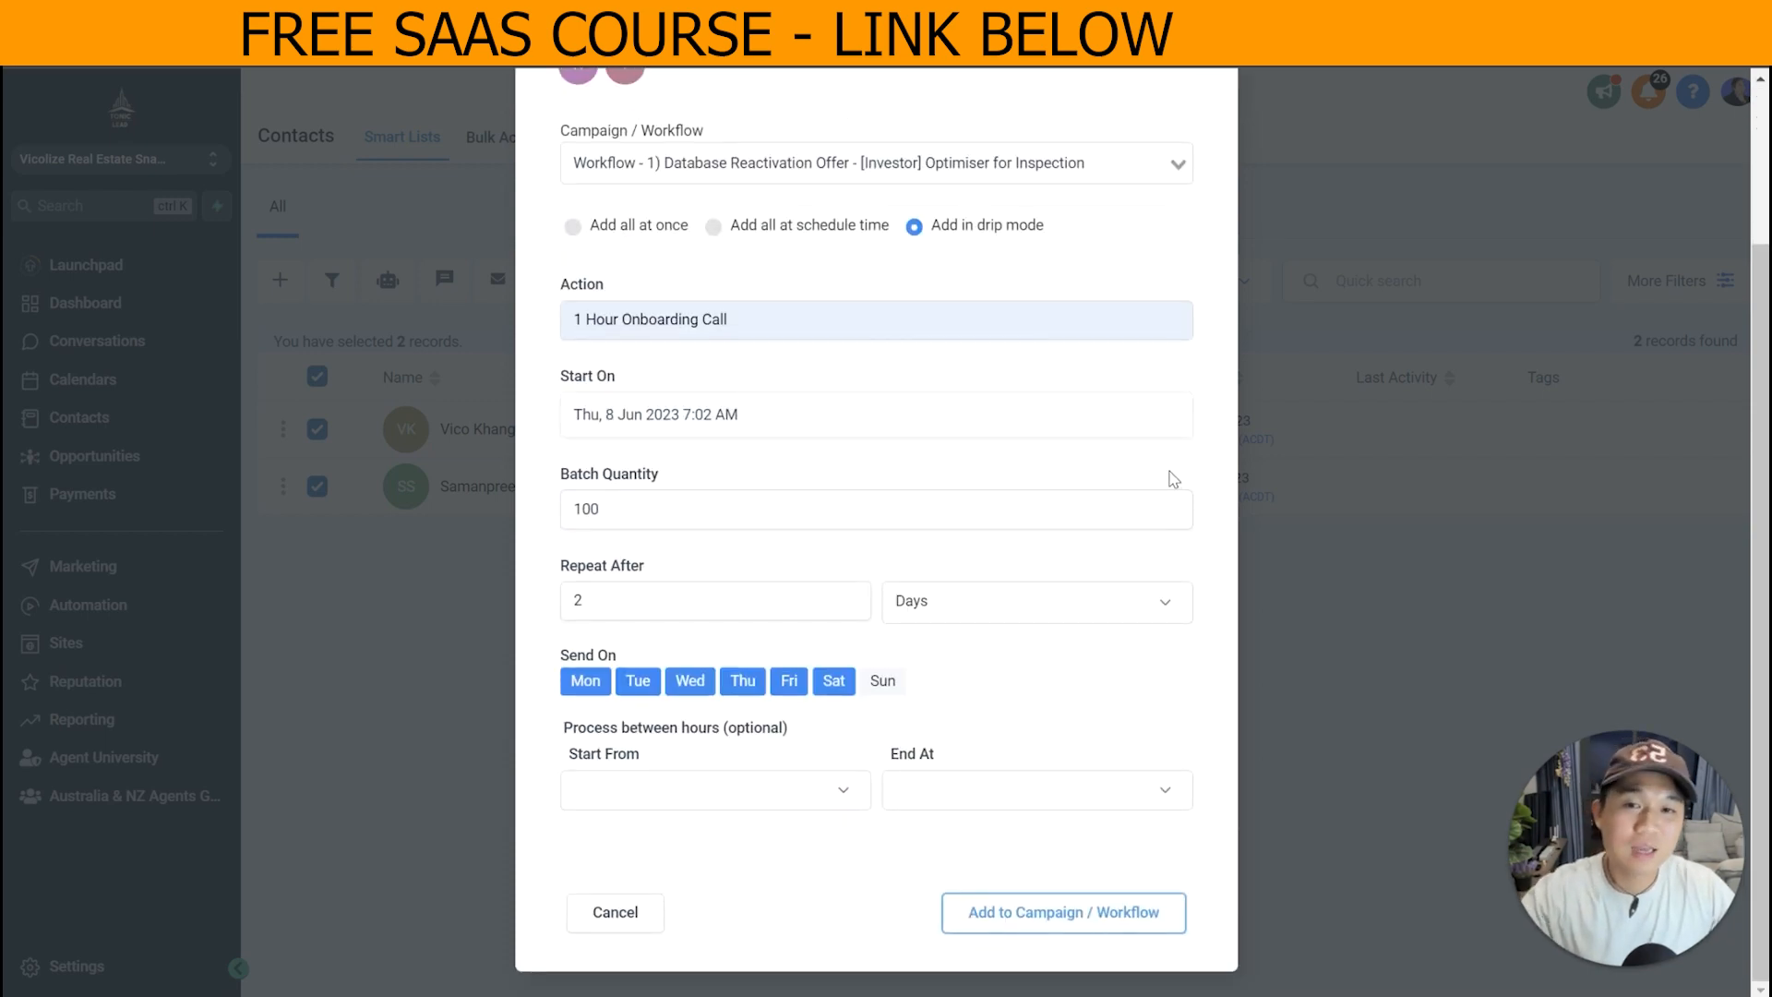